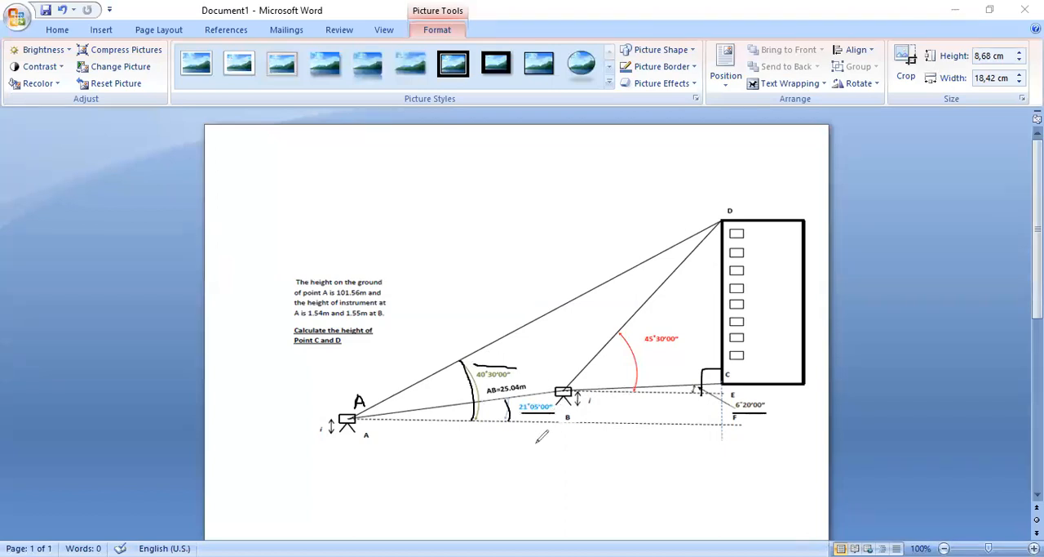
pyautogui.moveTo(502, 137)
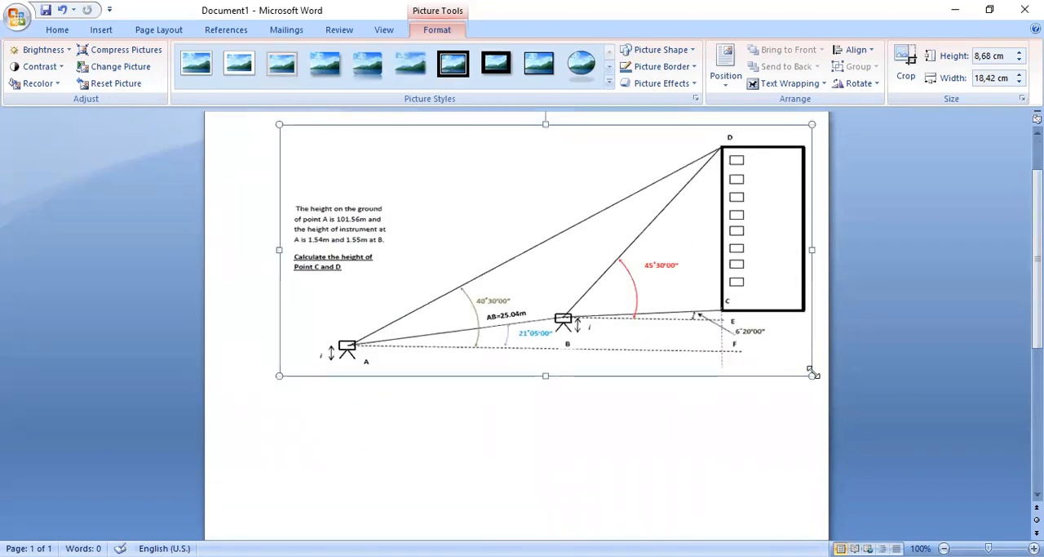
# Step: Place the cursor below the diagram and set the new text to bold 16 point
pyautogui.click(514, 449)
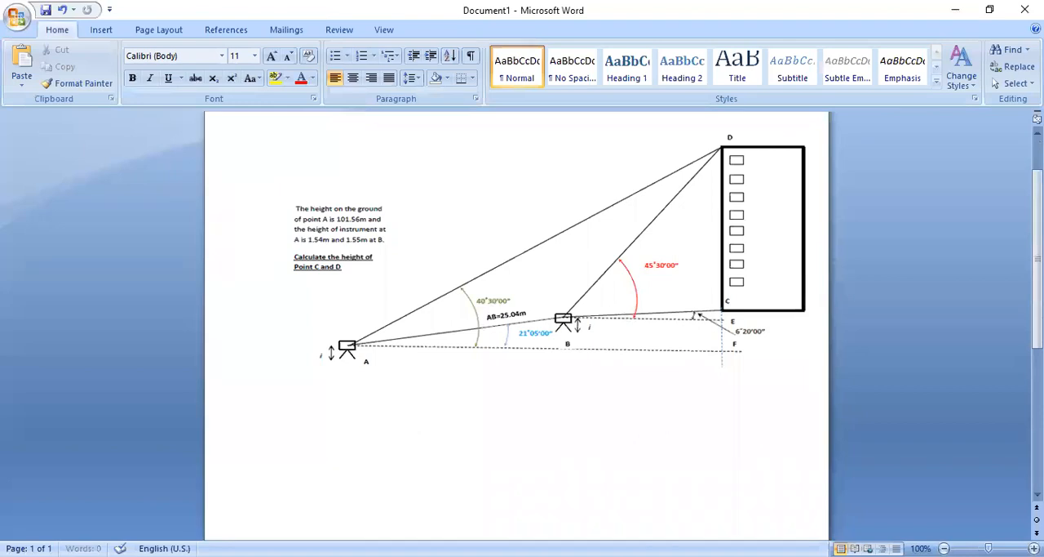
pyautogui.click(278, 395)
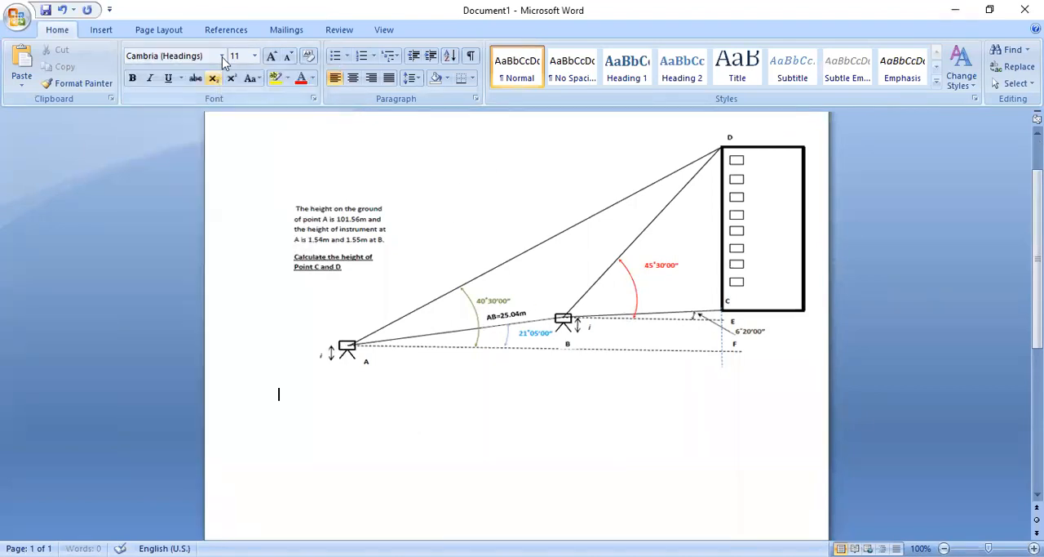
pyautogui.click(253, 55)
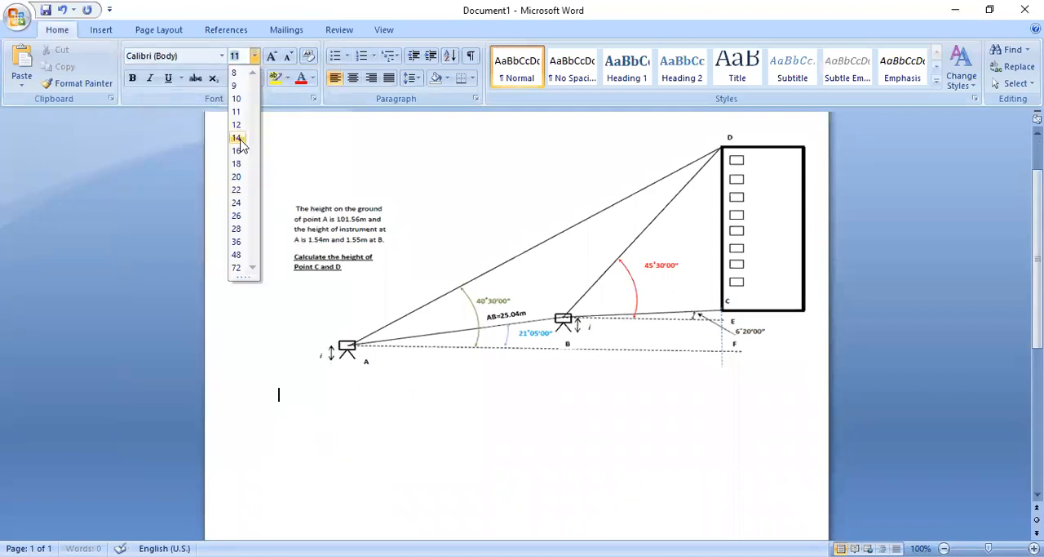
pyautogui.click(236, 150)
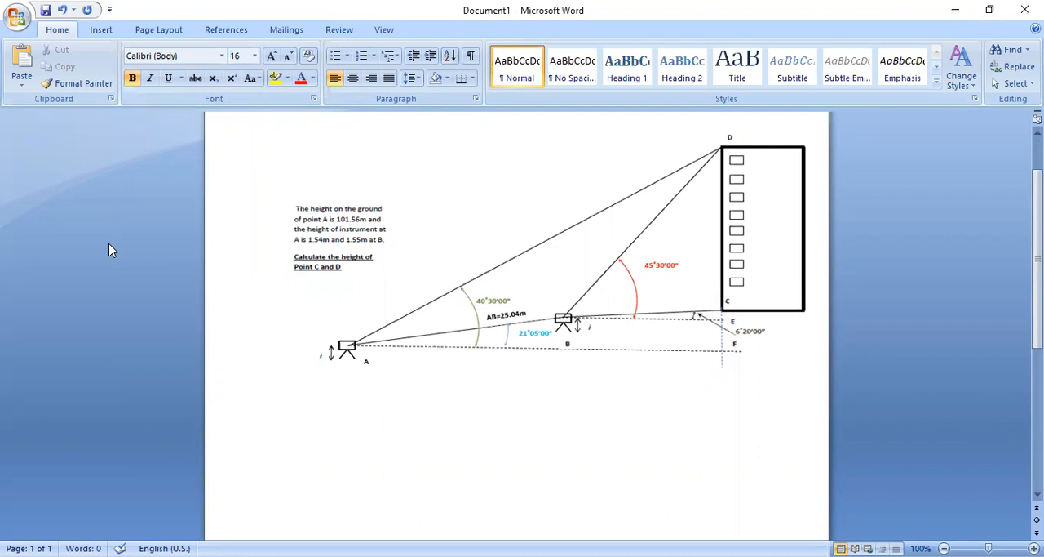
# Step: Type the first working line 'DAB = 40.30.00-21.05.00=19.25.00' under the diagram
pyautogui.write('D')
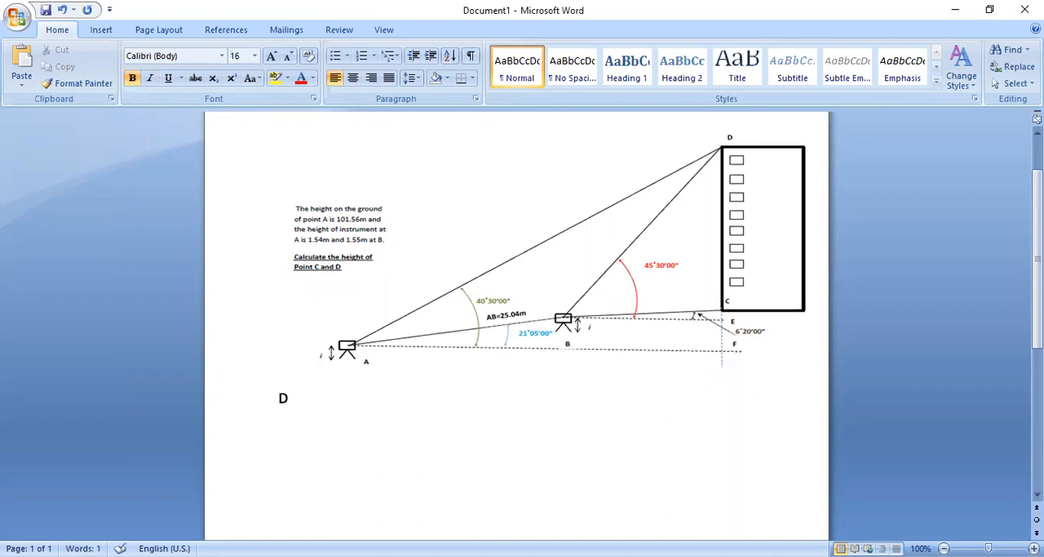
pyautogui.write('AB')
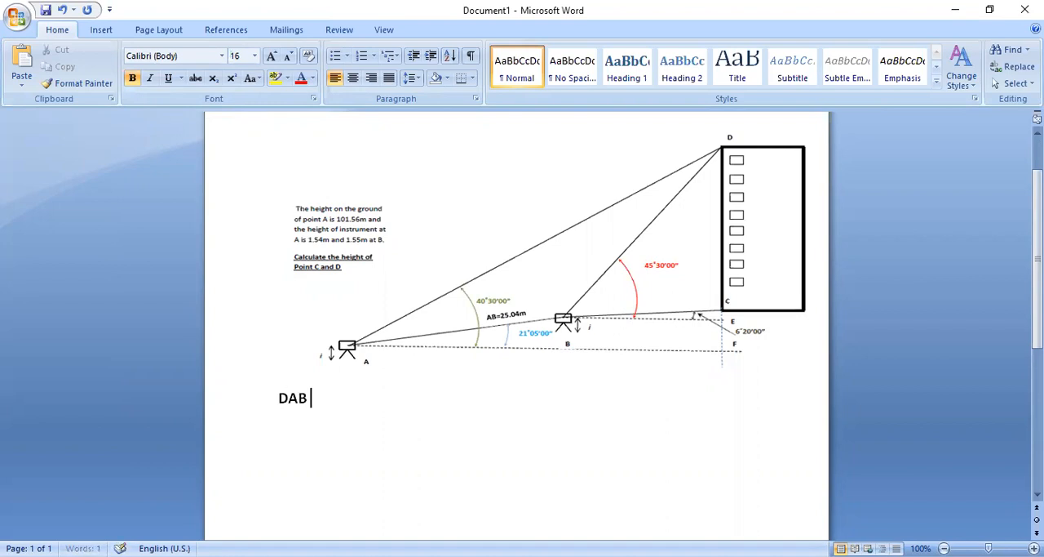
pyautogui.write('=')
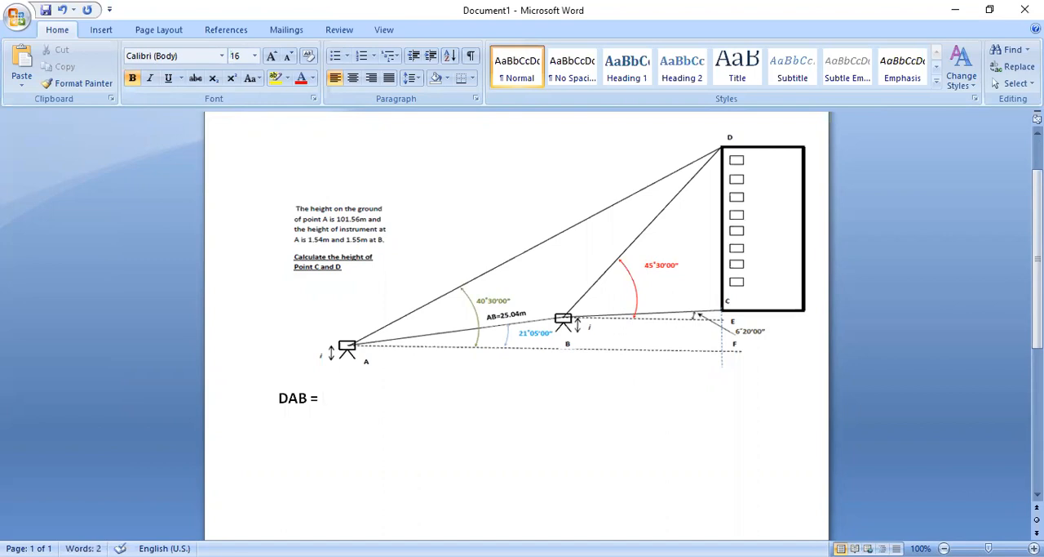
pyautogui.moveTo(482, 314)
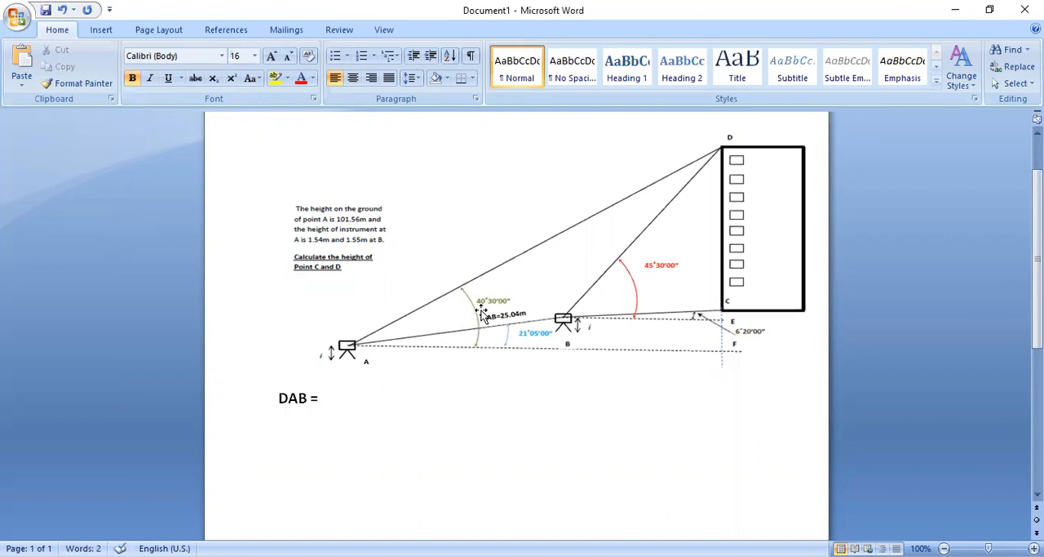
pyautogui.click(321, 398)
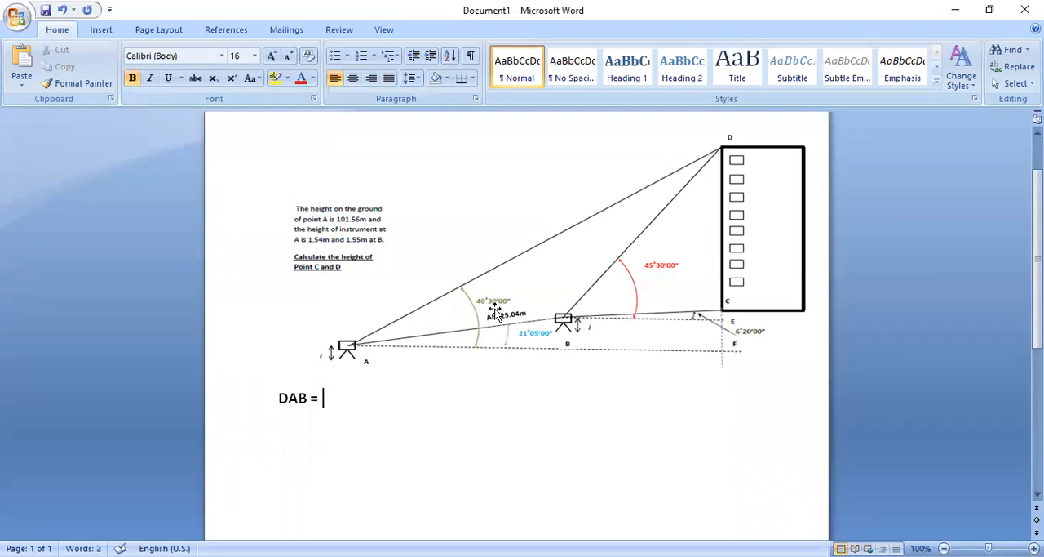
pyautogui.moveTo(338, 355)
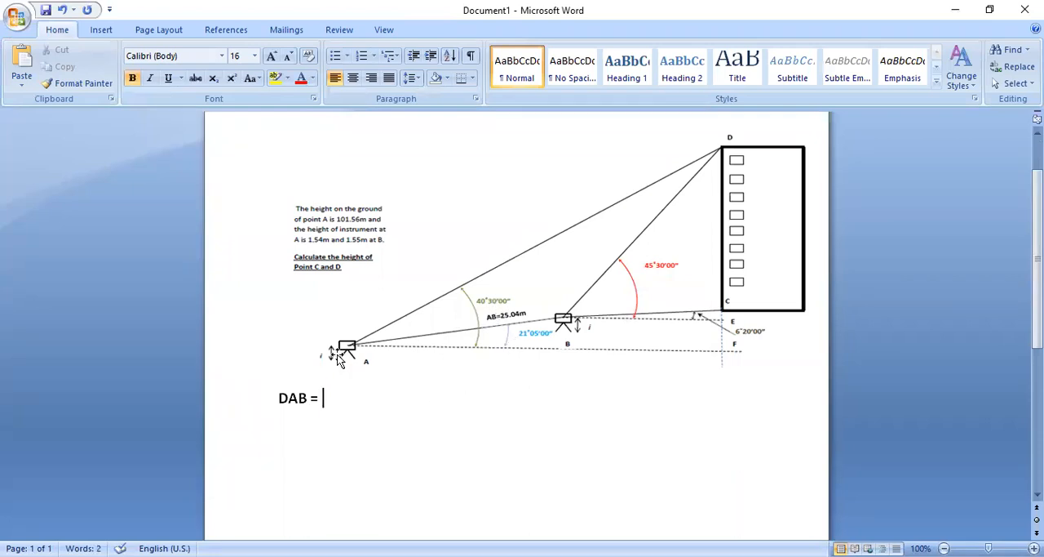
pyautogui.write('40.')
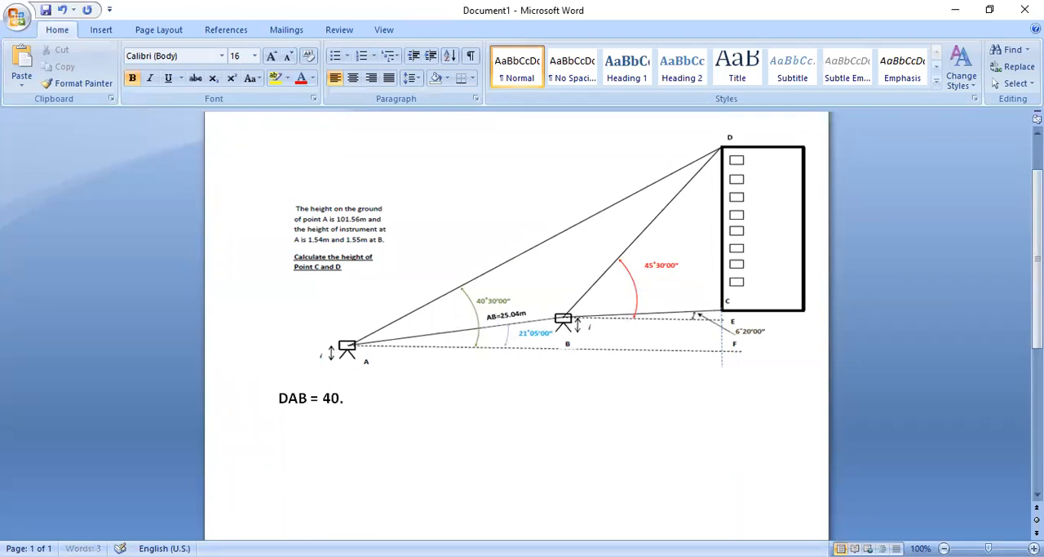
pyautogui.write('30.00')
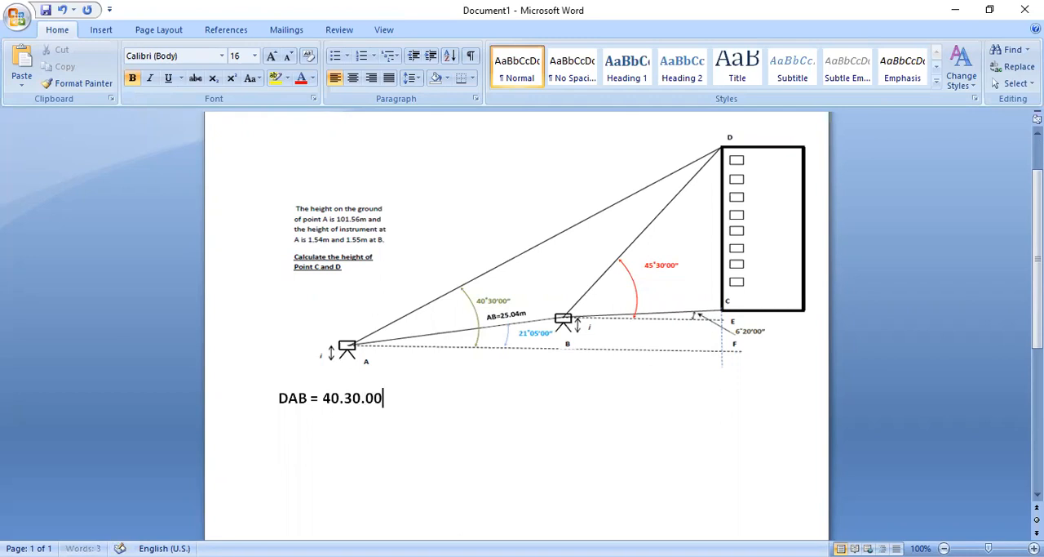
pyautogui.write('-')
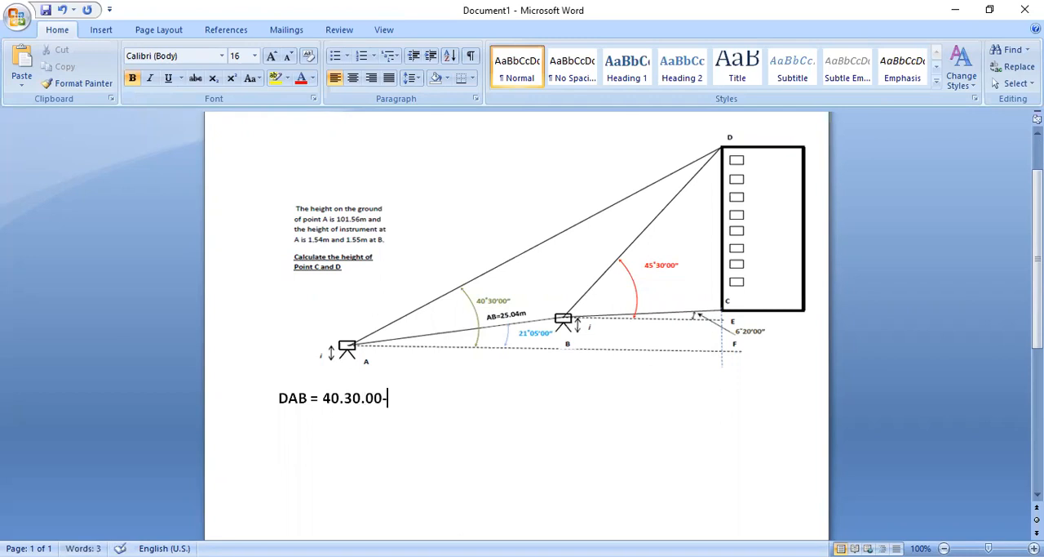
pyautogui.write('21.05.')
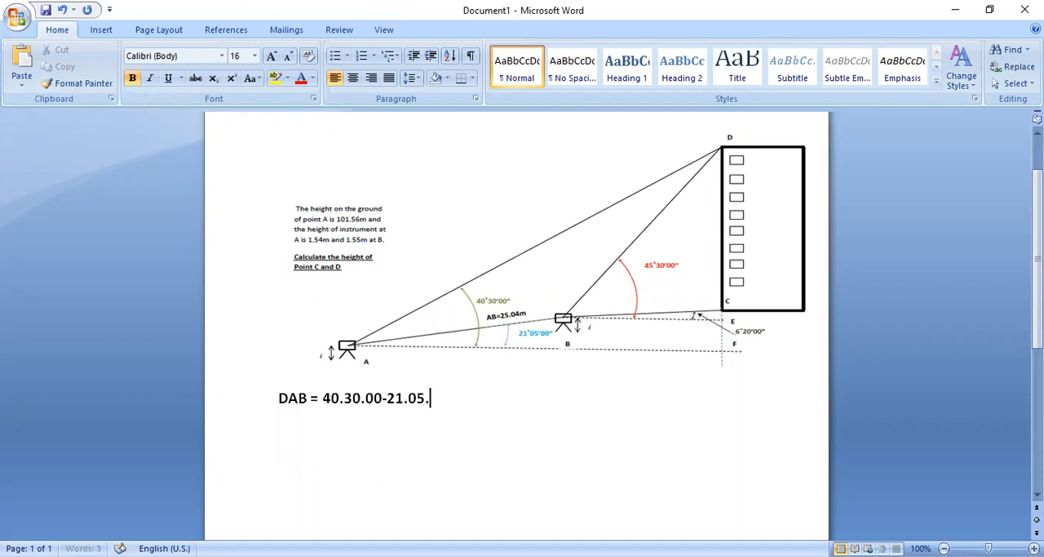
pyautogui.write('00=')
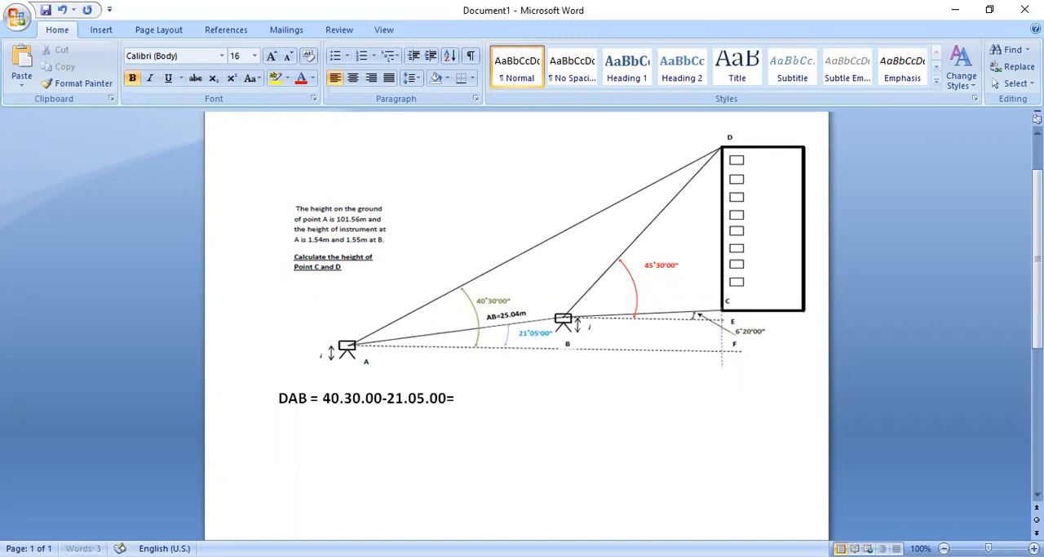
pyautogui.write('19.')
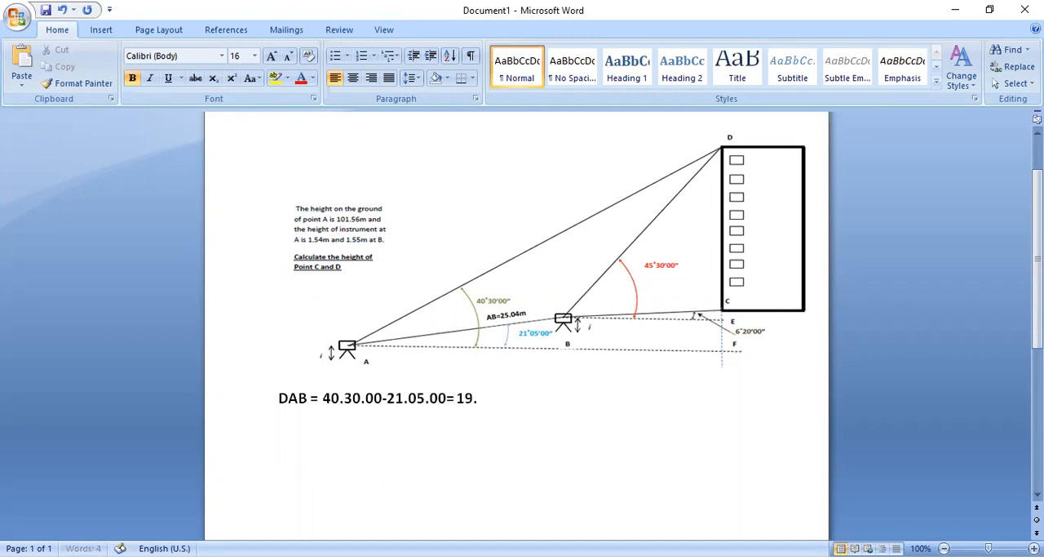
pyautogui.write('25.00')
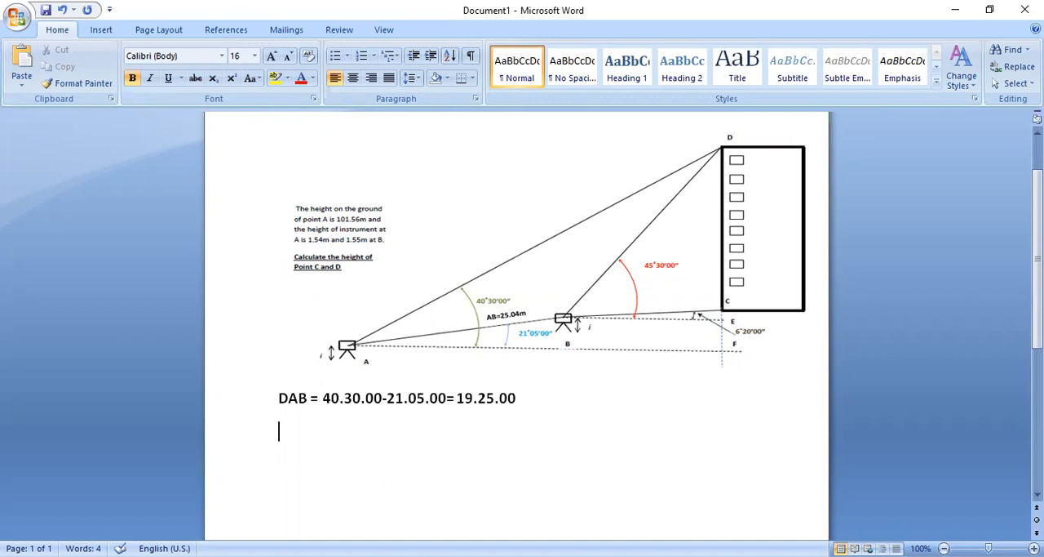
# Step: Type the second working line 'DBC = 45.30.00-6.20.00=39.10.00'
pyautogui.write('DBC =')
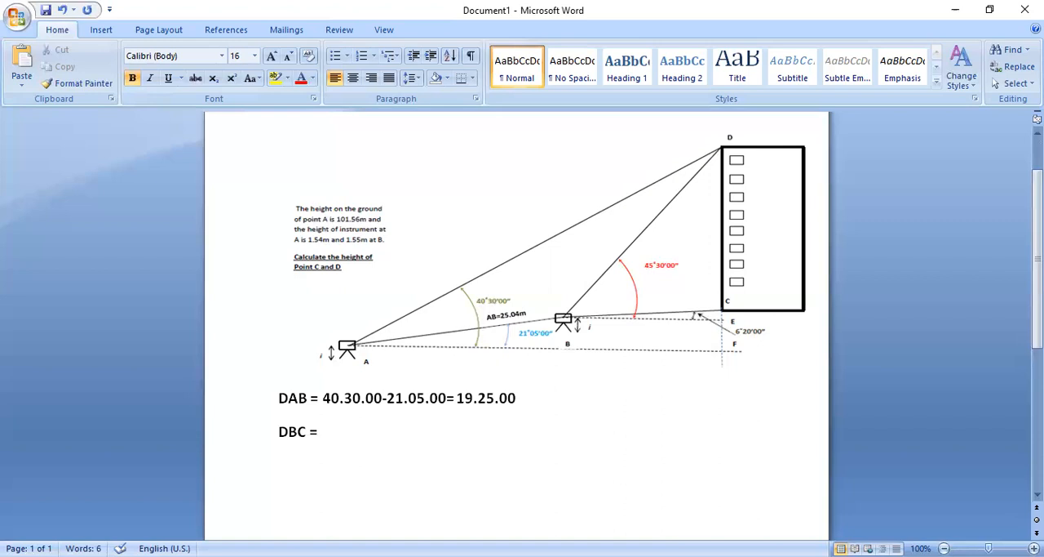
pyautogui.write('45')
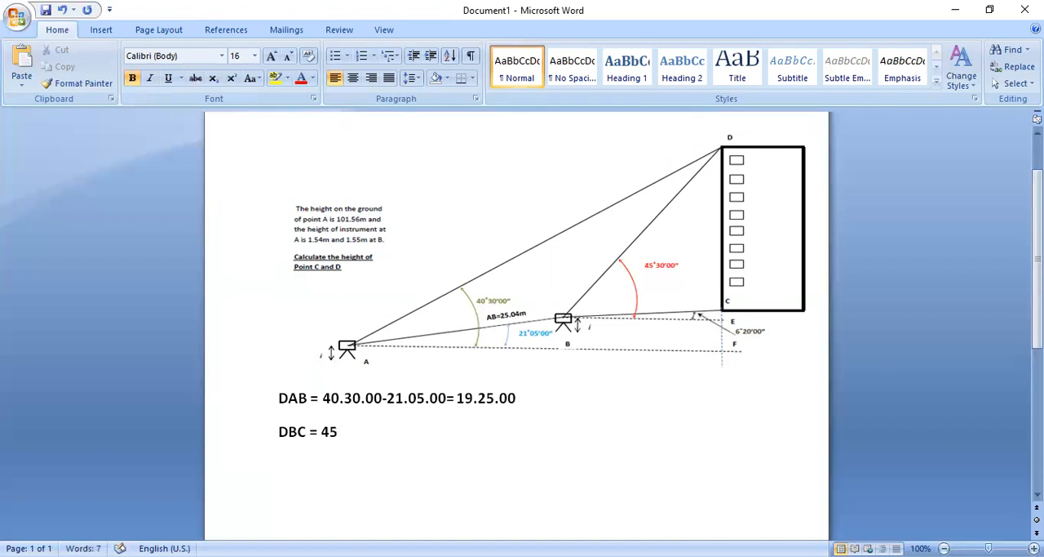
pyautogui.write('.30.')
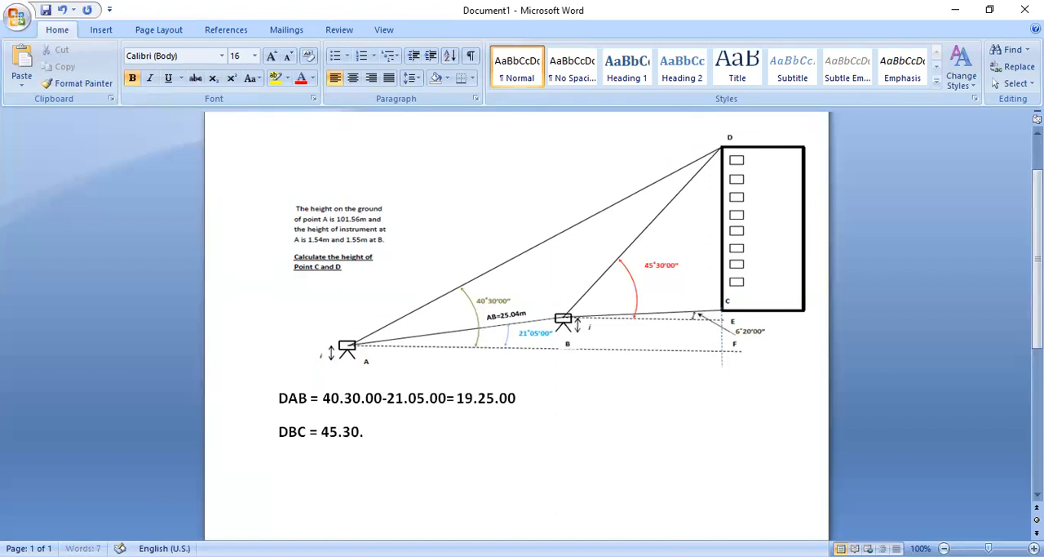
pyautogui.write('00')
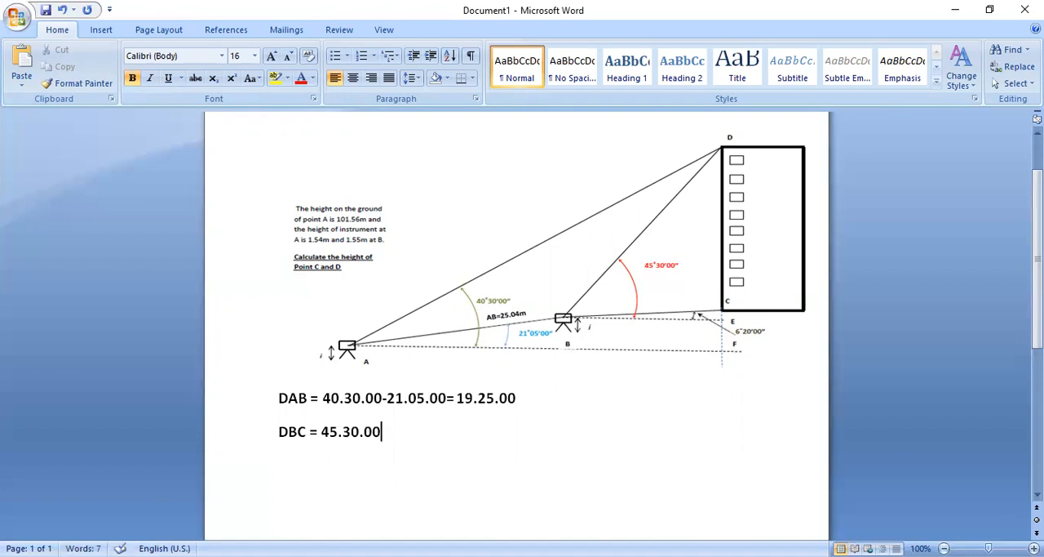
pyautogui.write('-6.2')
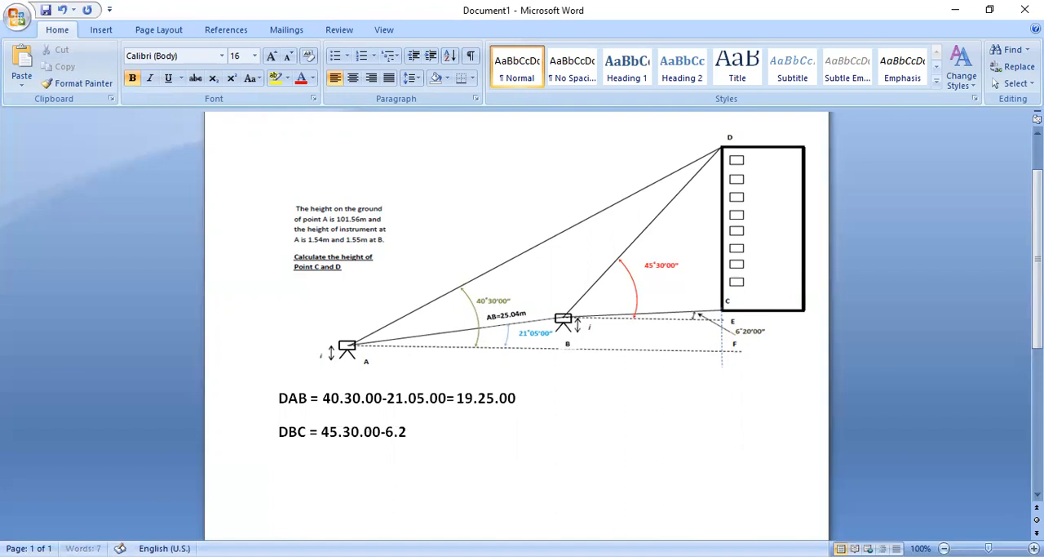
pyautogui.write('0.00=')
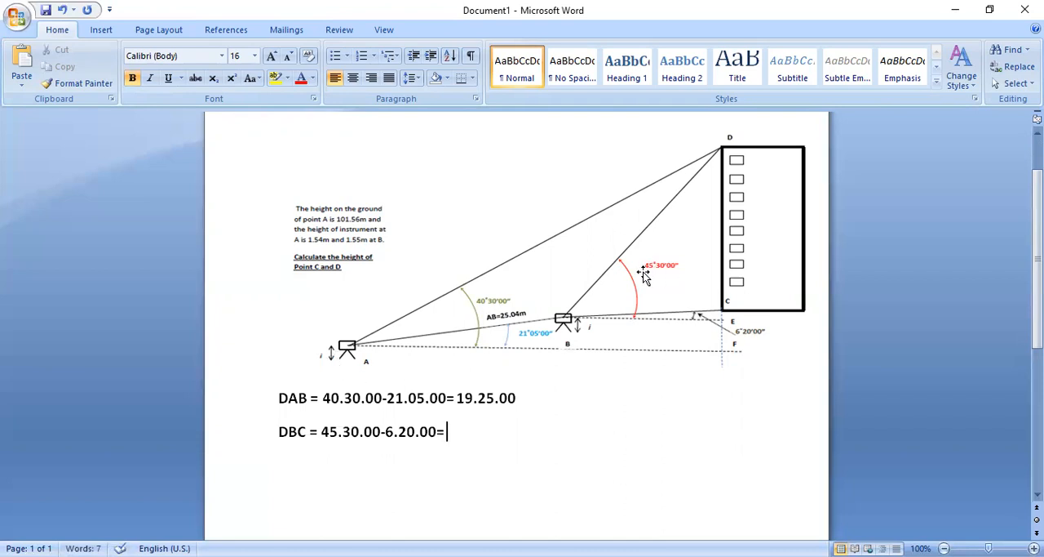
pyautogui.moveTo(759, 343)
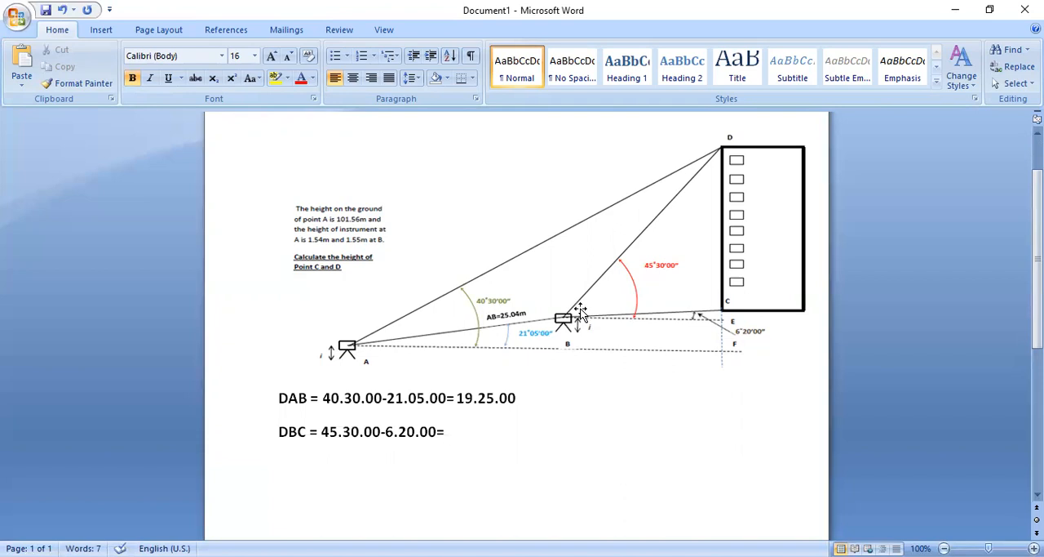
pyautogui.moveTo(569, 267)
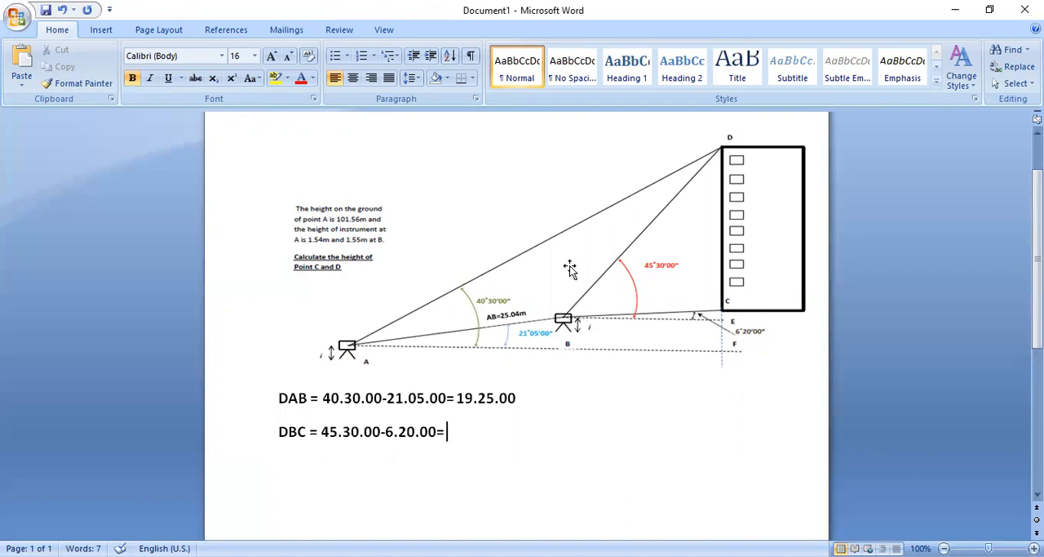
pyautogui.write('3')
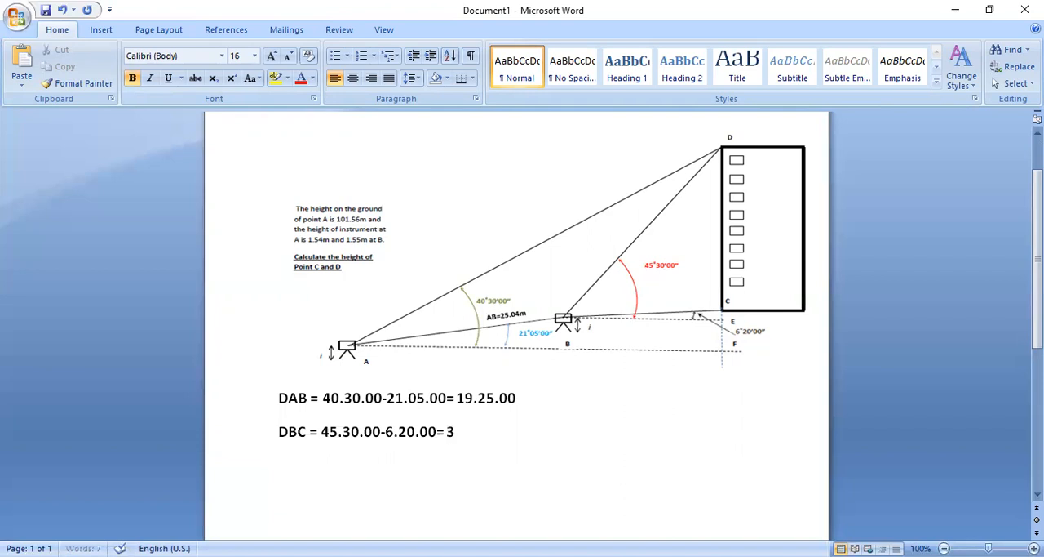
pyautogui.write('39.10.00')
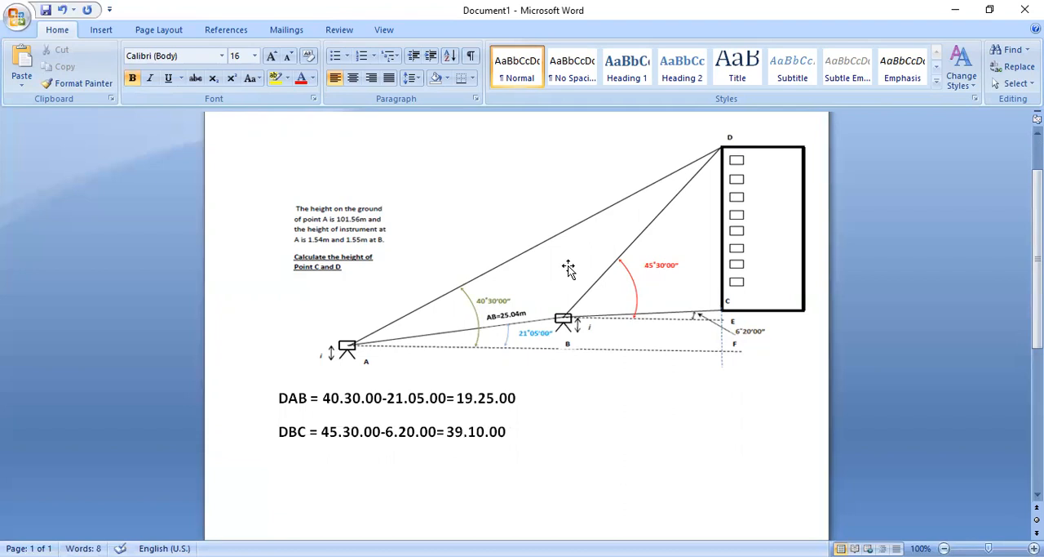
# Step: Type the third working line 'ADF=180-90-40.30.00= 50.50.00'
pyautogui.write('A')
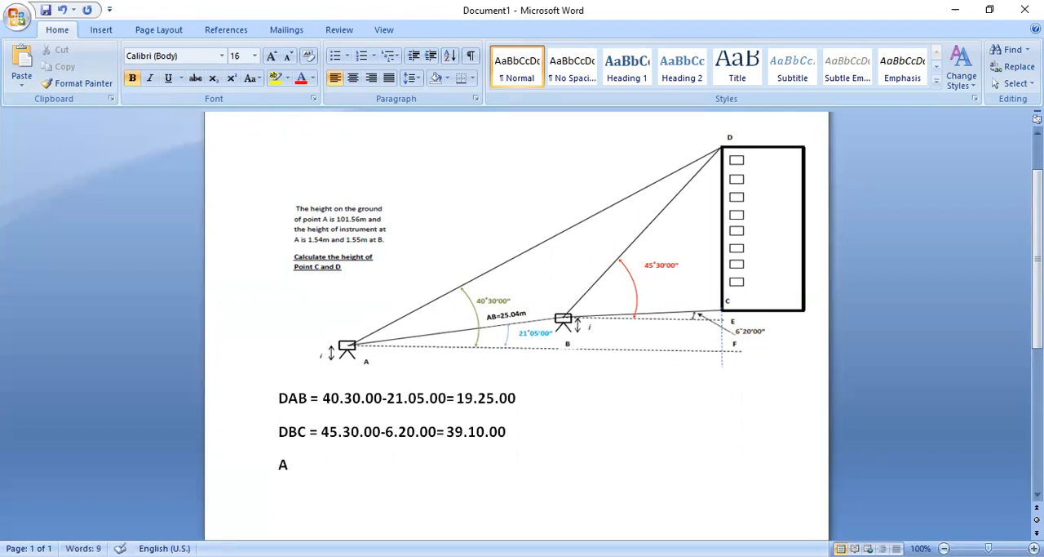
pyautogui.write('D')
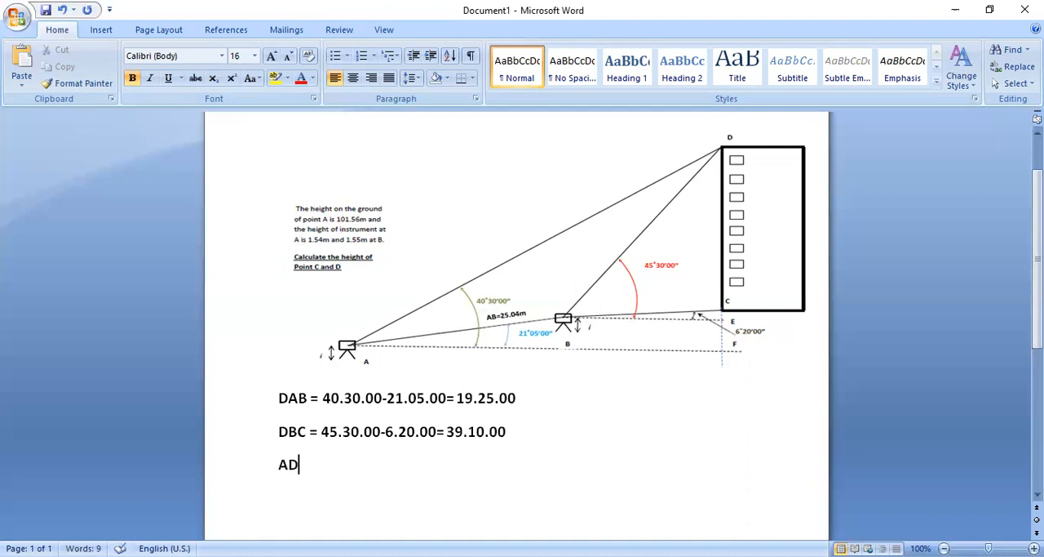
pyautogui.write('F=')
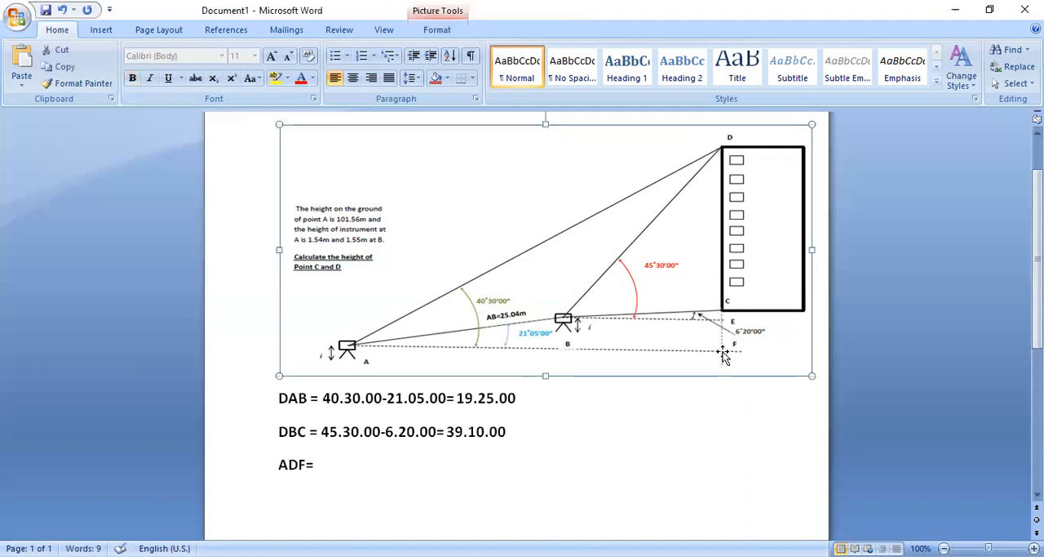
pyautogui.moveTo(728, 267)
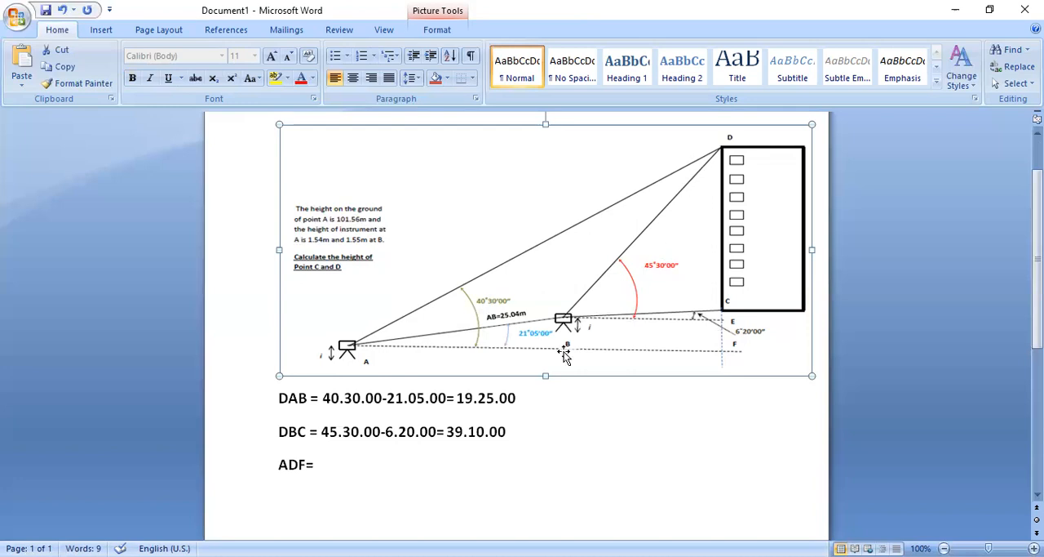
pyautogui.click(386, 465)
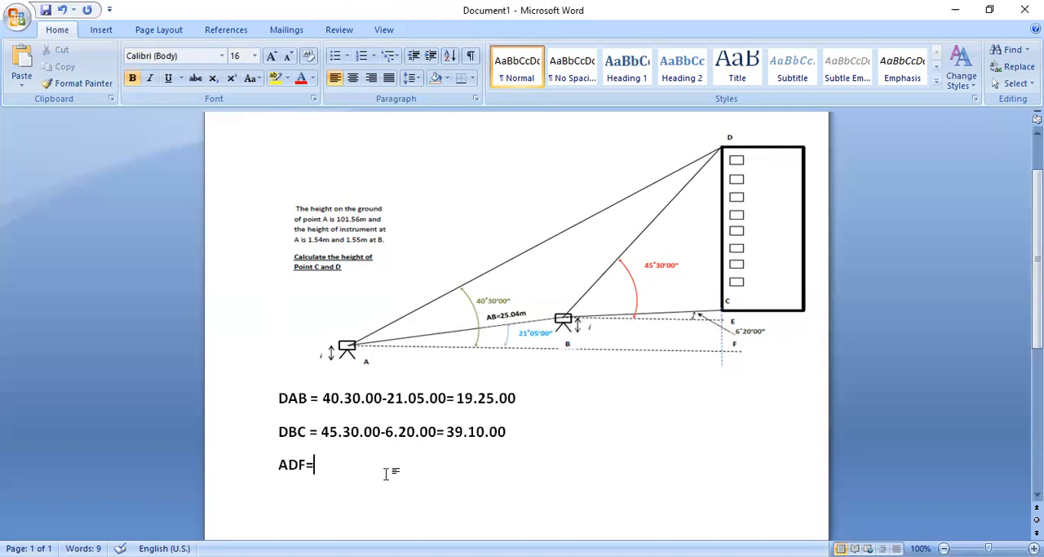
pyautogui.write('180')
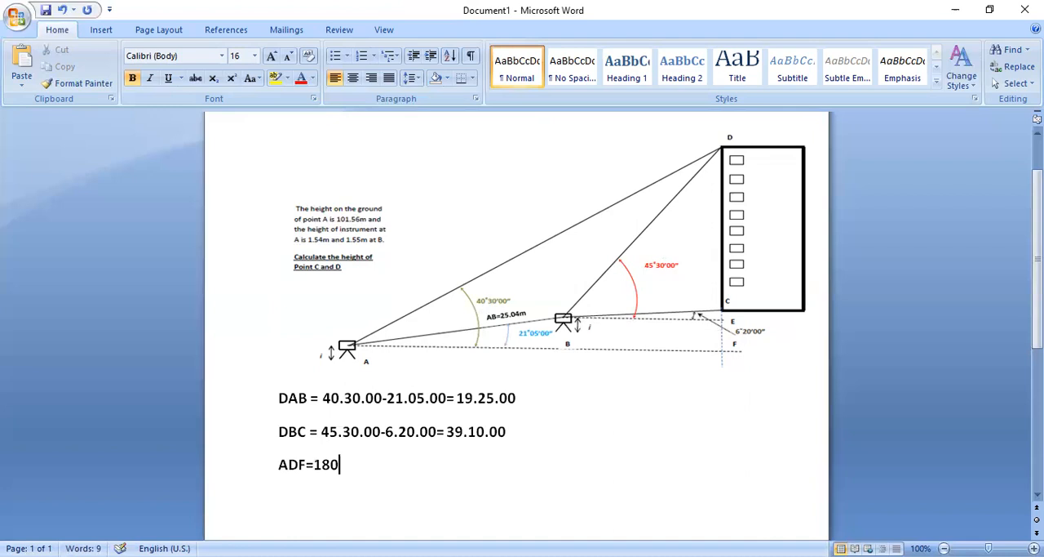
pyautogui.write('90')
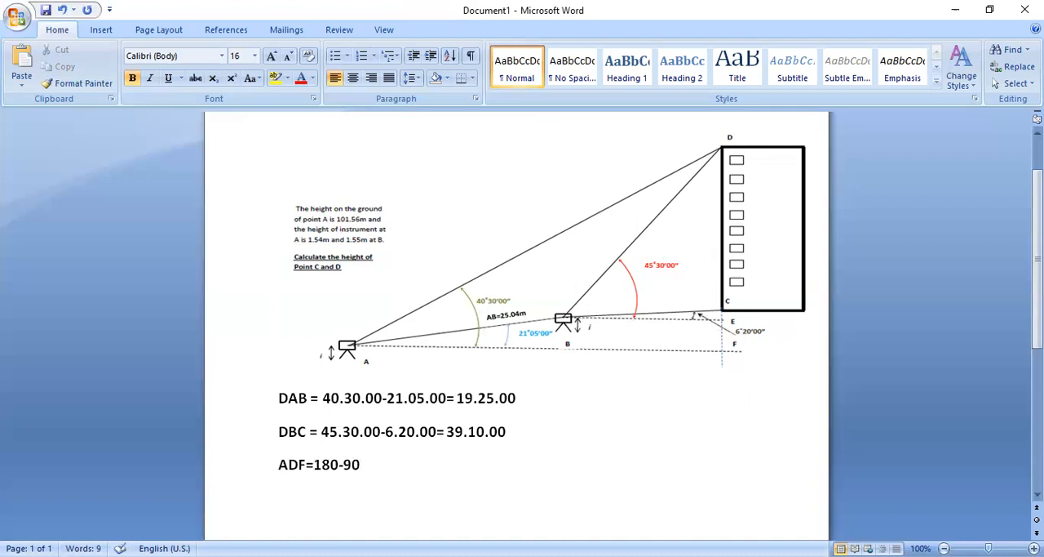
pyautogui.write('-')
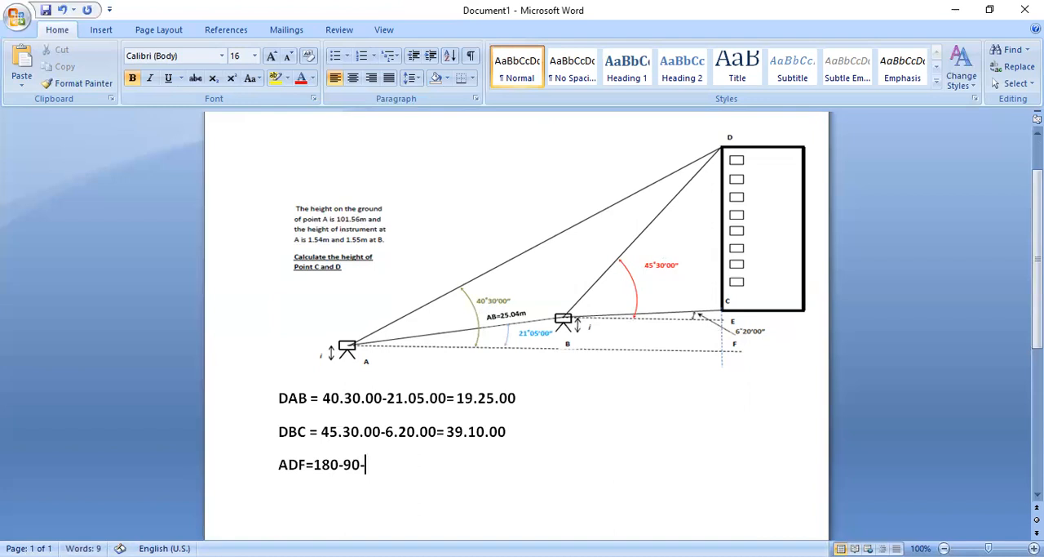
pyautogui.write('40')
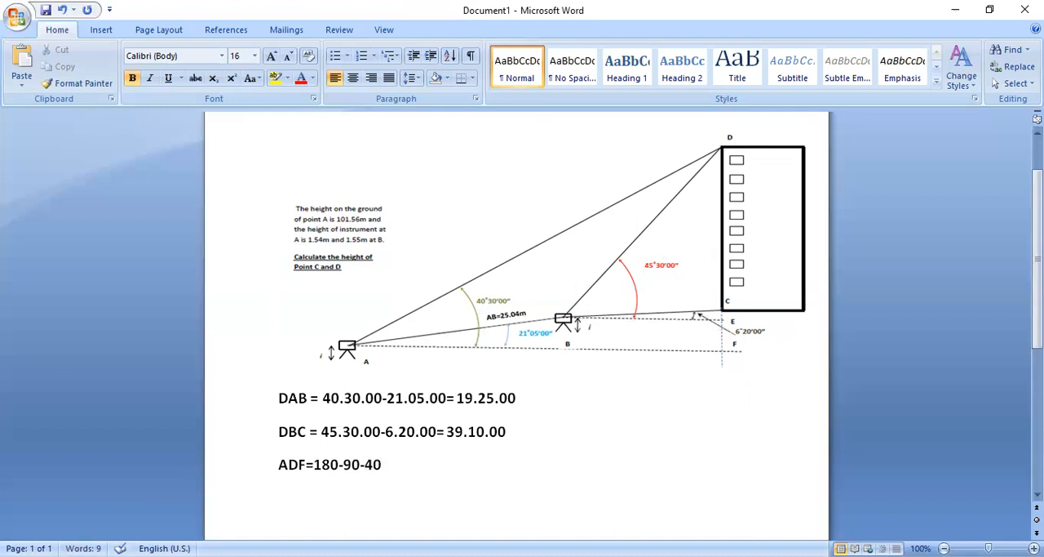
pyautogui.write('.30.00=')
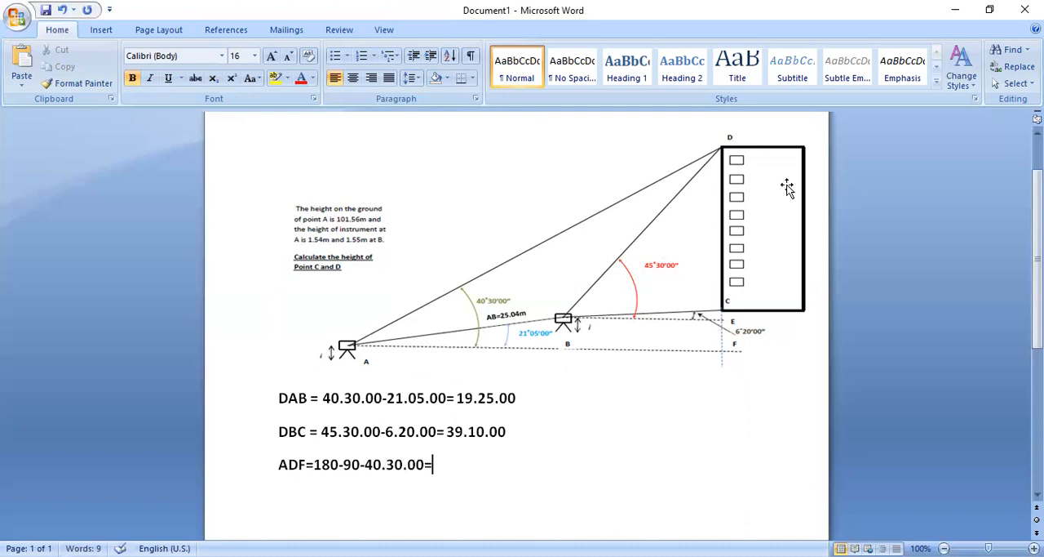
pyautogui.moveTo(696, 302)
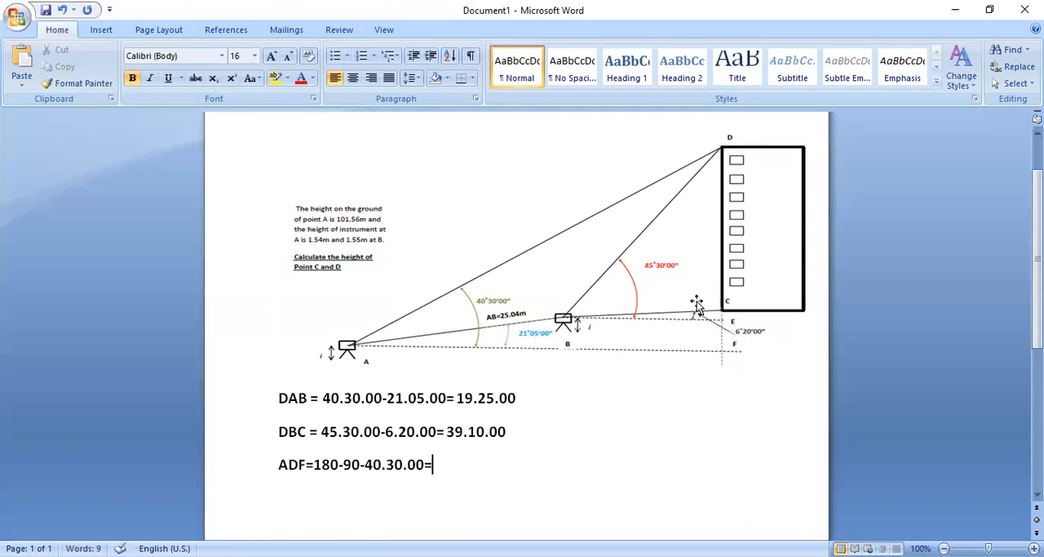
pyautogui.moveTo(700, 337)
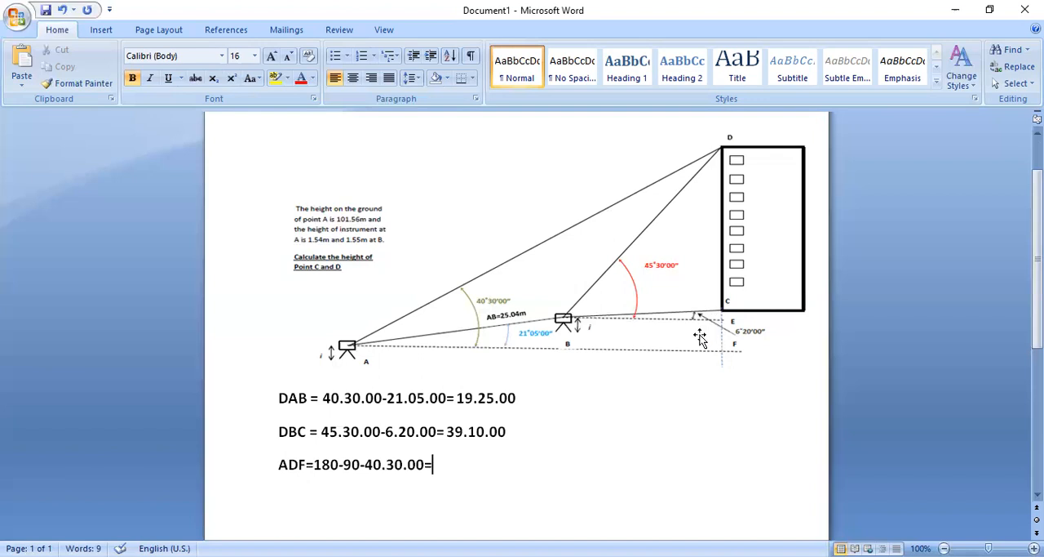
pyautogui.moveTo(398, 343)
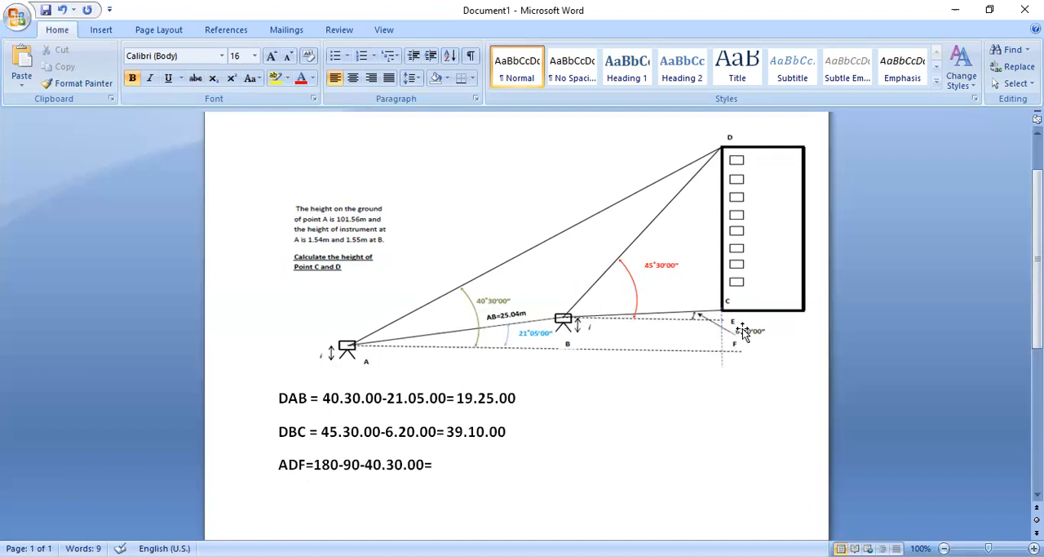
pyautogui.moveTo(510, 308)
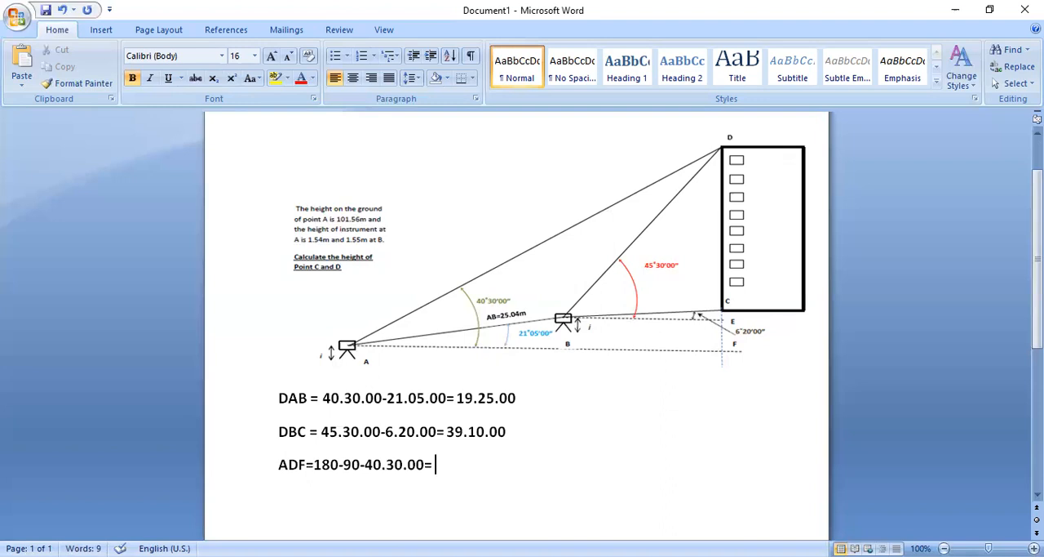
pyautogui.write('50.50.00')
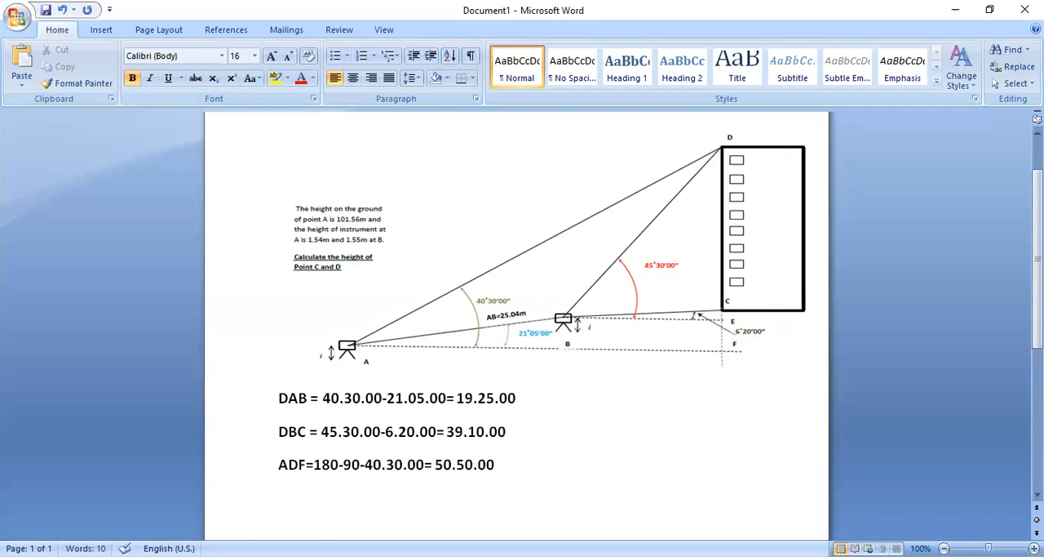
# Step: Begin the fourth working line 'BDE=180-90-44.30.'
pyautogui.write('B')
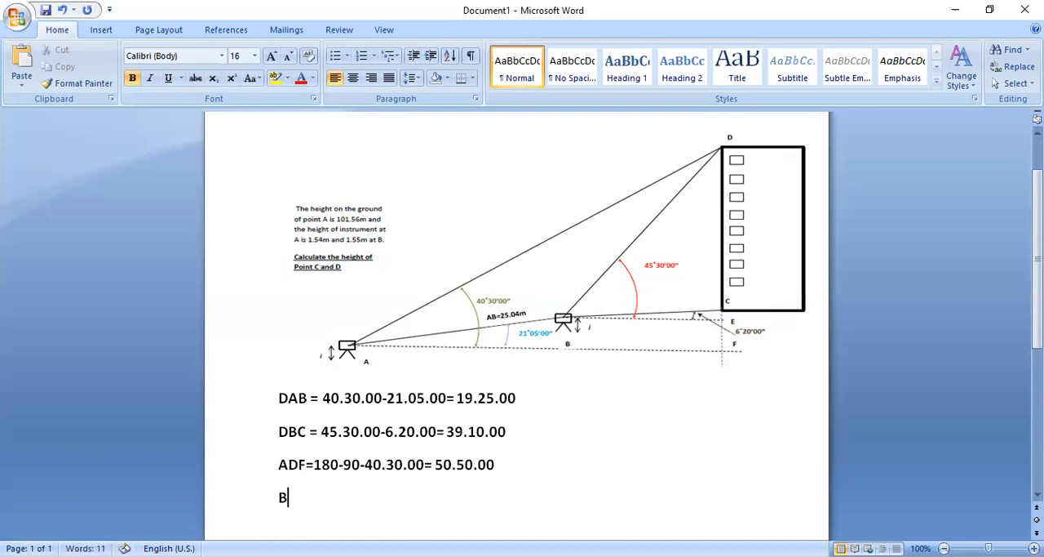
pyautogui.write('DE')
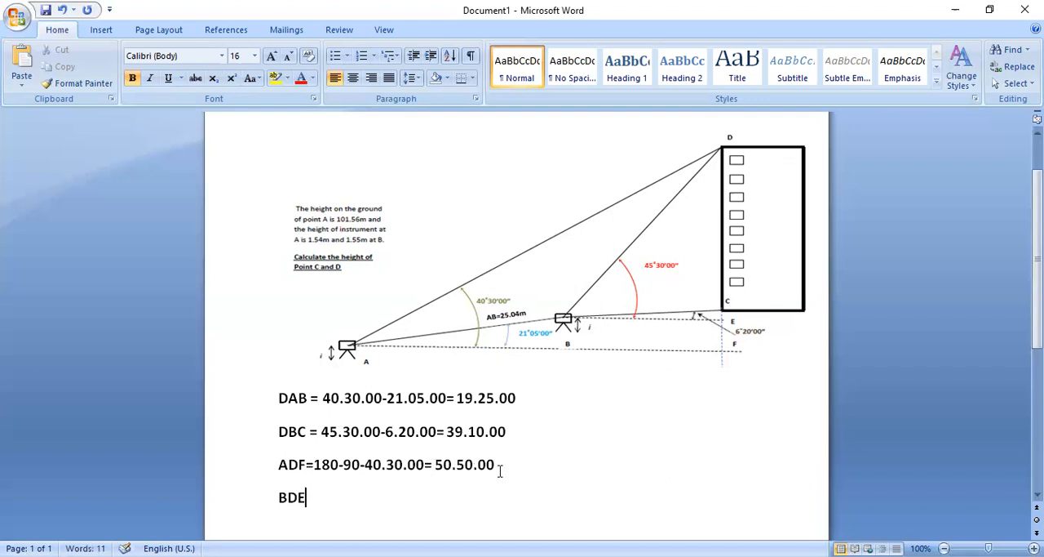
pyautogui.write('=')
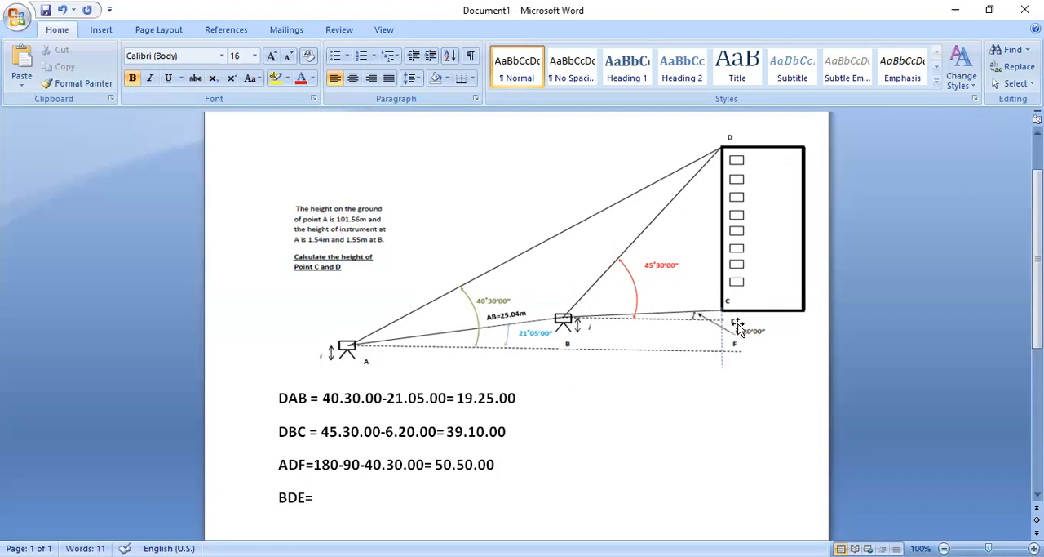
pyautogui.write('180')
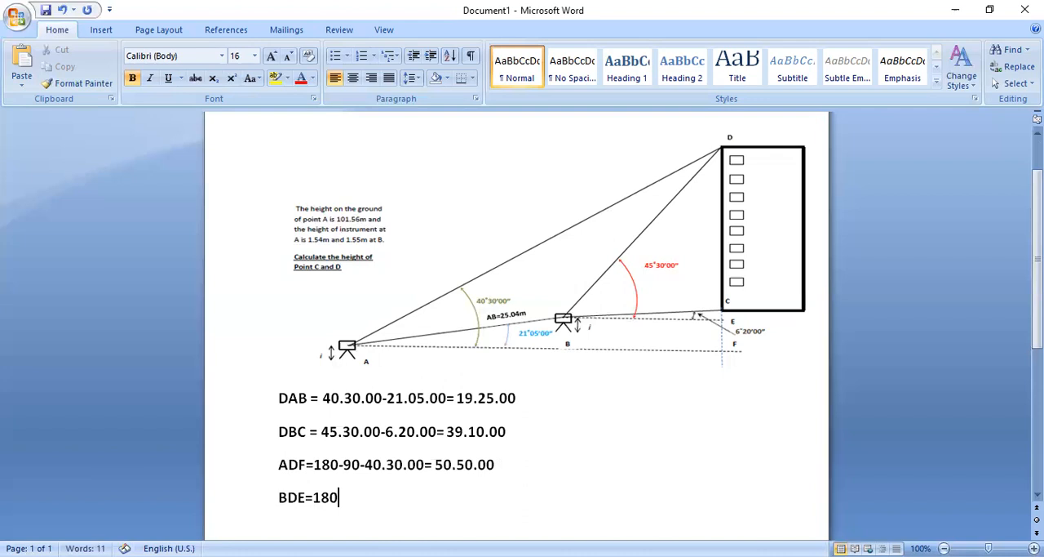
pyautogui.write('-')
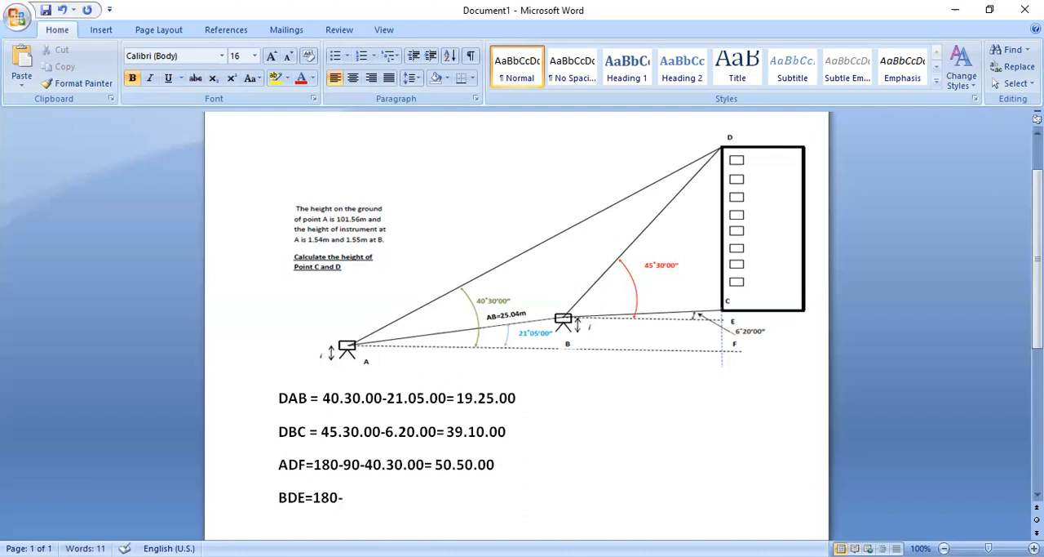
pyautogui.write('90-')
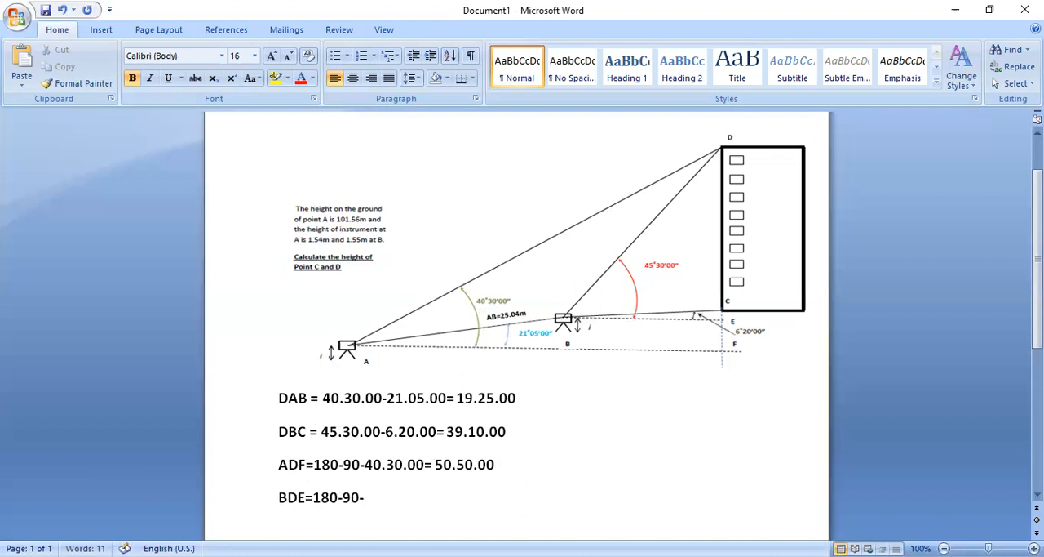
pyautogui.write('44')
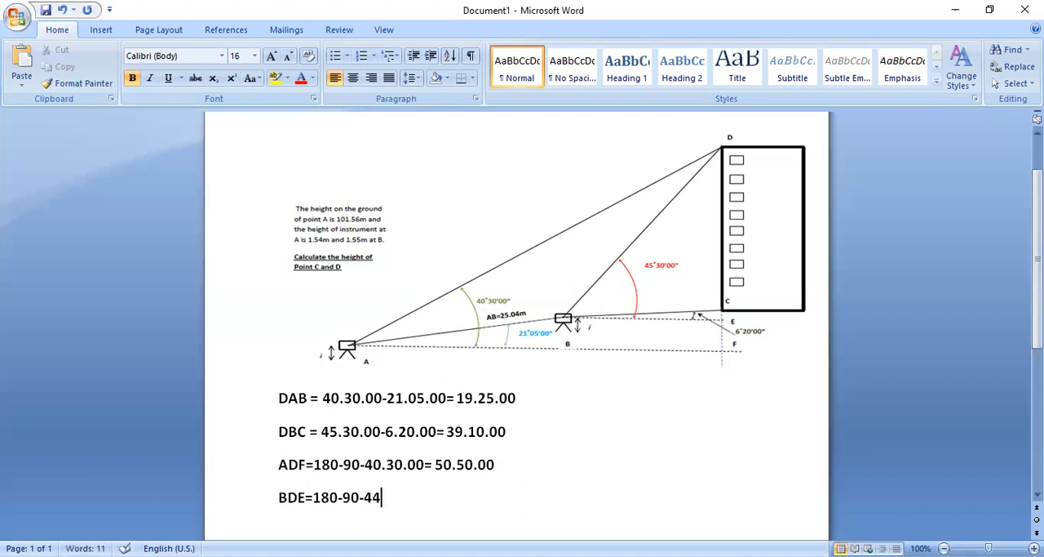
pyautogui.write('.30.00=')
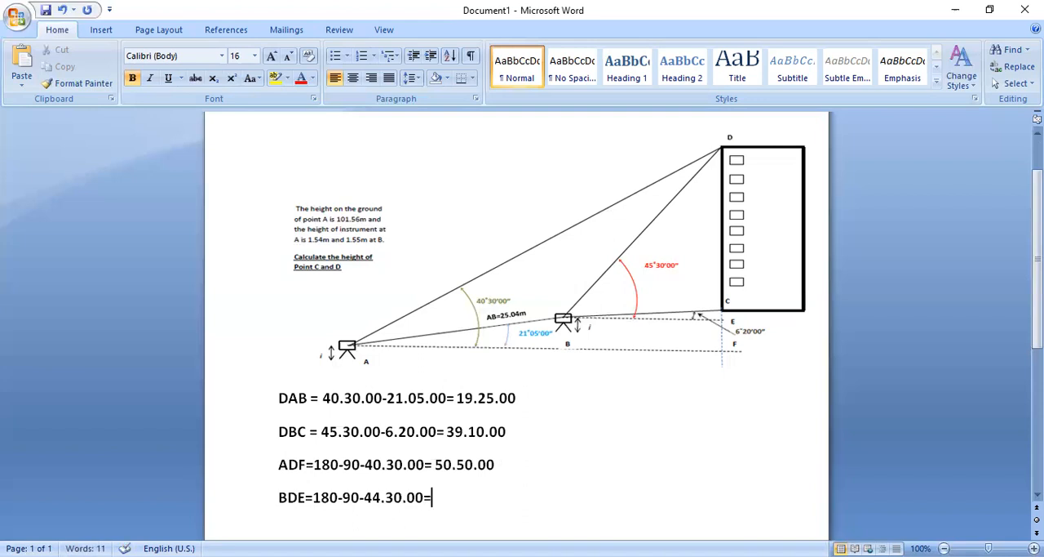
# Step: Correct the value to 43.30.00 and add the result '= 44.30.00'
pyautogui.press('BackSpace')
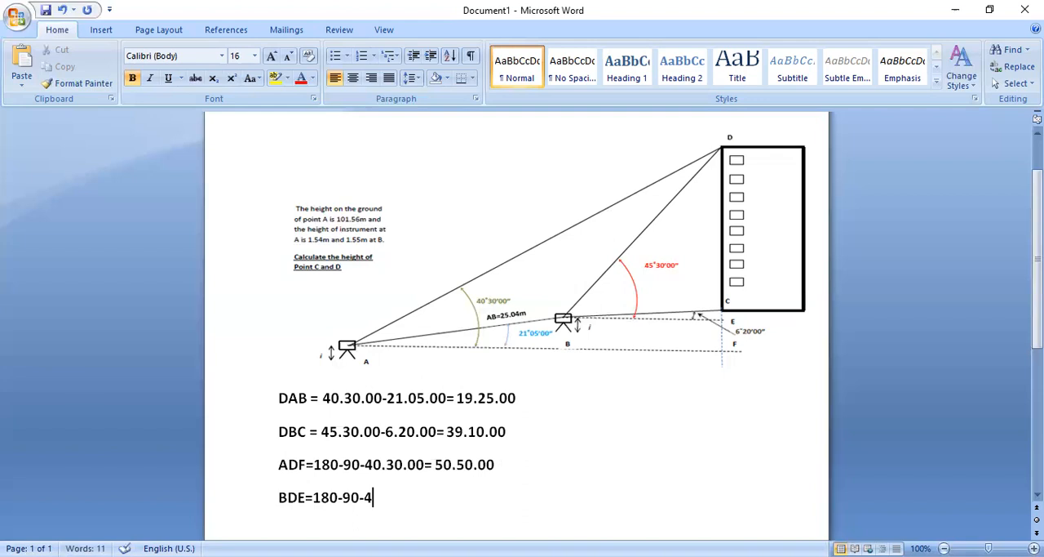
pyautogui.moveTo(733, 326)
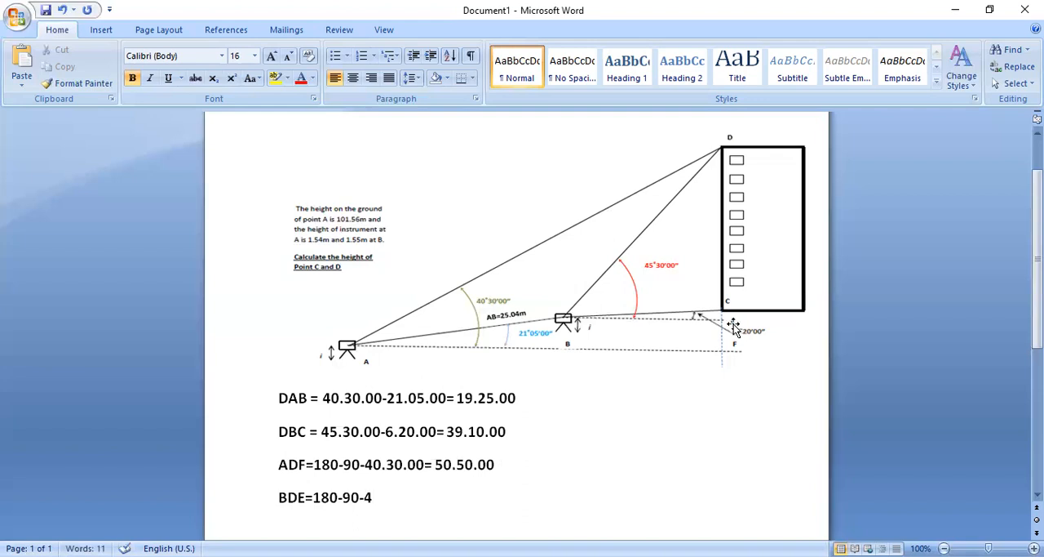
pyautogui.write('3')
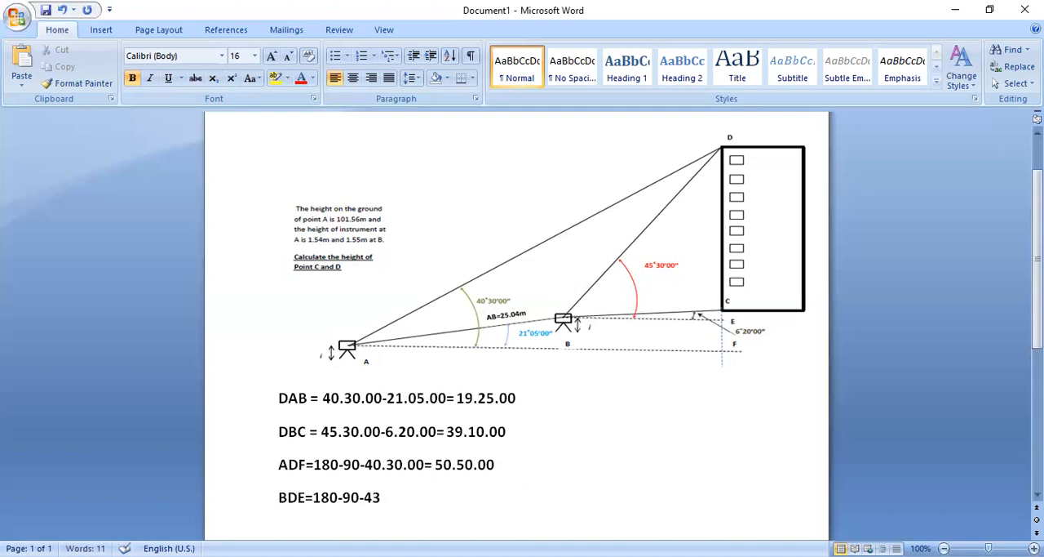
pyautogui.write('.30.0')
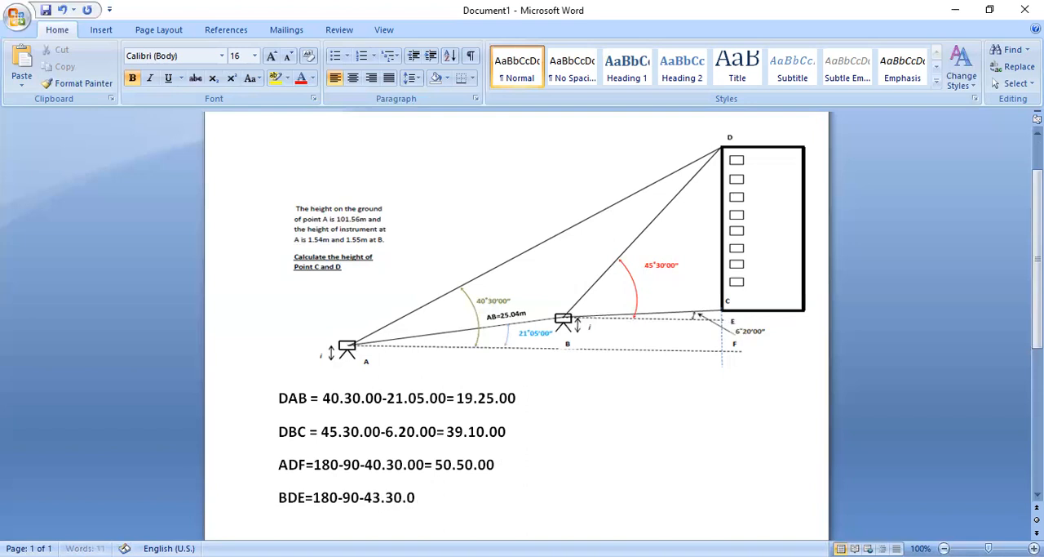
pyautogui.write('=')
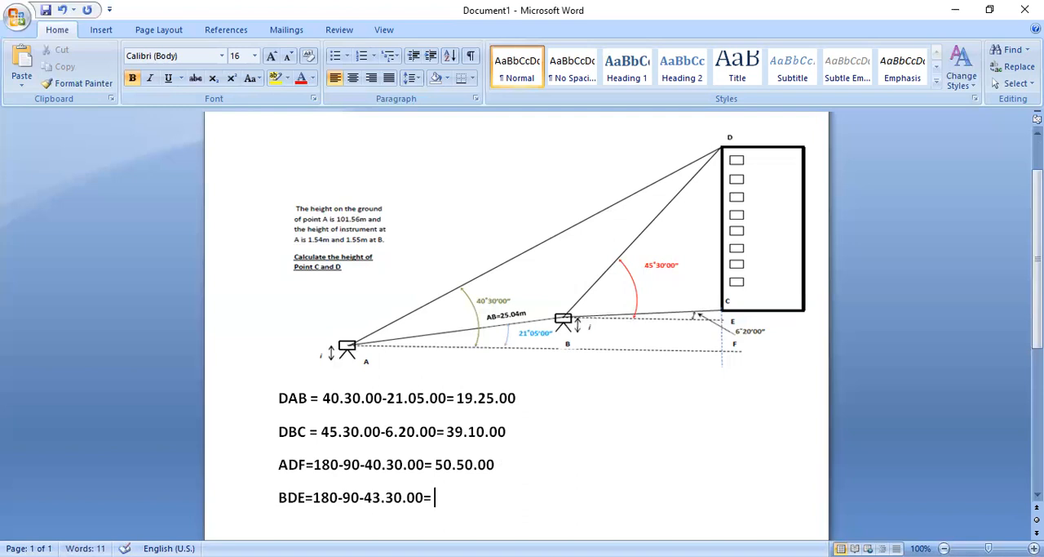
pyautogui.write('44.30.00')
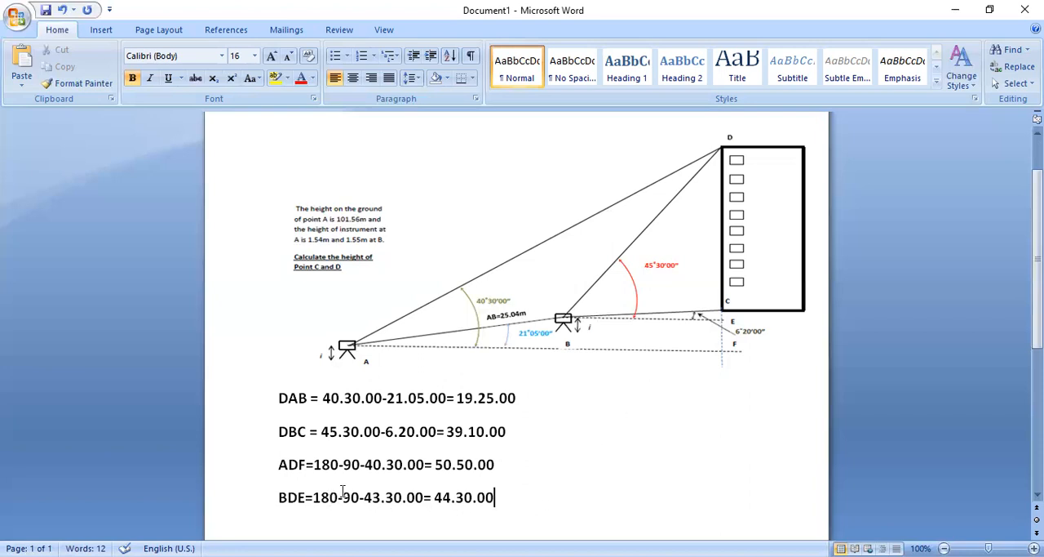
pyautogui.moveTo(659, 296)
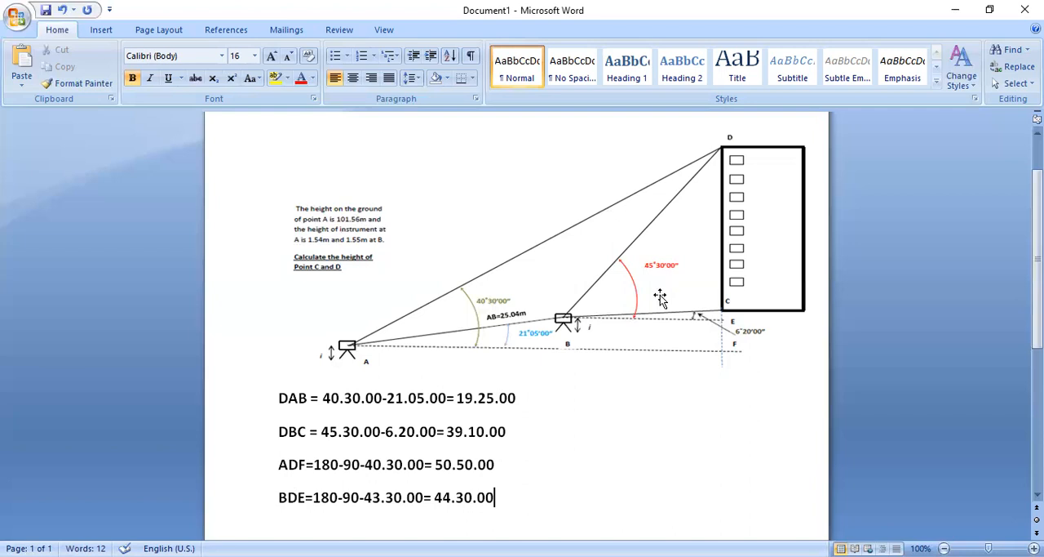
pyautogui.moveTo(707, 316)
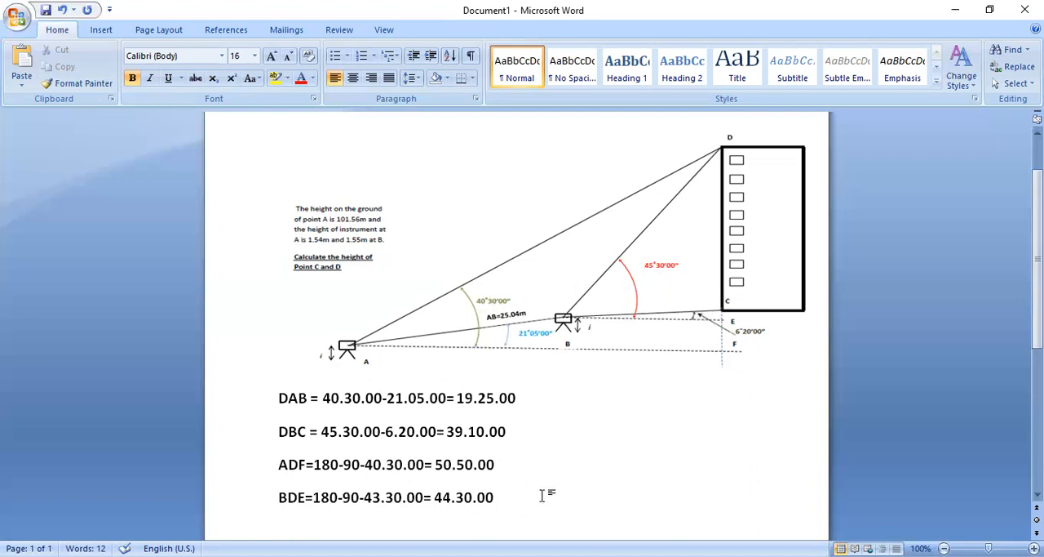
pyautogui.moveTo(691, 238)
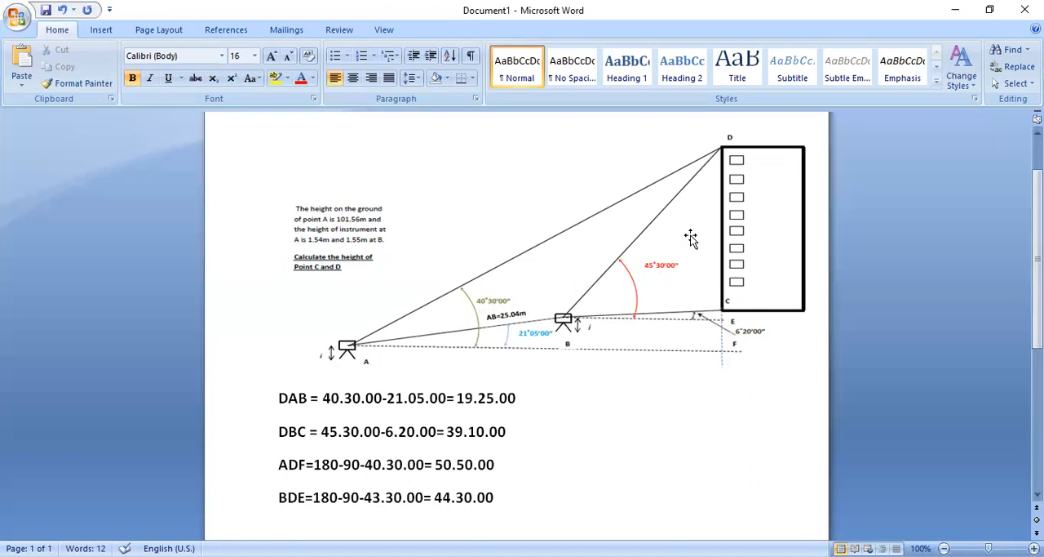
pyautogui.moveTo(692, 238)
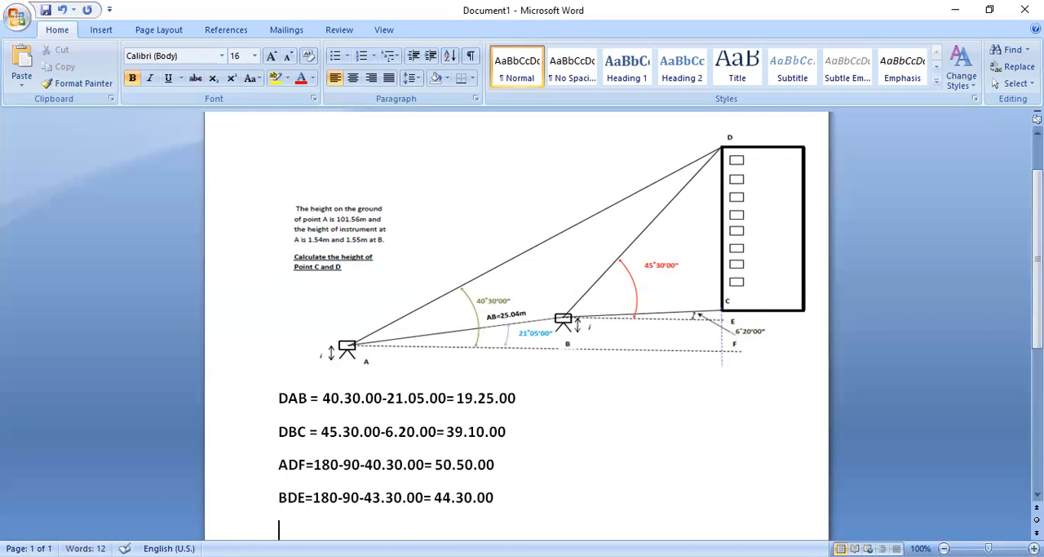
# Step: Start the fifth working line with the label 'ADB='
pyautogui.write('AD')
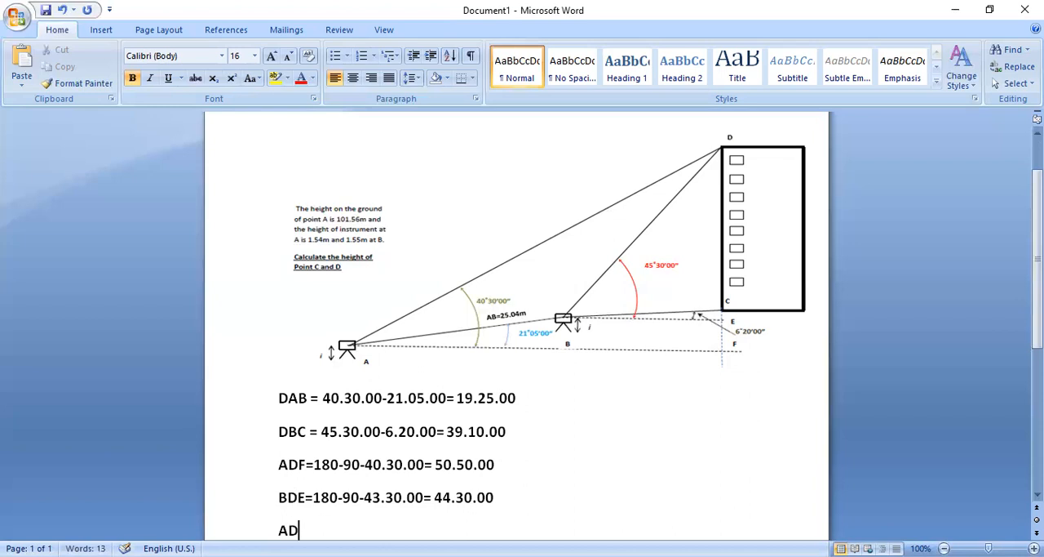
pyautogui.write('B=')
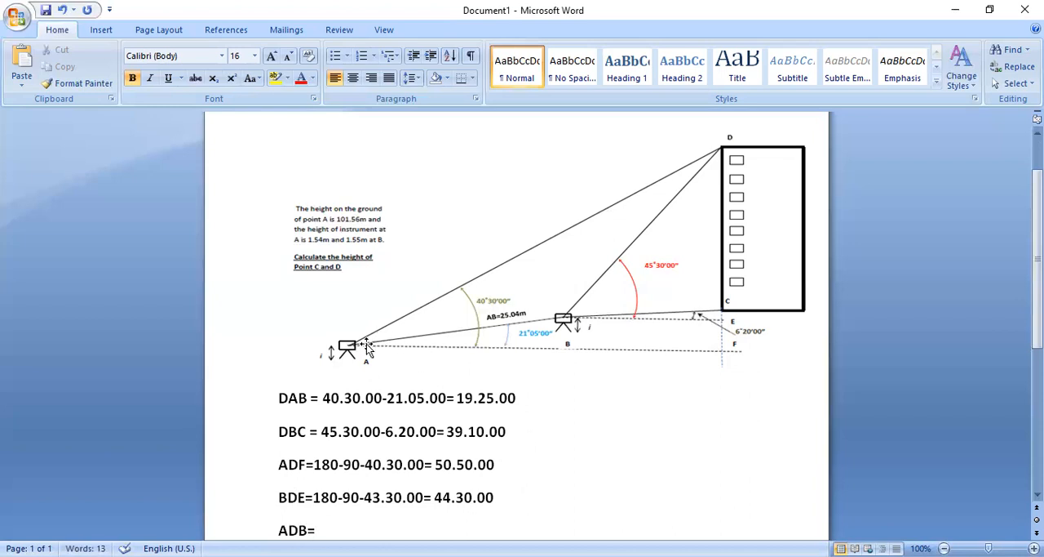
pyautogui.moveTo(653, 204)
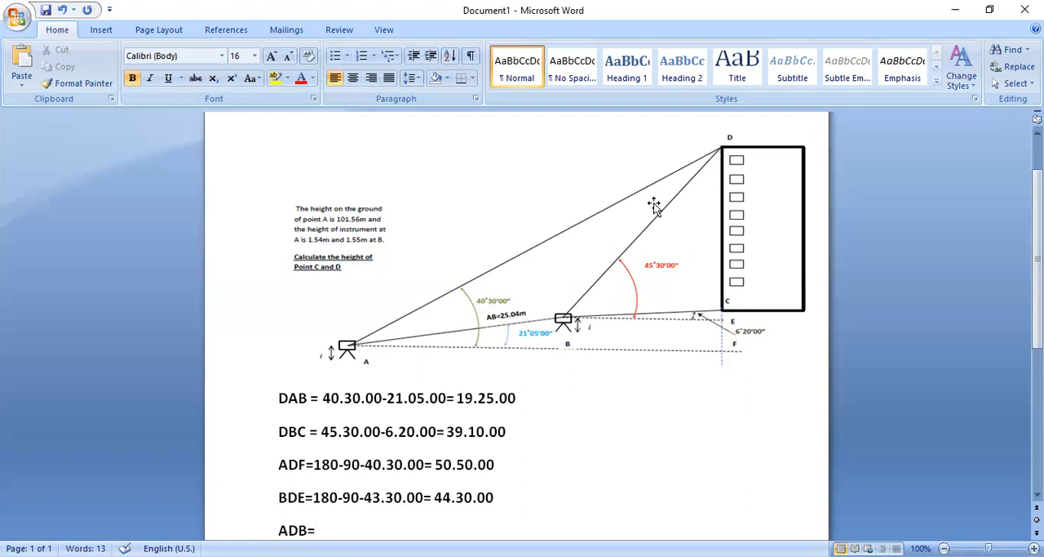
pyautogui.scroll(-3)
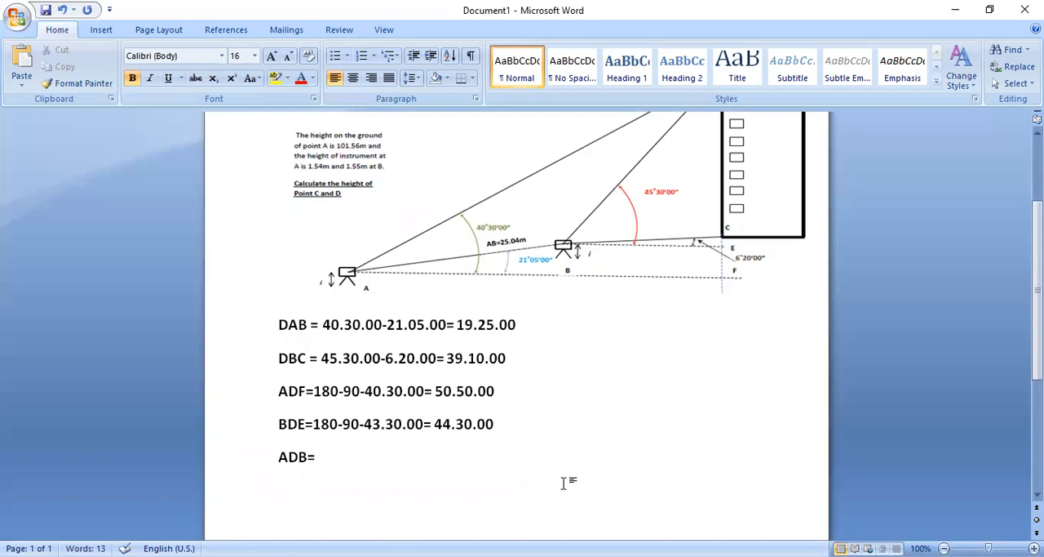
pyautogui.click(316, 457)
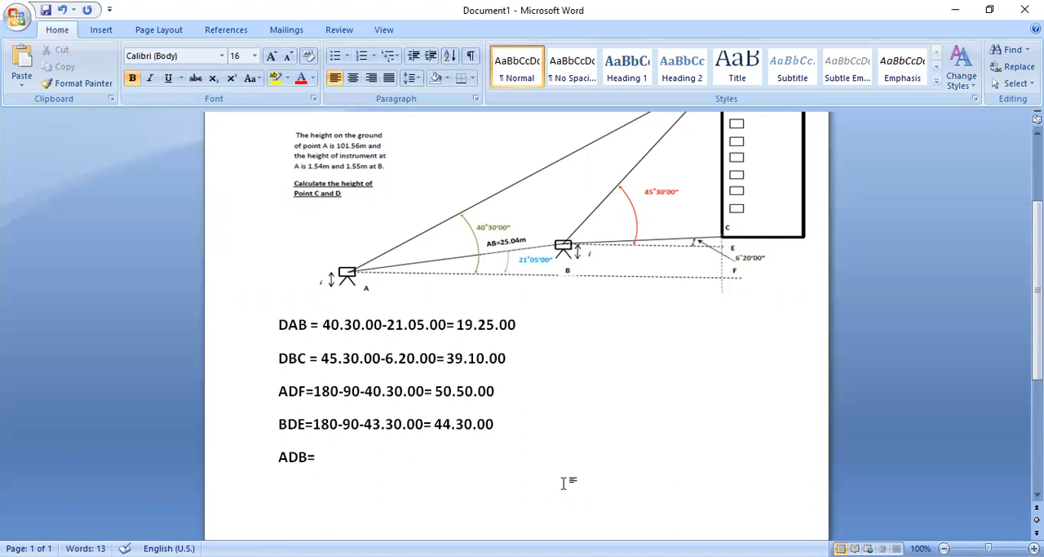
pyautogui.moveTo(473, 399)
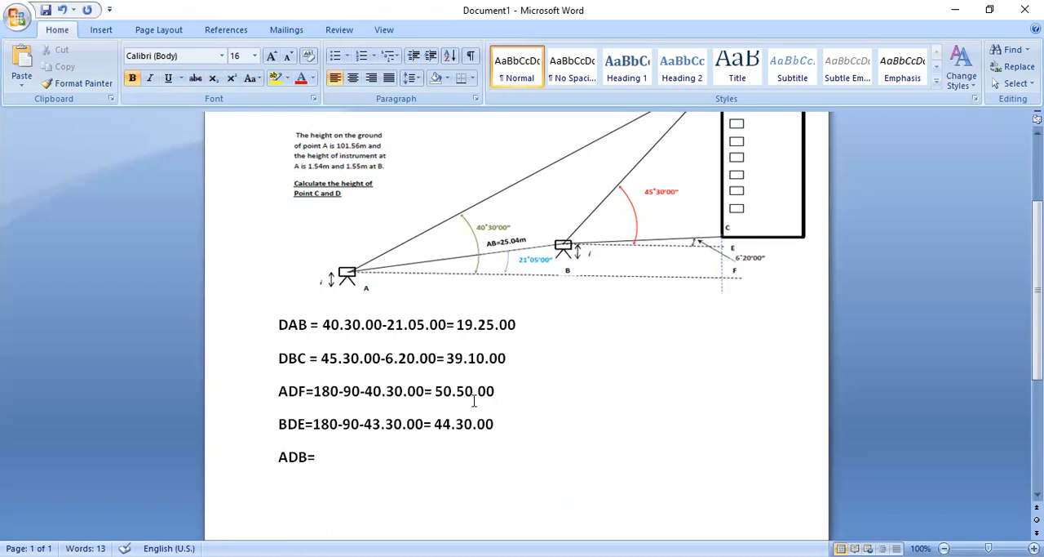
# Step: Complete ADB as '50.50.00-44.30.00=6.20.00', removing the stray 'OR'
pyautogui.write('50')
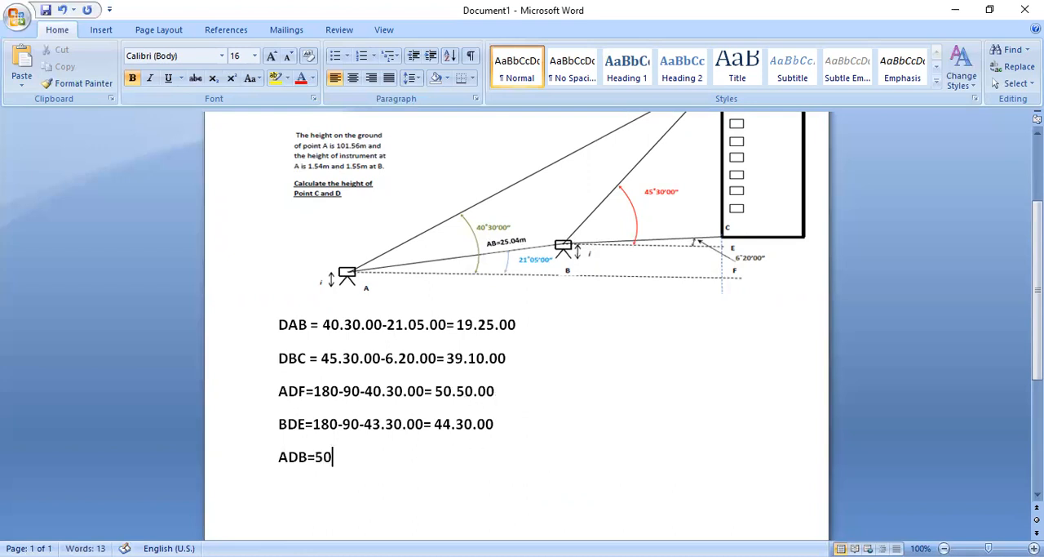
pyautogui.write('.50.')
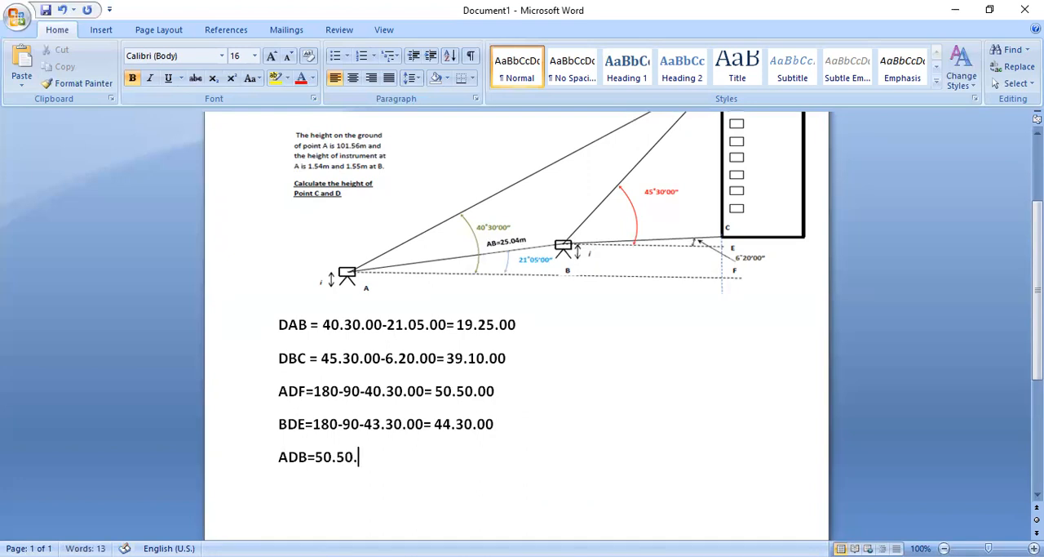
pyautogui.write('00-44')
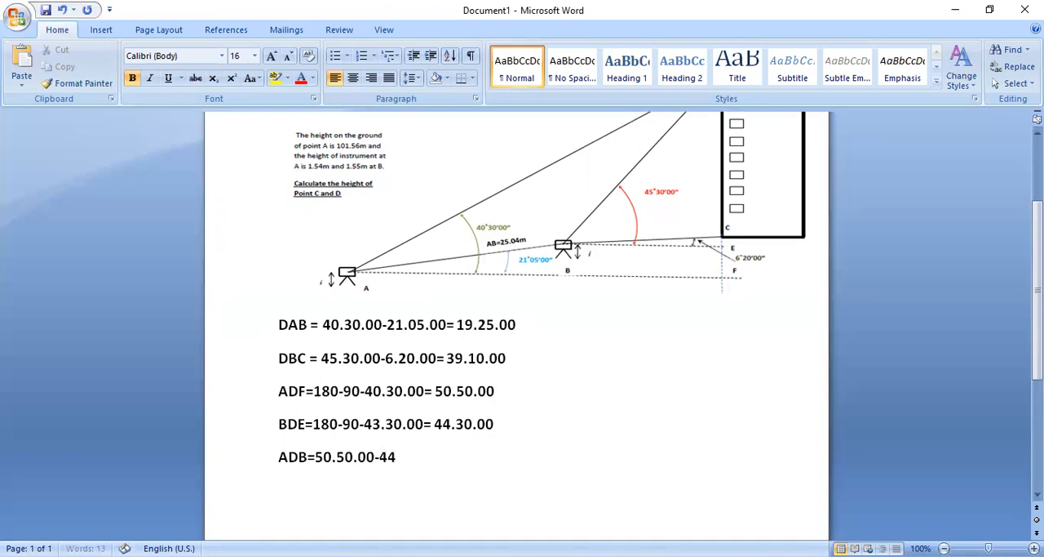
pyautogui.write('.30')
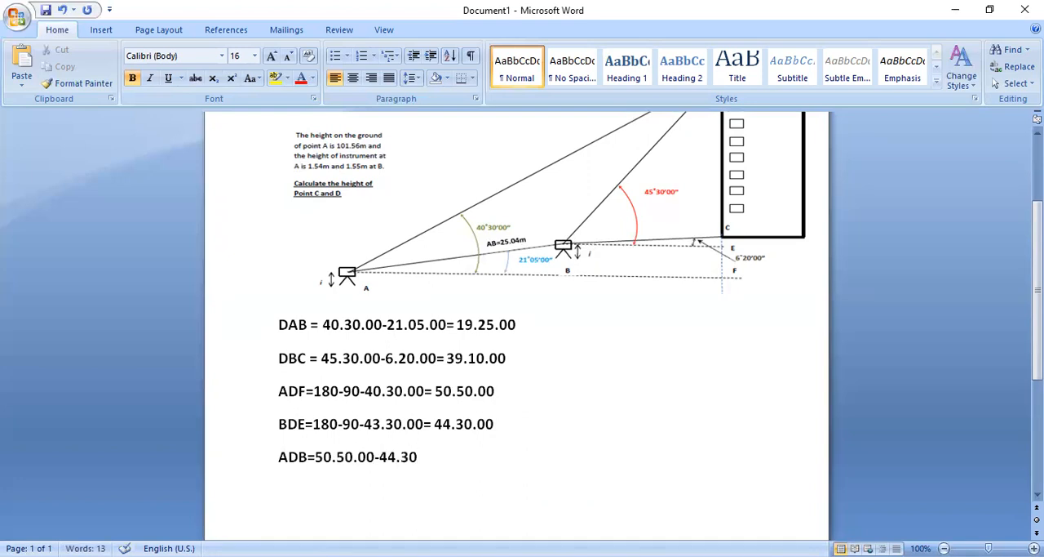
pyautogui.write('.00')
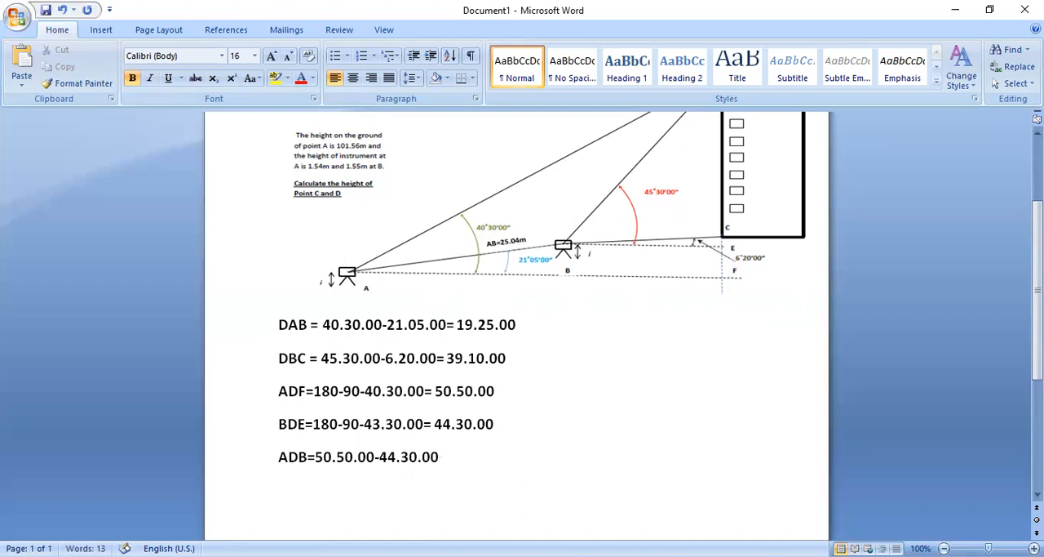
pyautogui.write('=6')
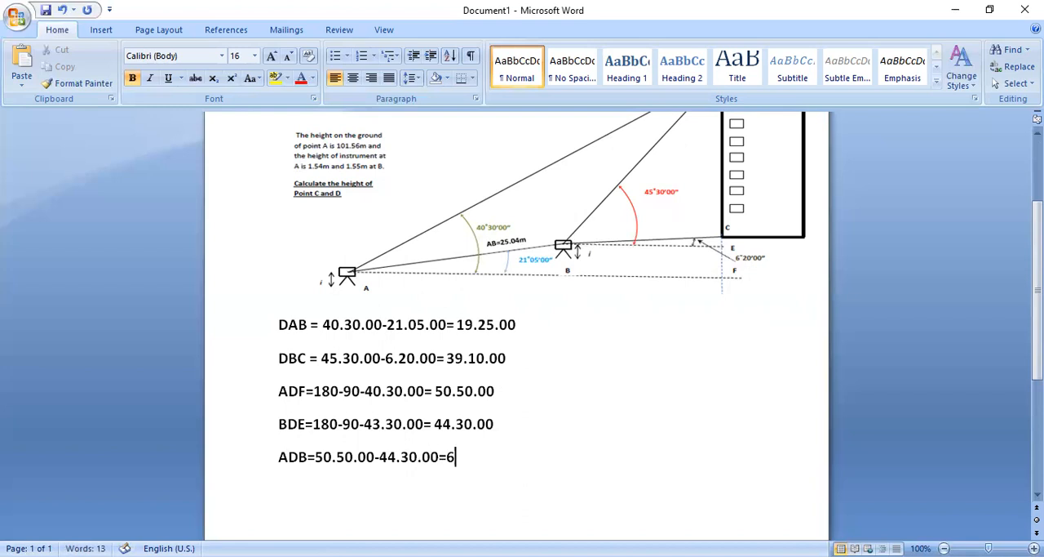
pyautogui.write('.20.0')
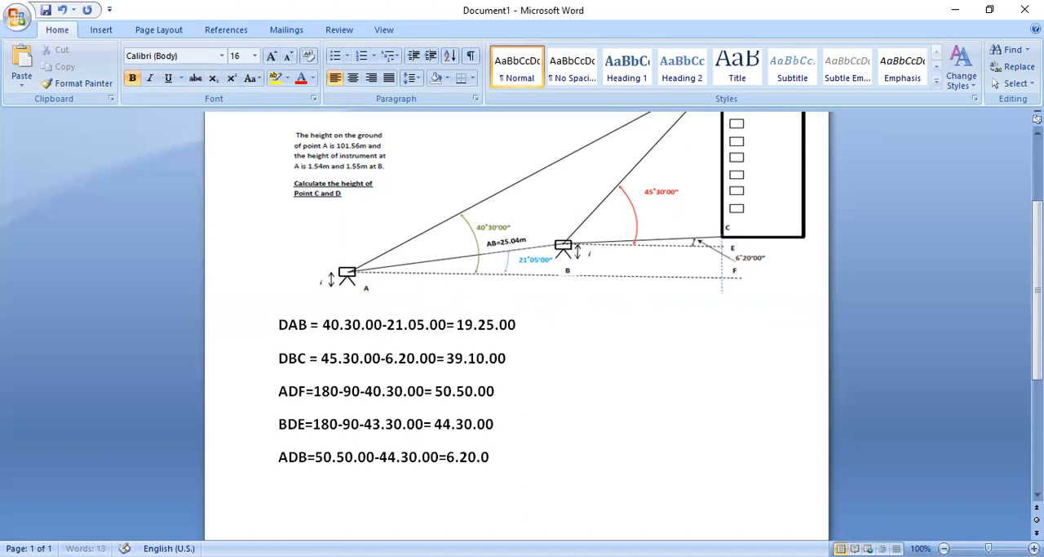
pyautogui.write('OR')
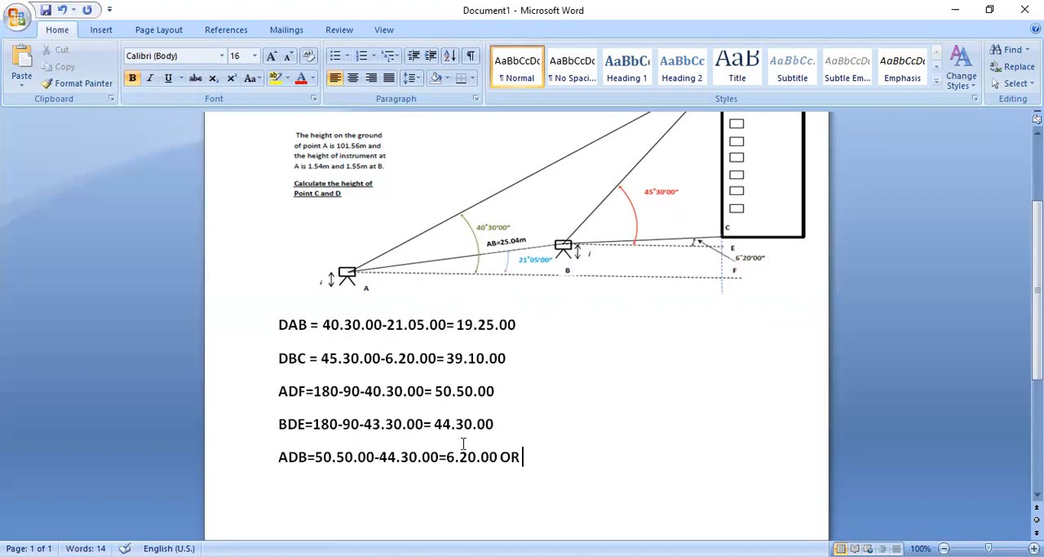
pyautogui.press('Backspace')
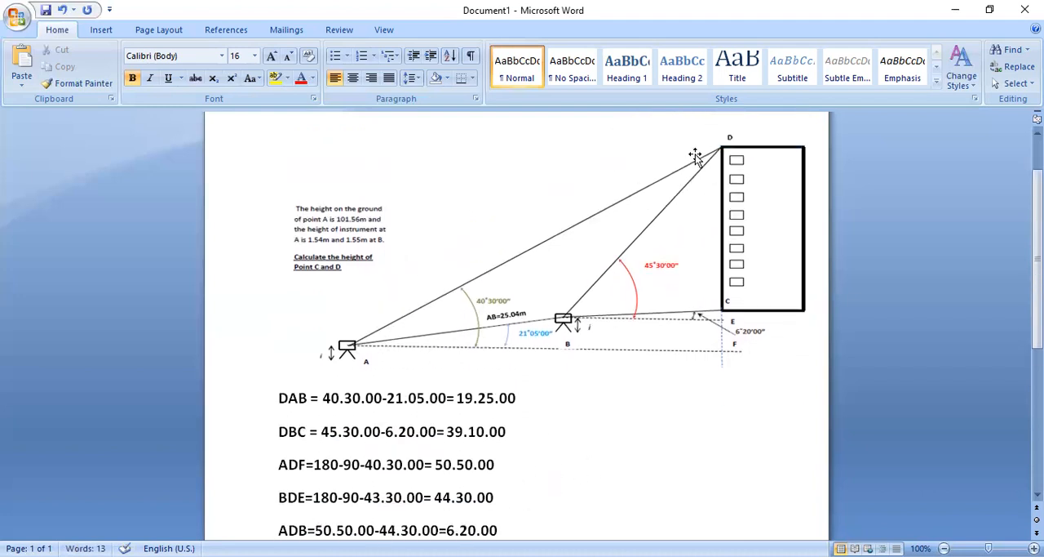
pyautogui.scroll(-3)
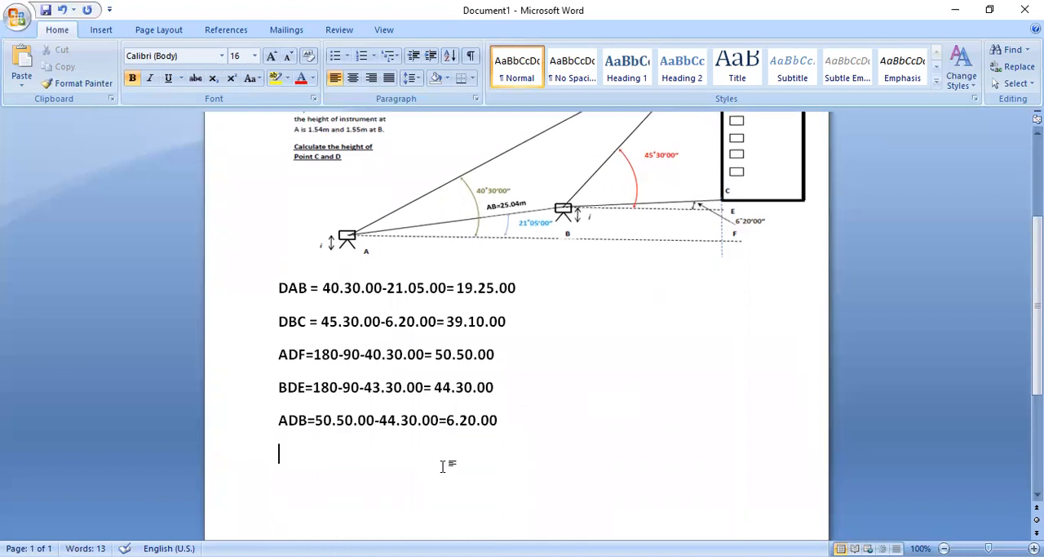
# Step: Type the sixth working line 'ABD=180-19.25.00-6.20.00=154.15.00'
pyautogui.write('A')
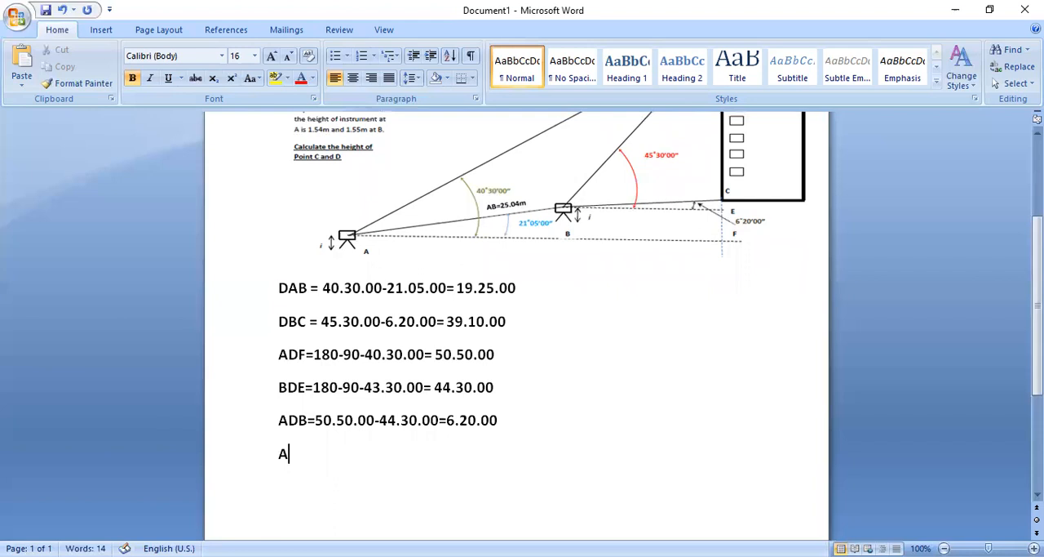
pyautogui.write('BD=')
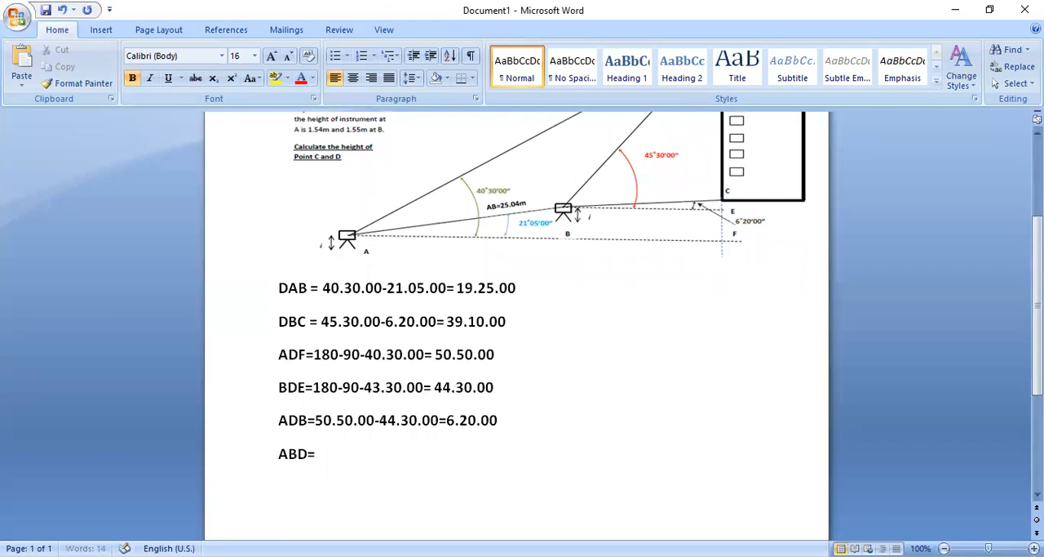
pyautogui.write('18')
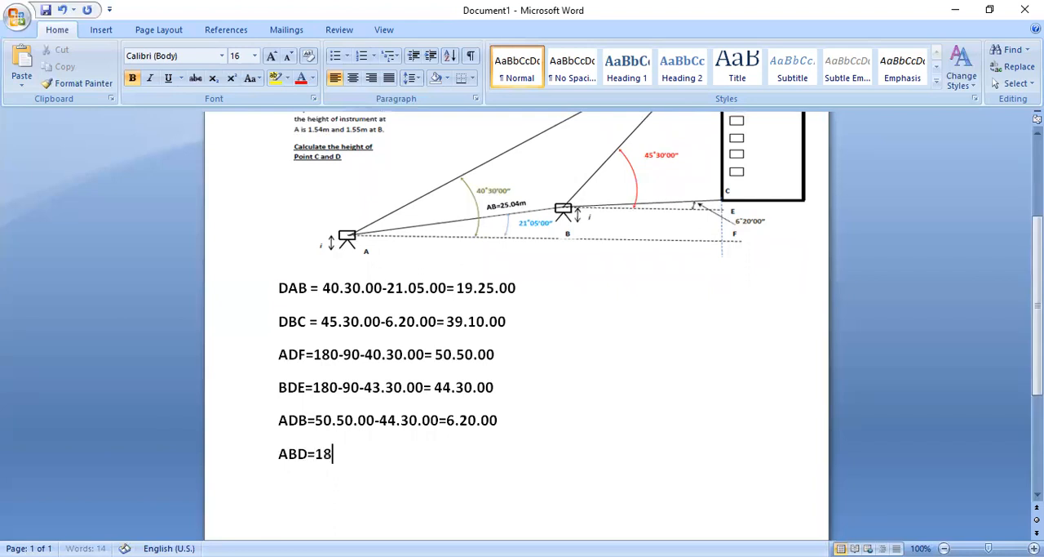
pyautogui.write('0-')
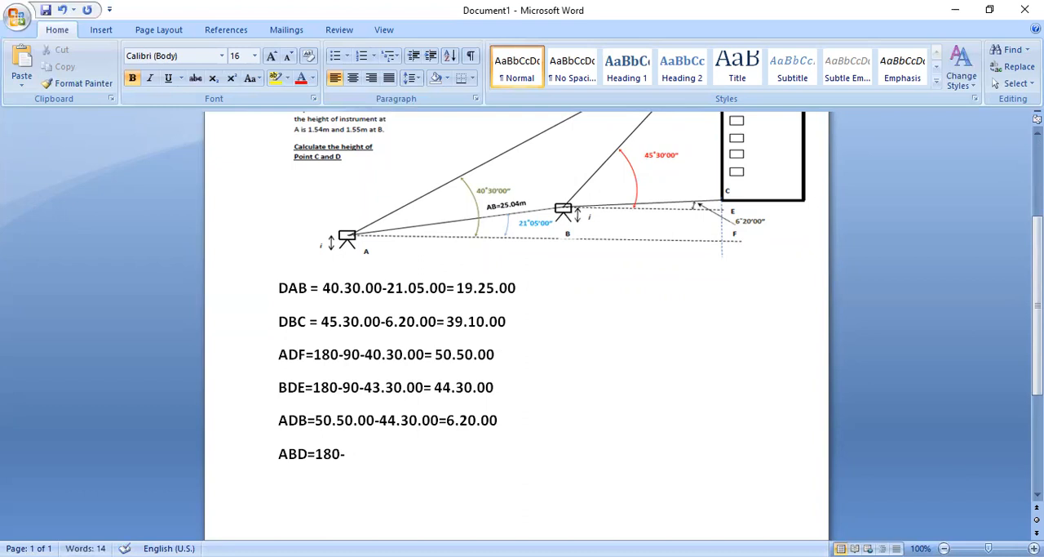
pyautogui.write('19.25')
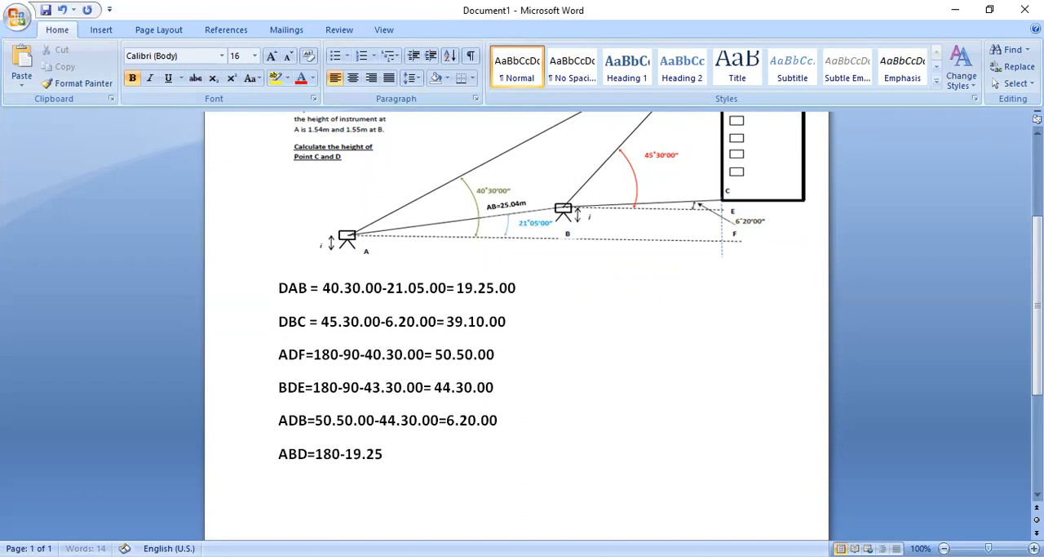
pyautogui.write('.00')
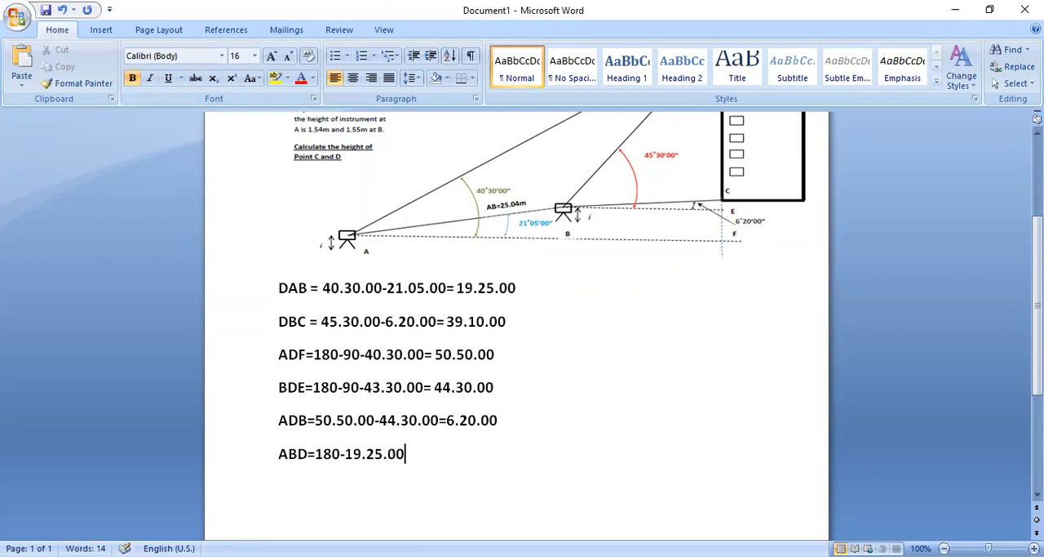
pyautogui.write('-')
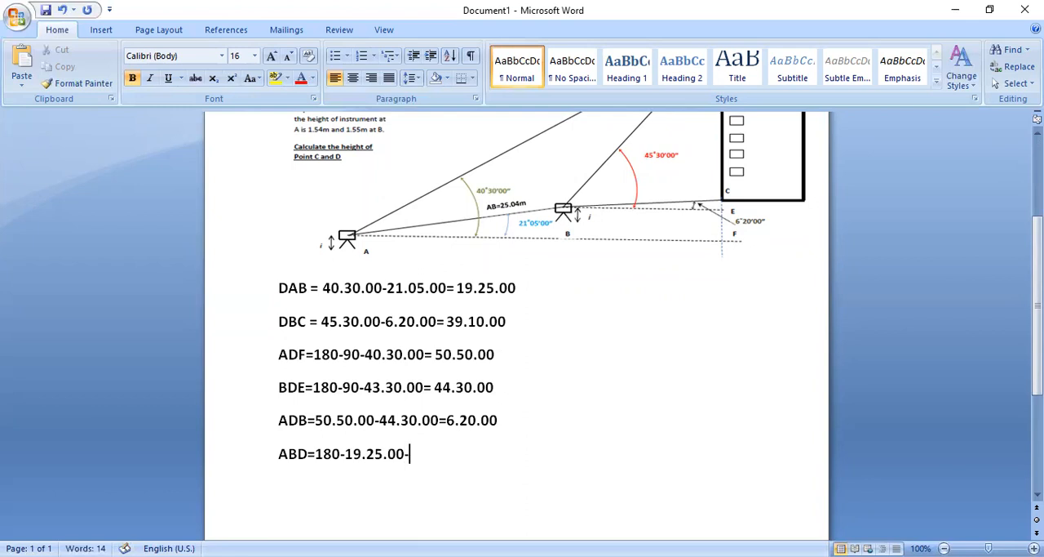
pyautogui.write('6.20')
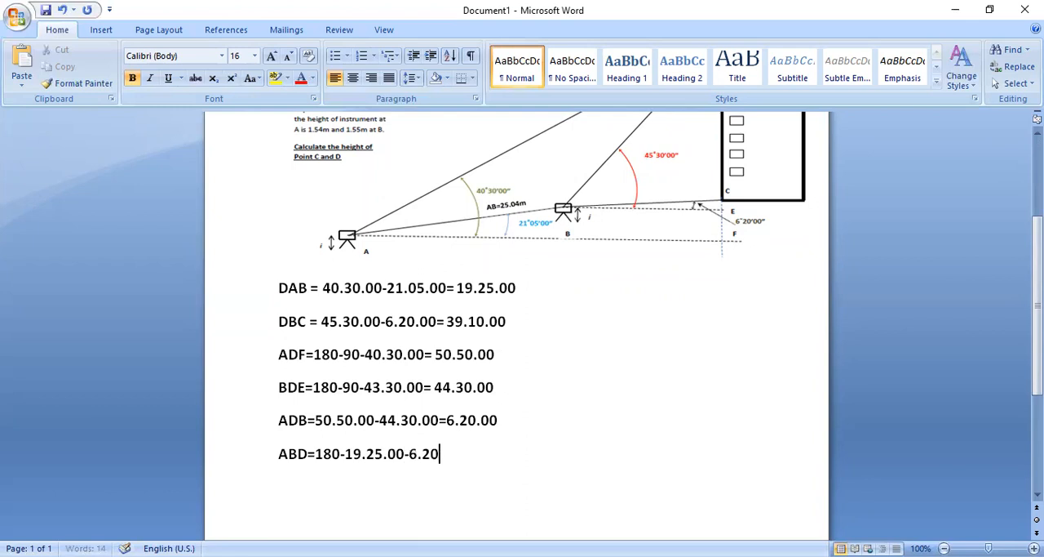
pyautogui.write('.00=')
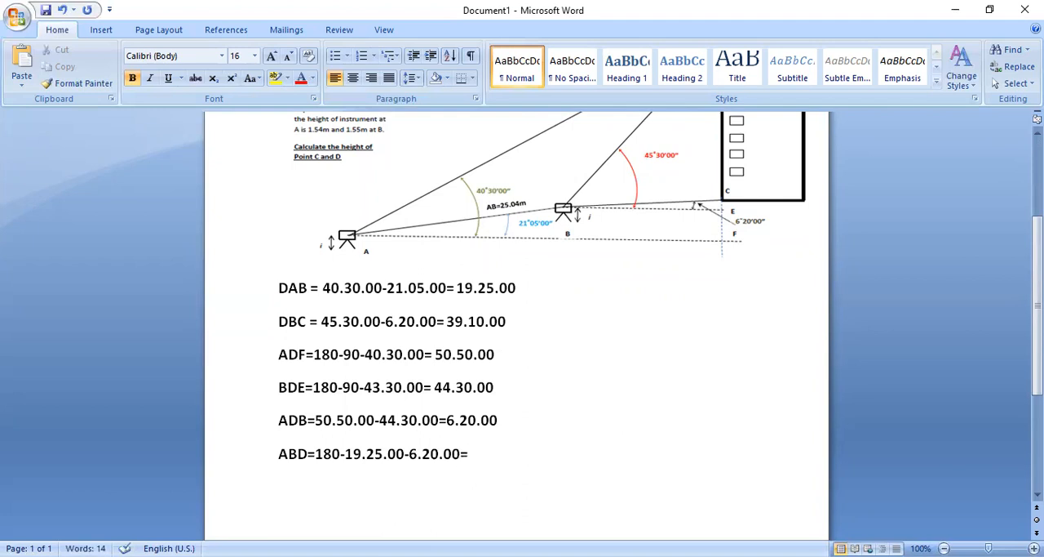
pyautogui.write('154')
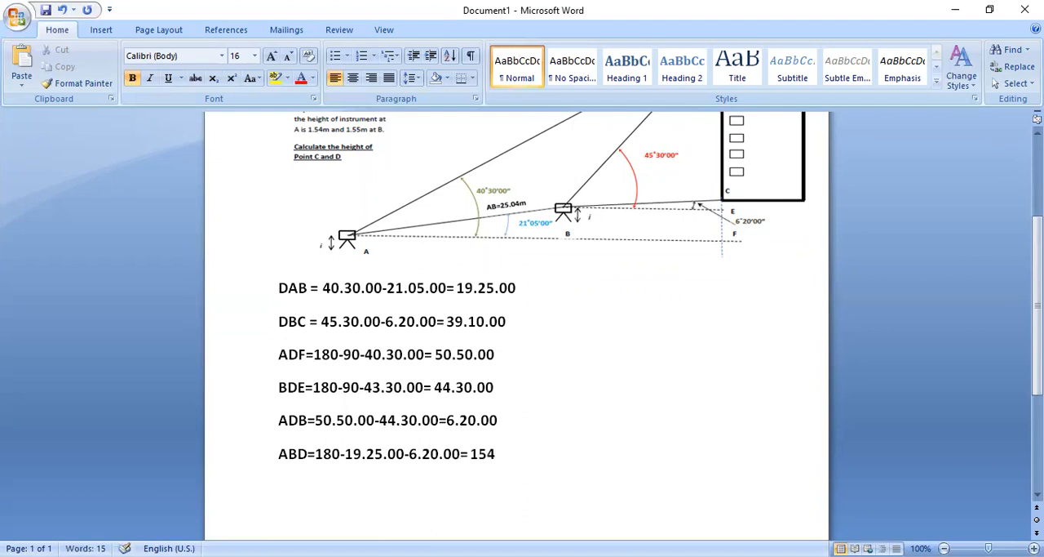
pyautogui.write('.15.00')
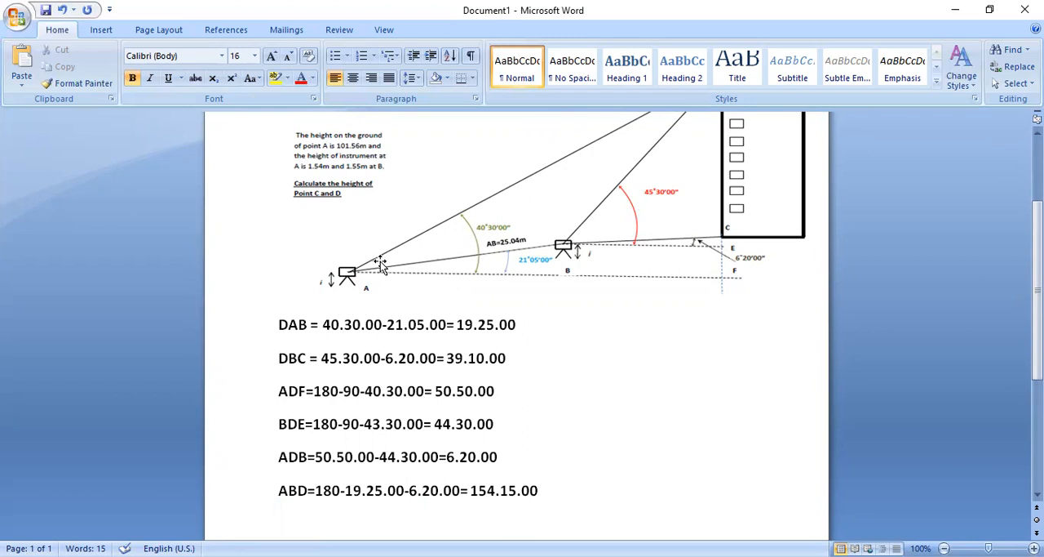
pyautogui.scroll(-3)
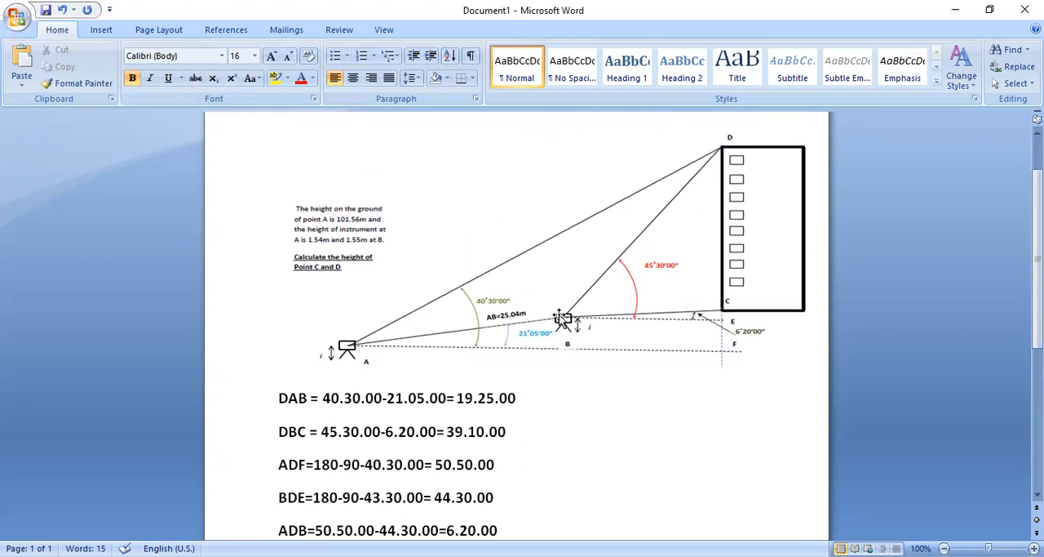
pyautogui.scroll(-3)
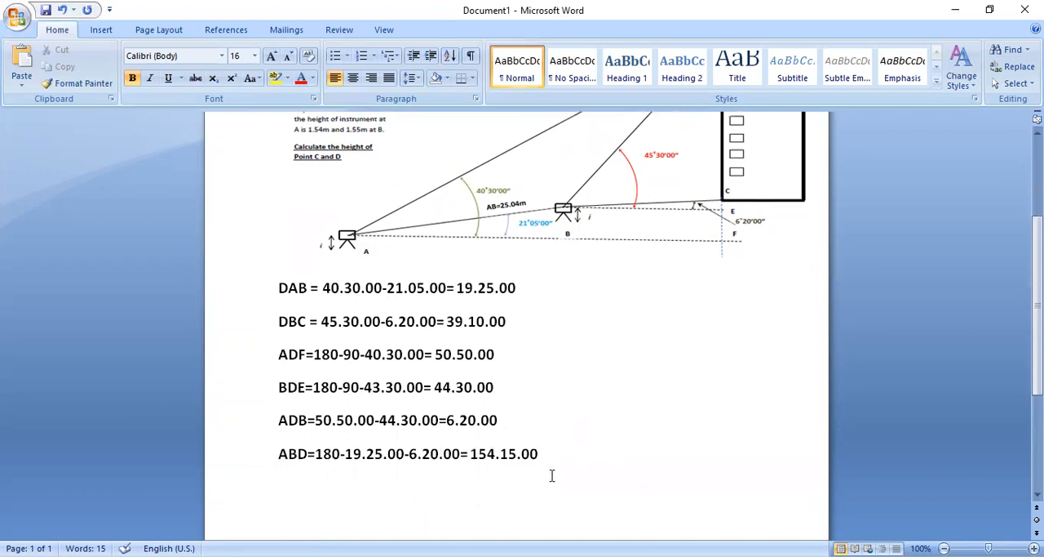
pyautogui.moveTo(551, 475)
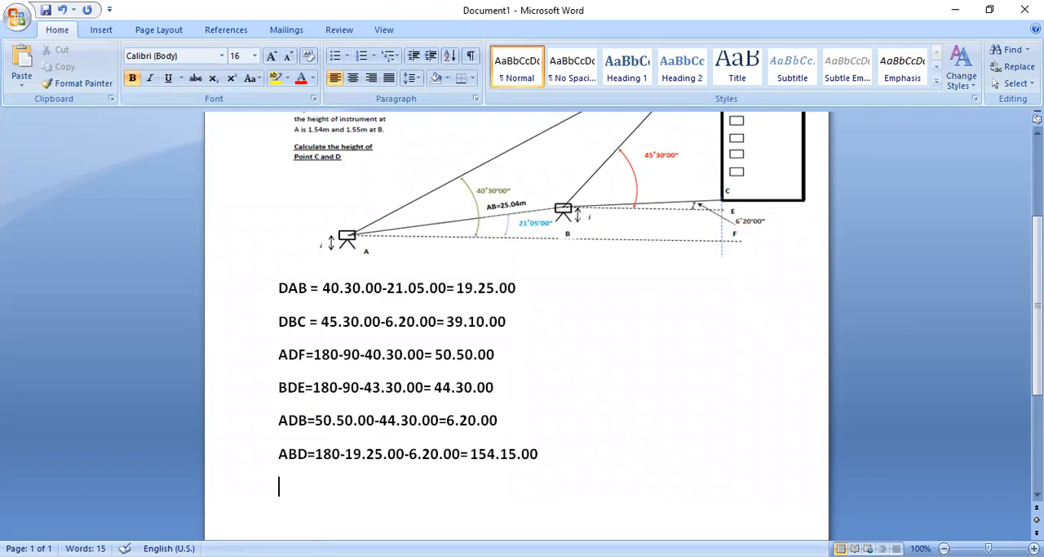
# Step: Type the seventh working line 'DCB=180-39.10.00-44.30.00=92.20.00'
pyautogui.write('DCB')
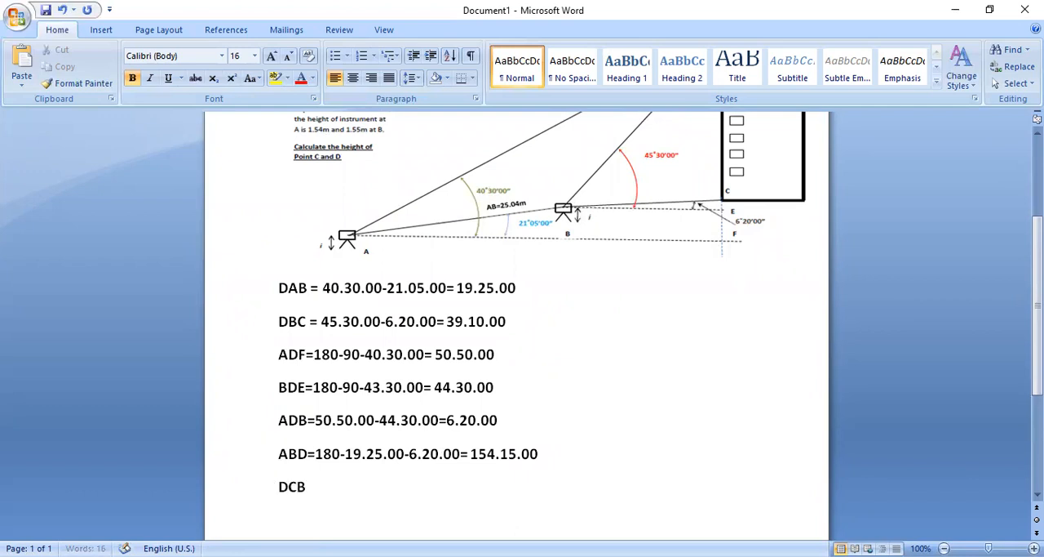
pyautogui.write('=')
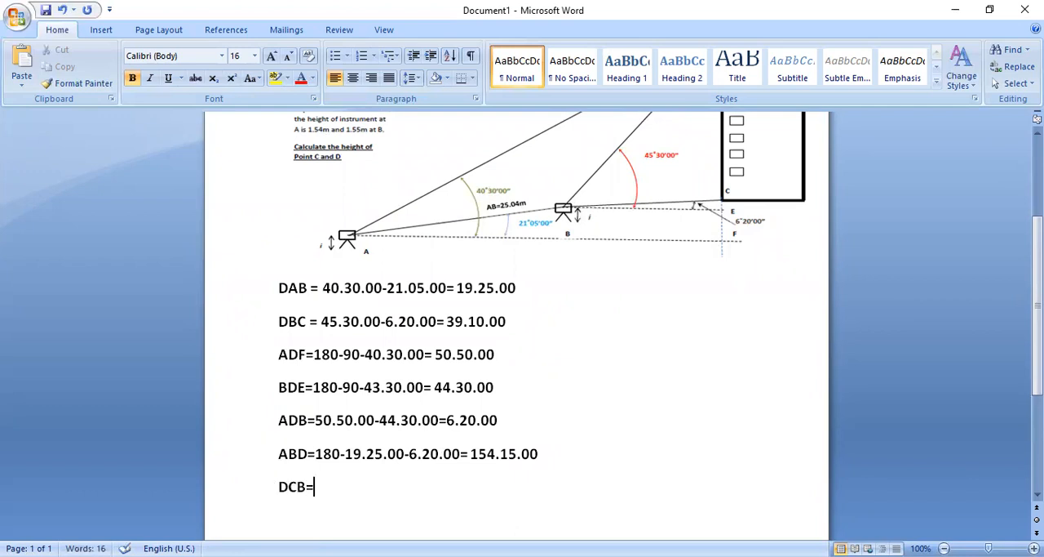
pyautogui.write('180')
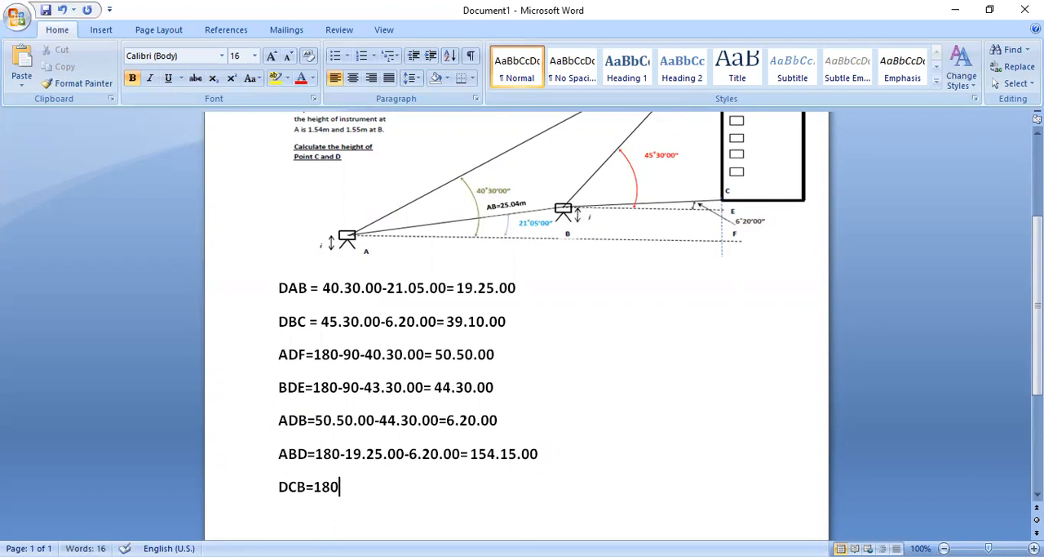
pyautogui.write('-39')
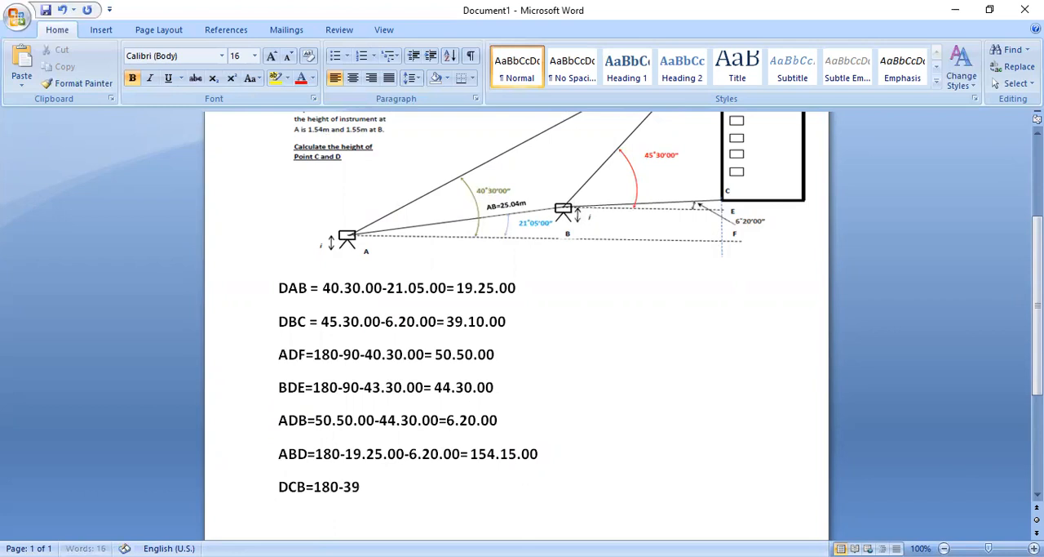
pyautogui.write('.10.')
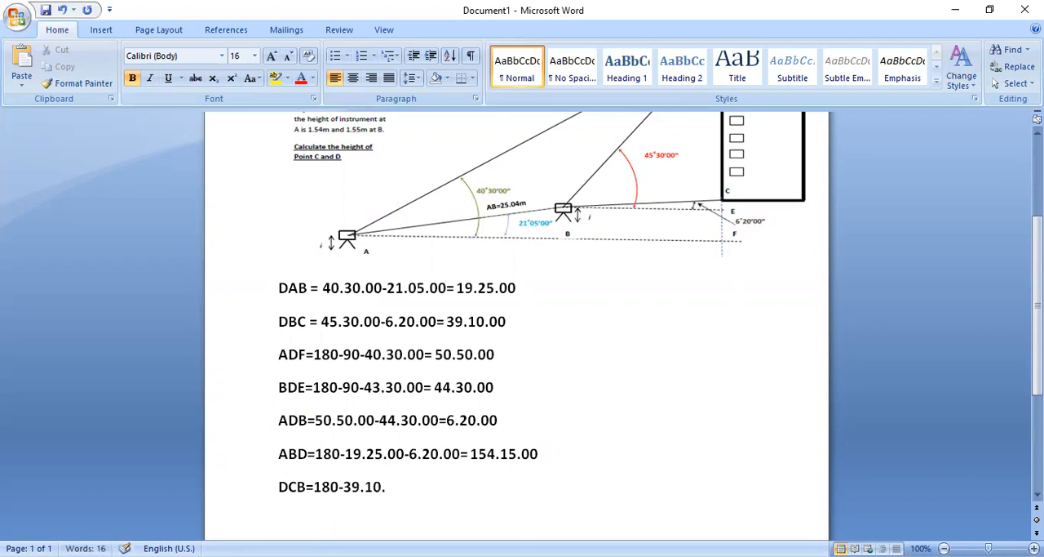
pyautogui.write('00')
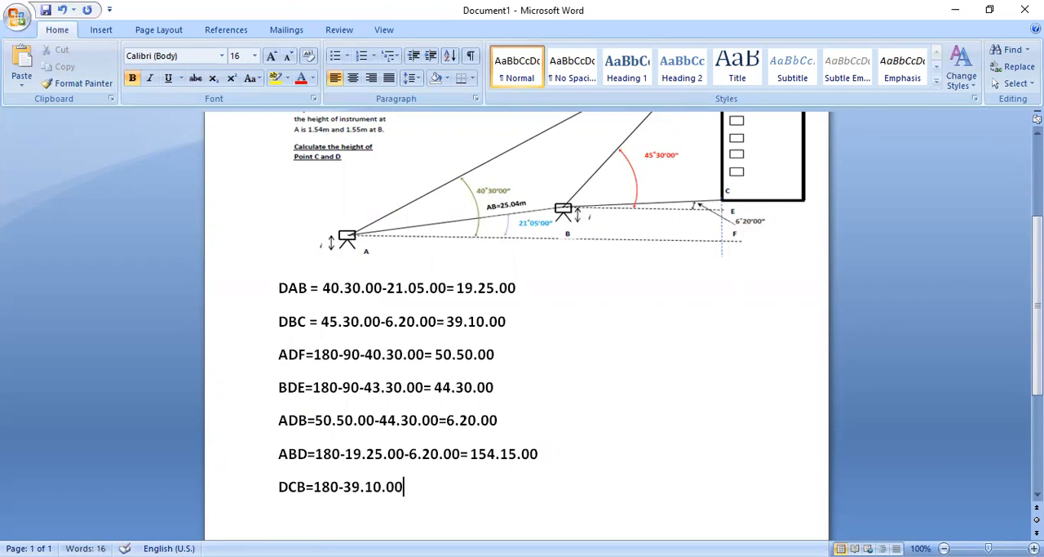
pyautogui.write('-44')
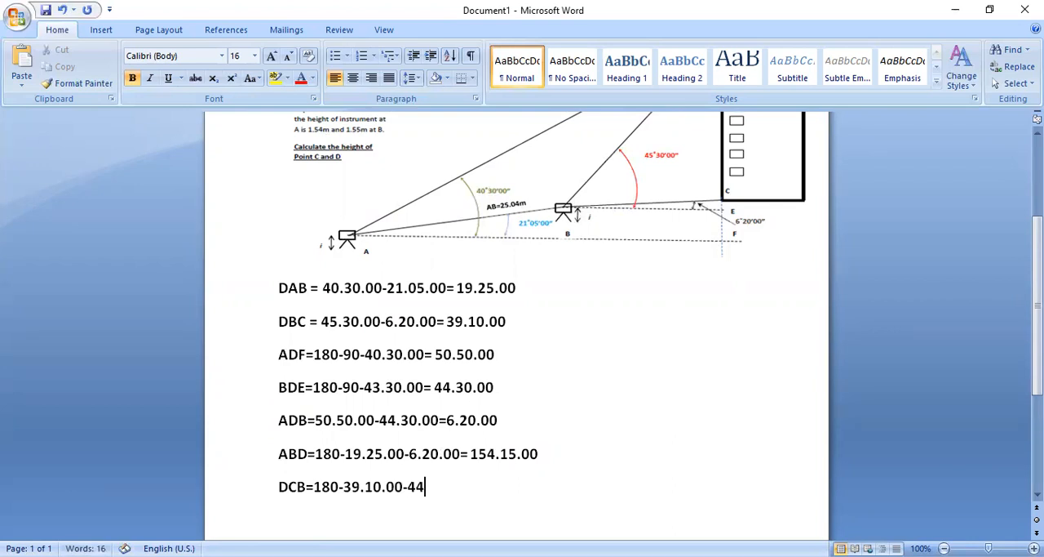
pyautogui.write('.30.00=')
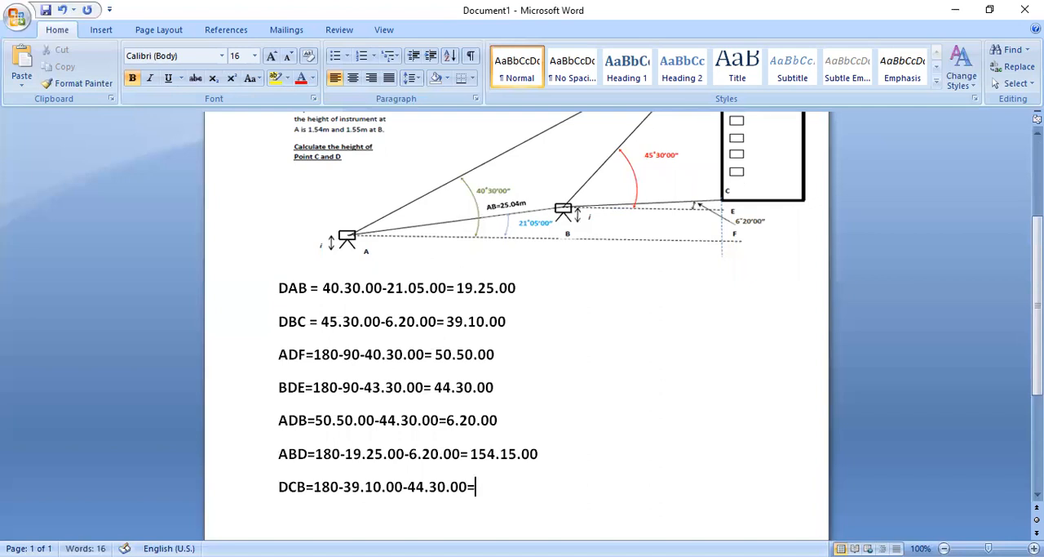
pyautogui.write('9')
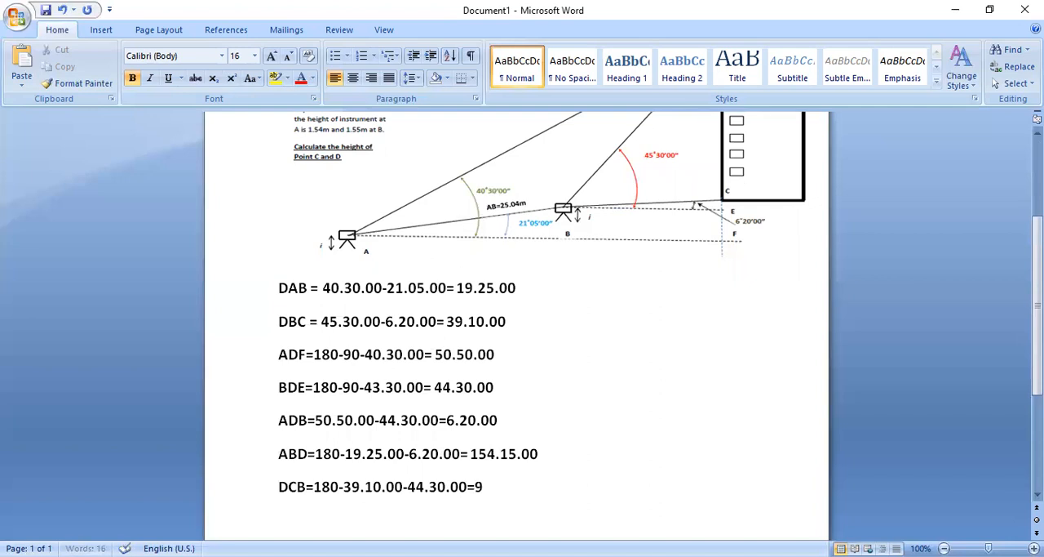
pyautogui.write('2.')
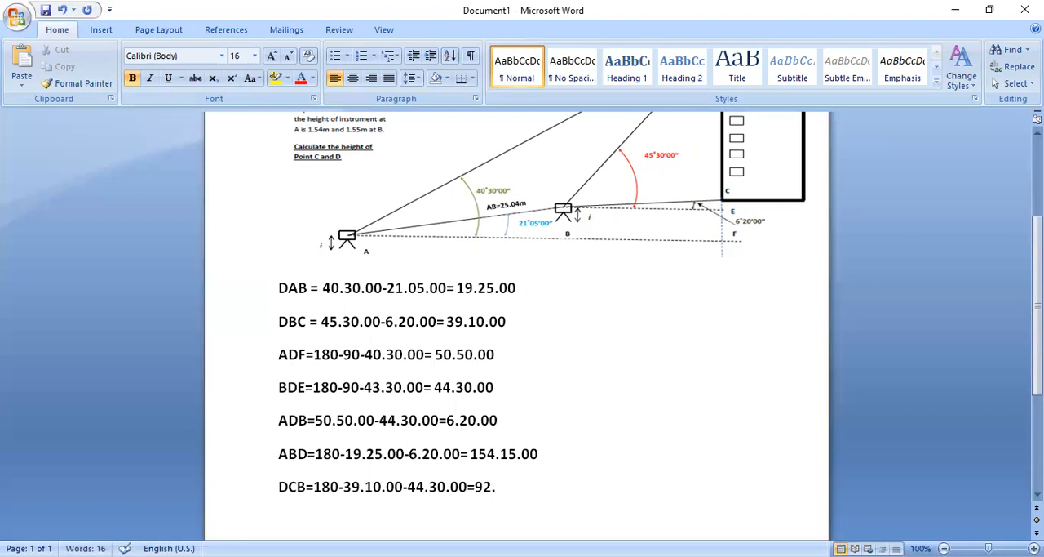
pyautogui.write('20.00')
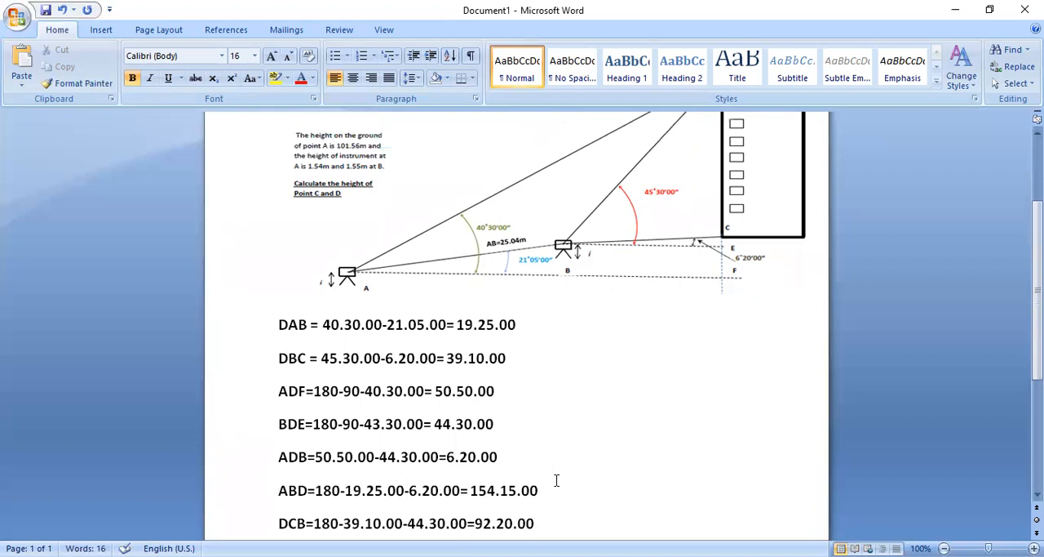
# Step: Scroll the page to view the diagram with building corners D and C
pyautogui.scroll(3)
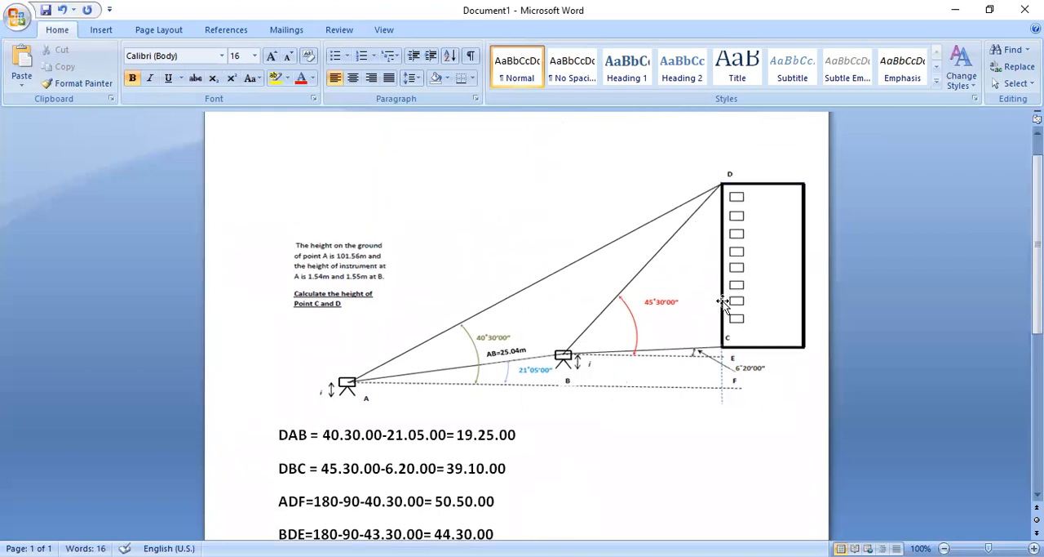
pyautogui.scroll(-3)
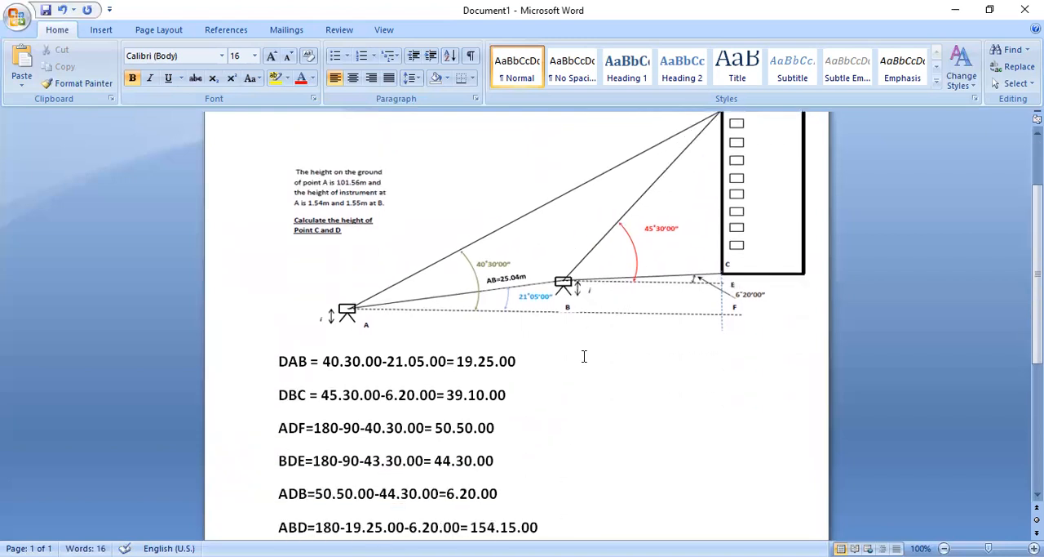
pyautogui.moveTo(590, 351)
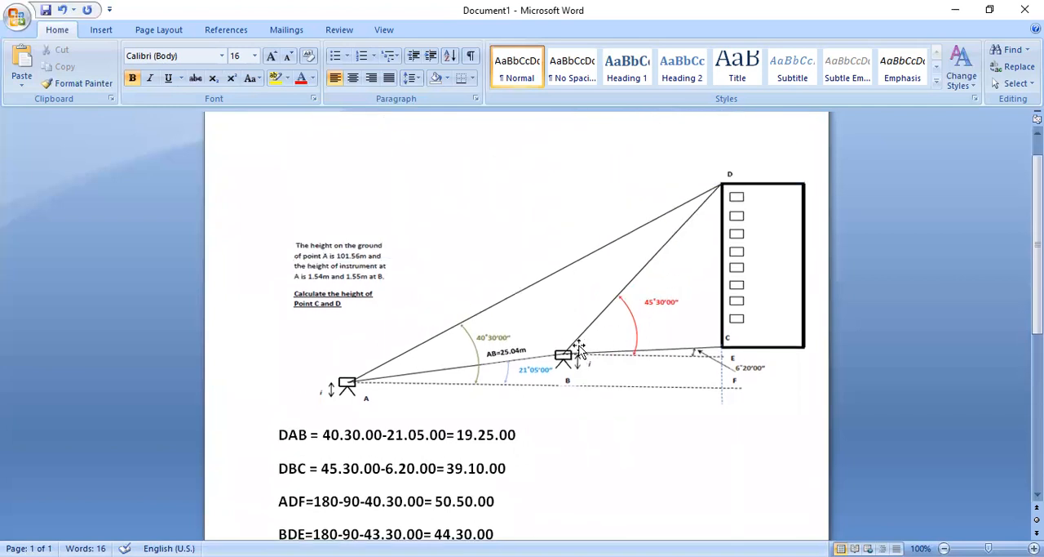
pyautogui.moveTo(702, 336)
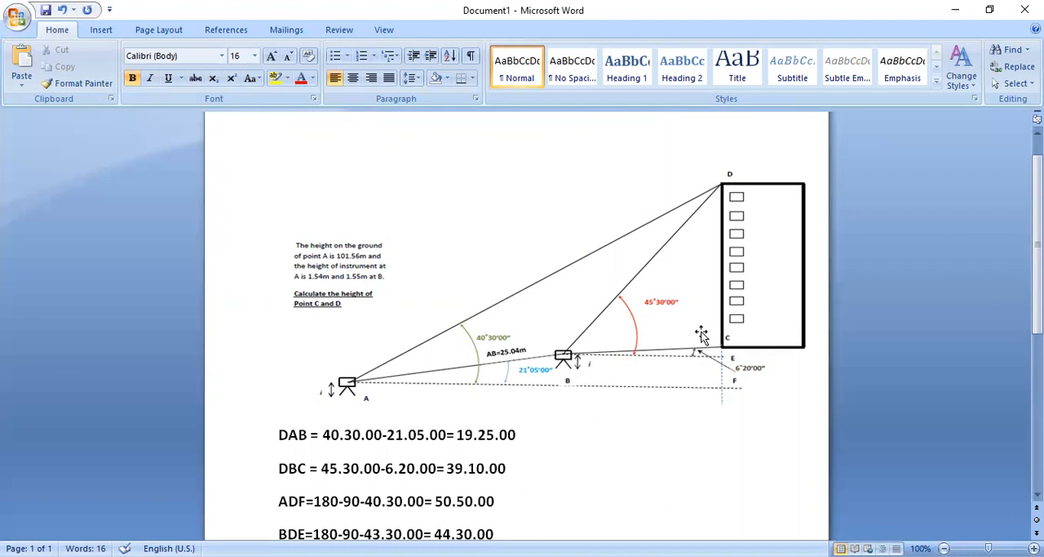
pyautogui.moveTo(705, 341)
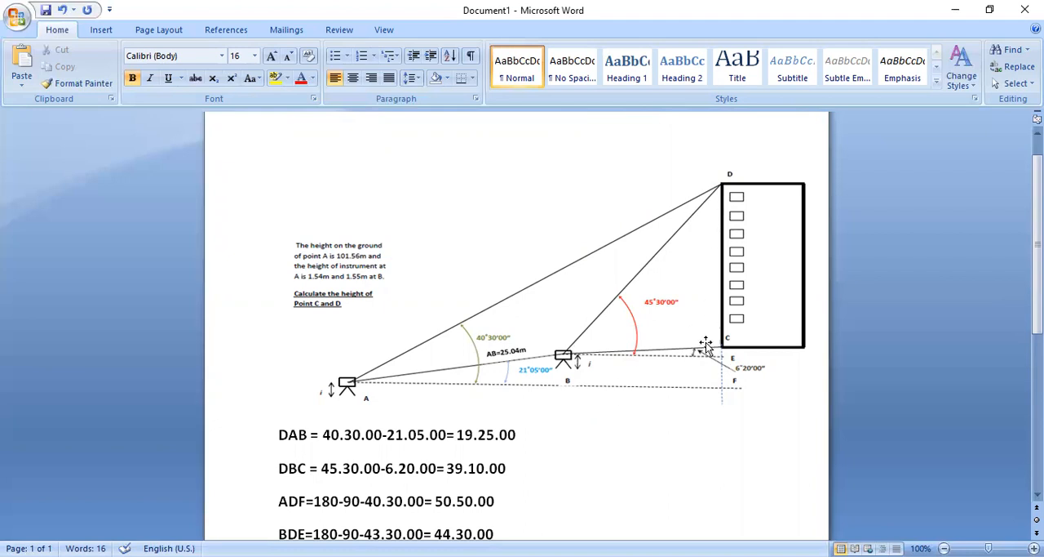
pyautogui.scroll(-3)
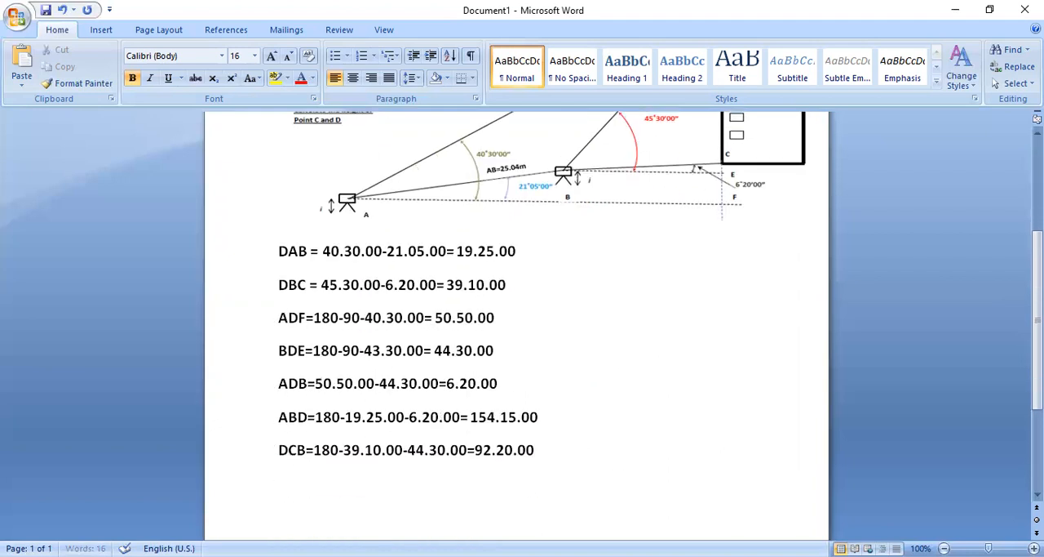
# Step: Append the alternative 'OR 90+6.20.00=96.20.00' to the DCB line
pyautogui.write('O')
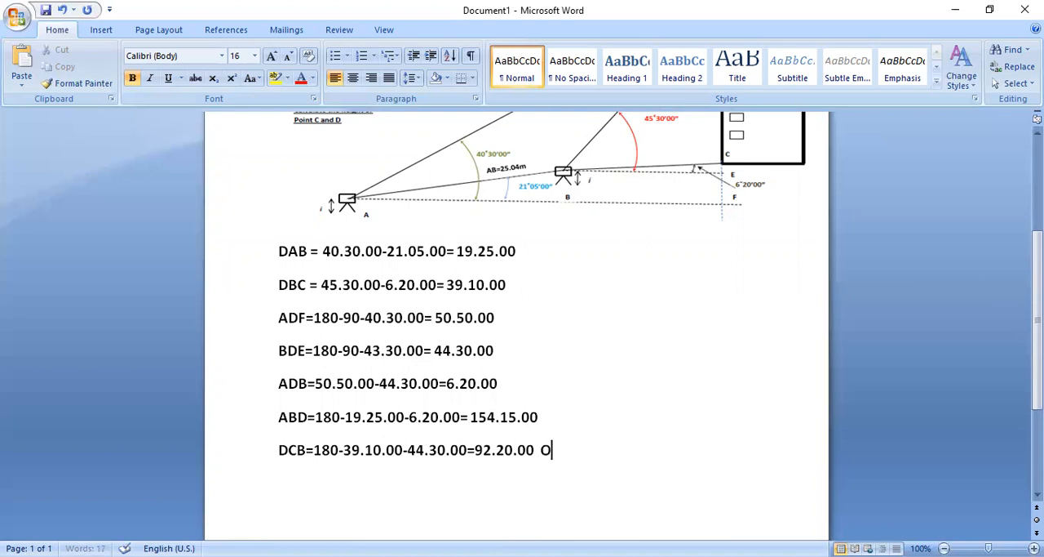
pyautogui.write('R  90')
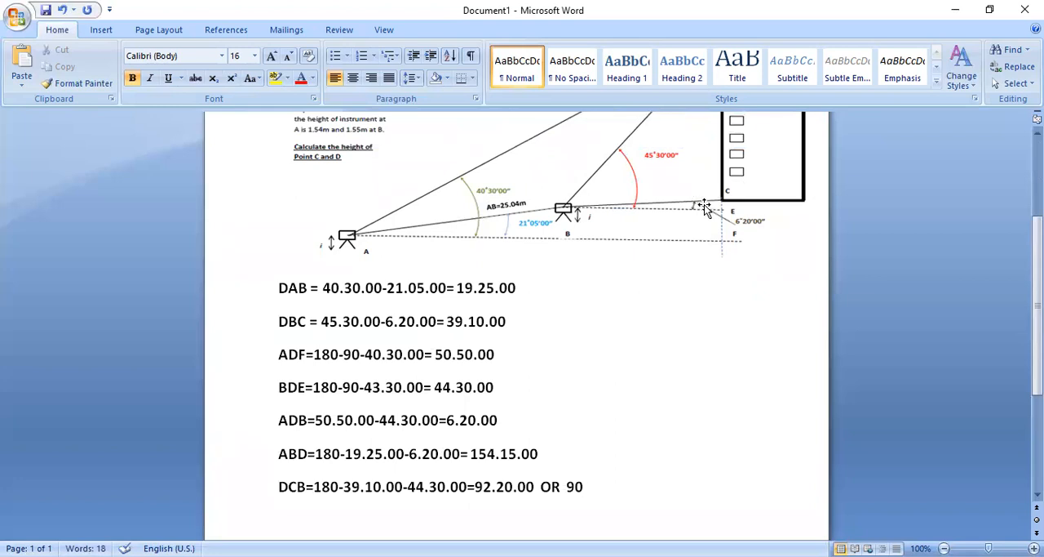
pyautogui.click(582, 487)
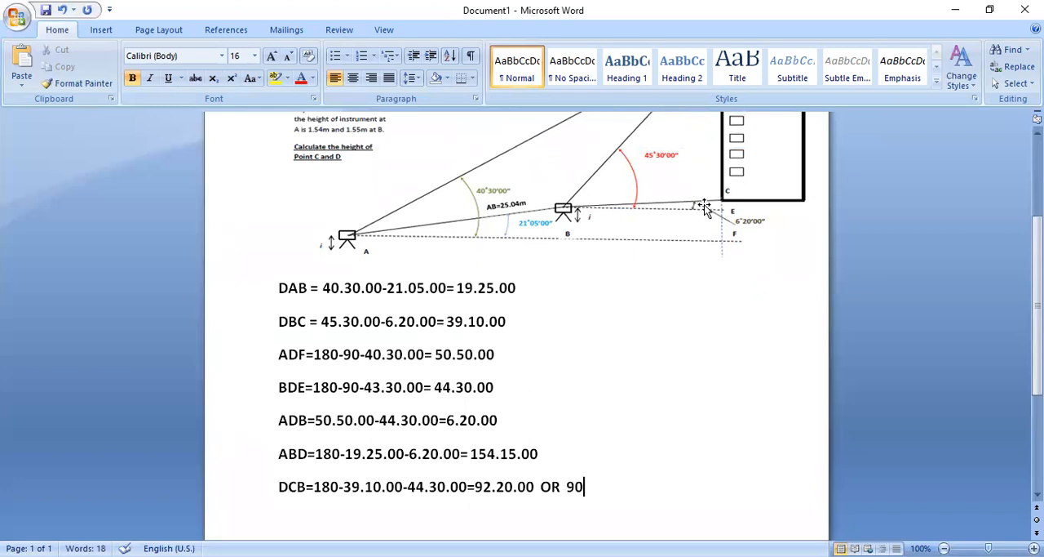
pyautogui.write('+')
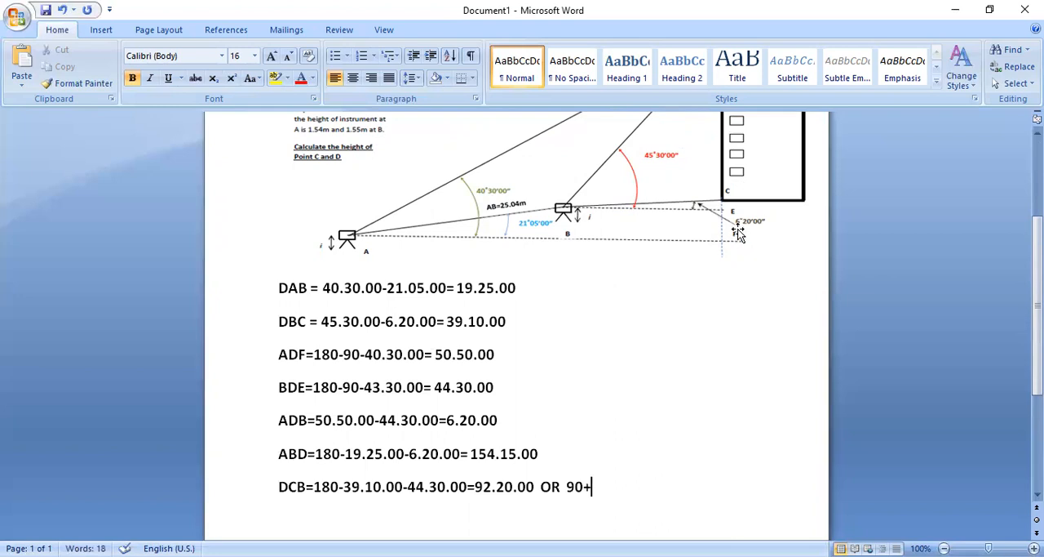
pyautogui.write('6.20.')
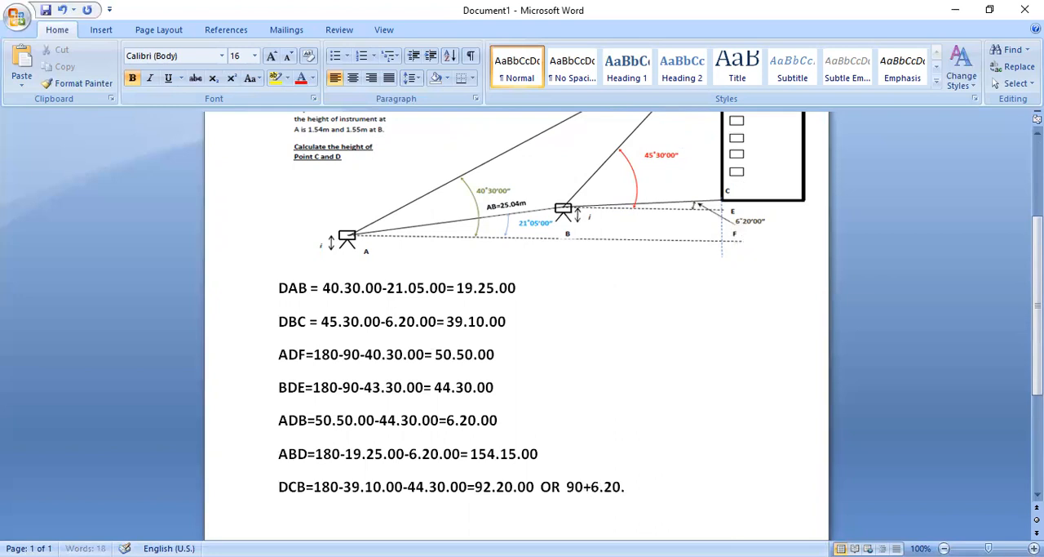
pyautogui.write('00=')
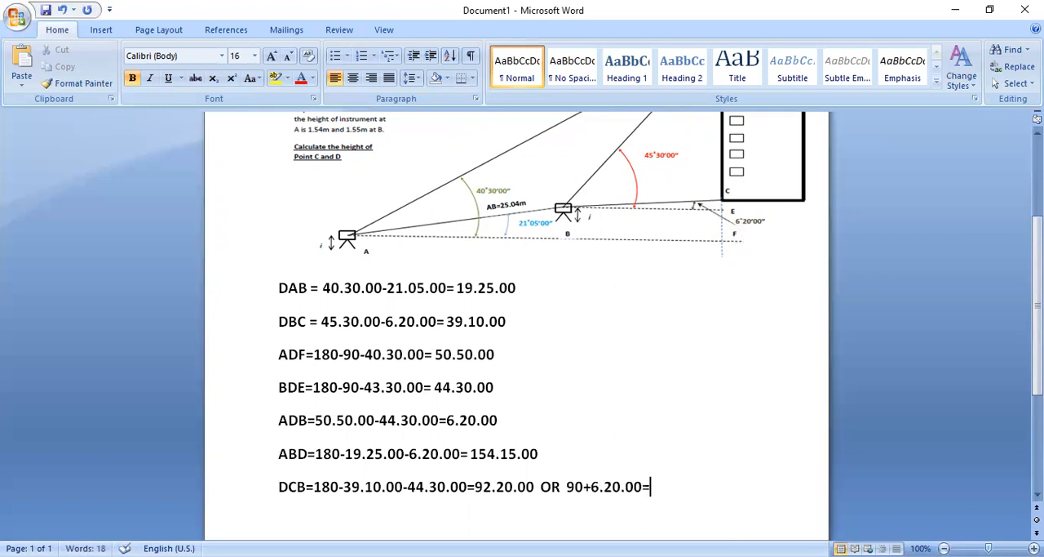
pyautogui.write('9')
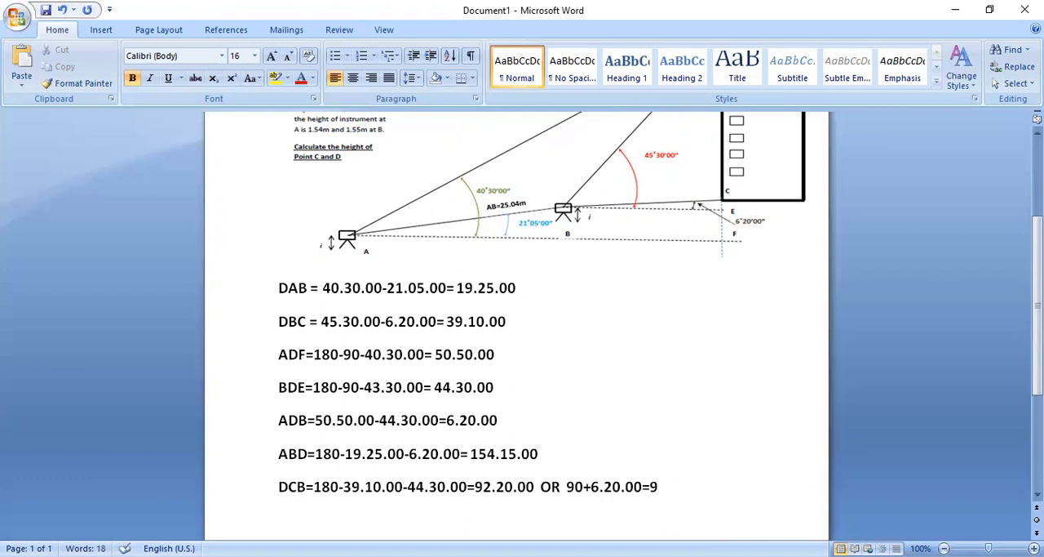
pyautogui.write('96.20.00')
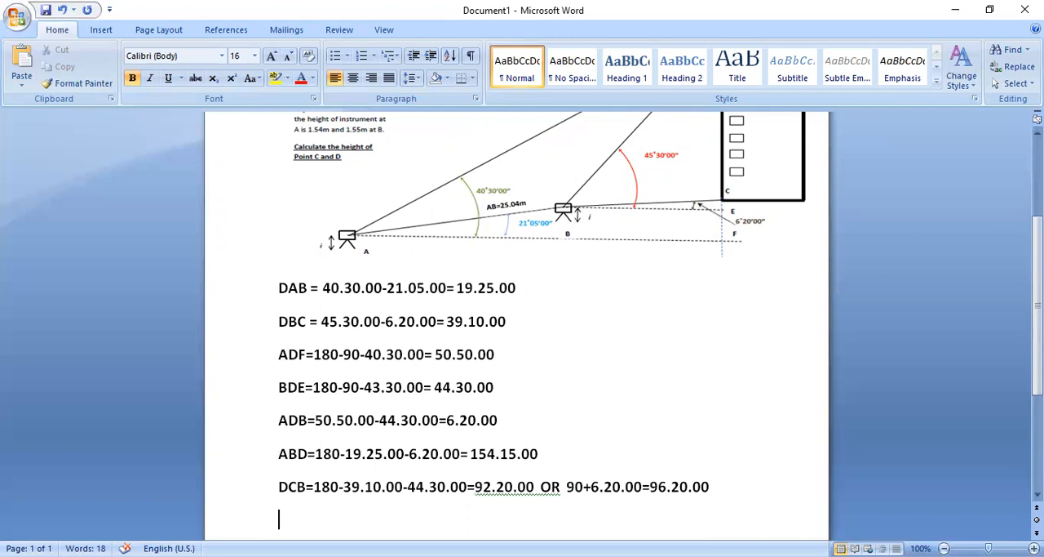
# Step: Scroll to show the full surveying diagram and problem statement above the angle calculations
pyautogui.scroll(-3)
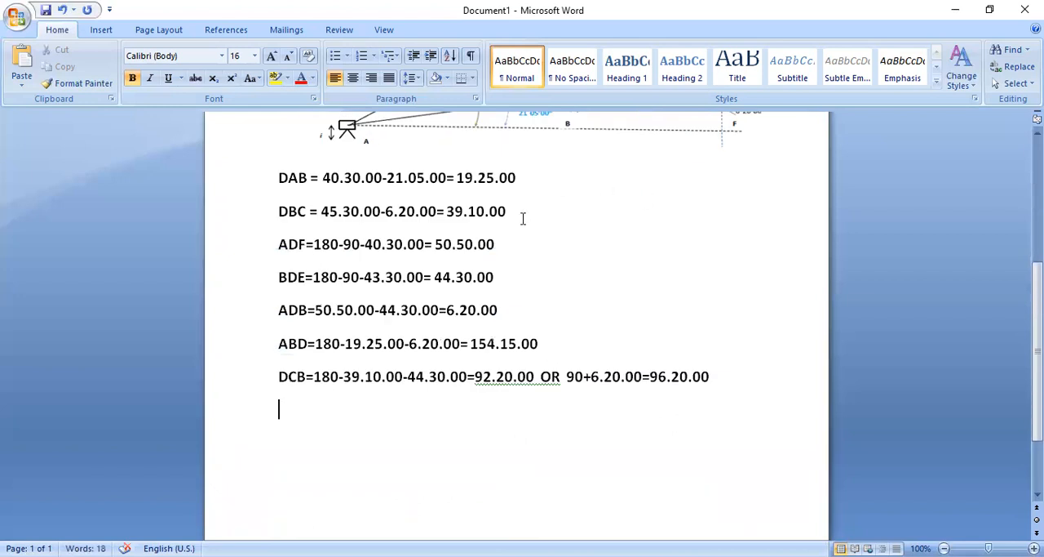
pyautogui.scroll(3)
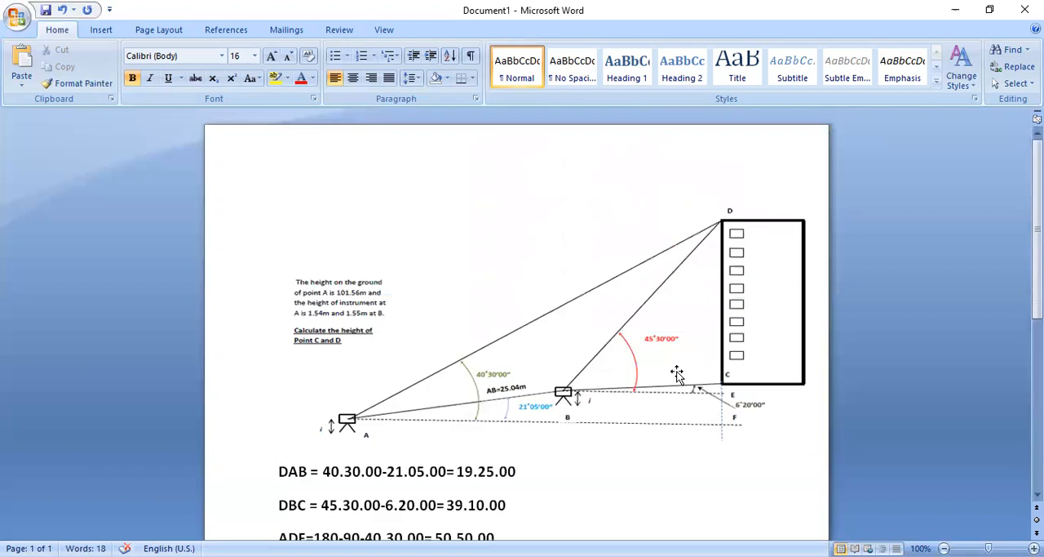
pyautogui.moveTo(608, 85)
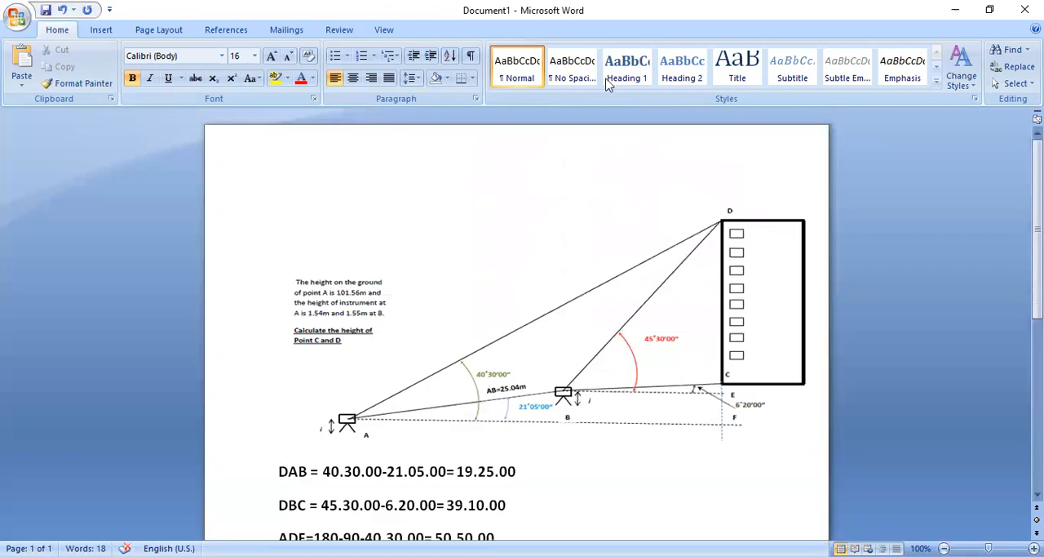
pyautogui.moveTo(743, 291)
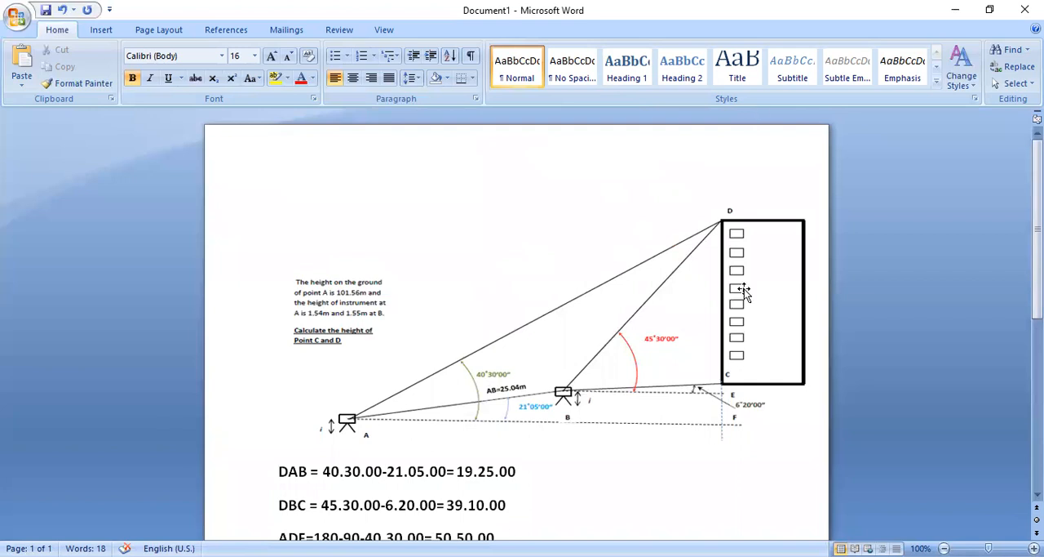
pyautogui.moveTo(735, 62)
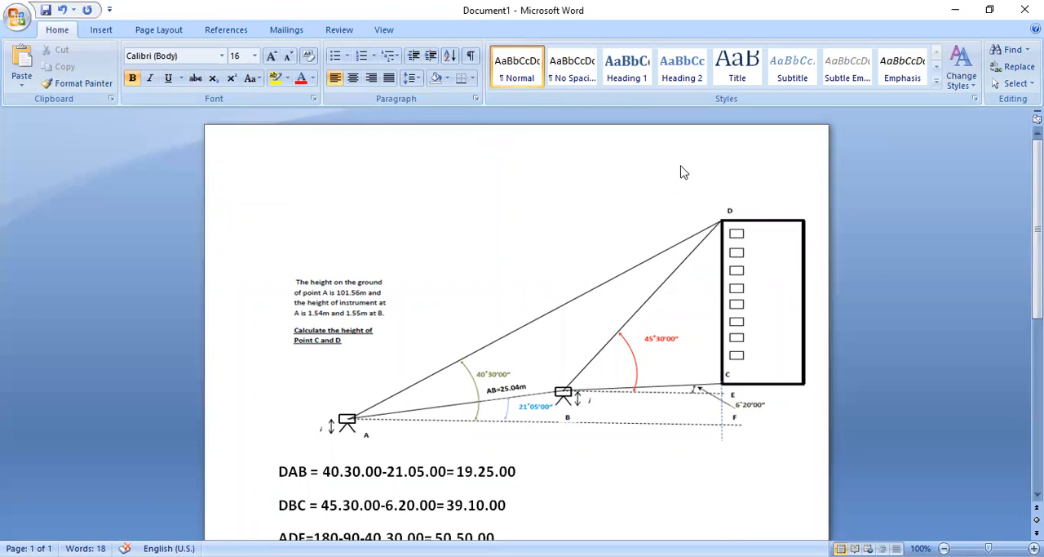
pyautogui.scroll(-3)
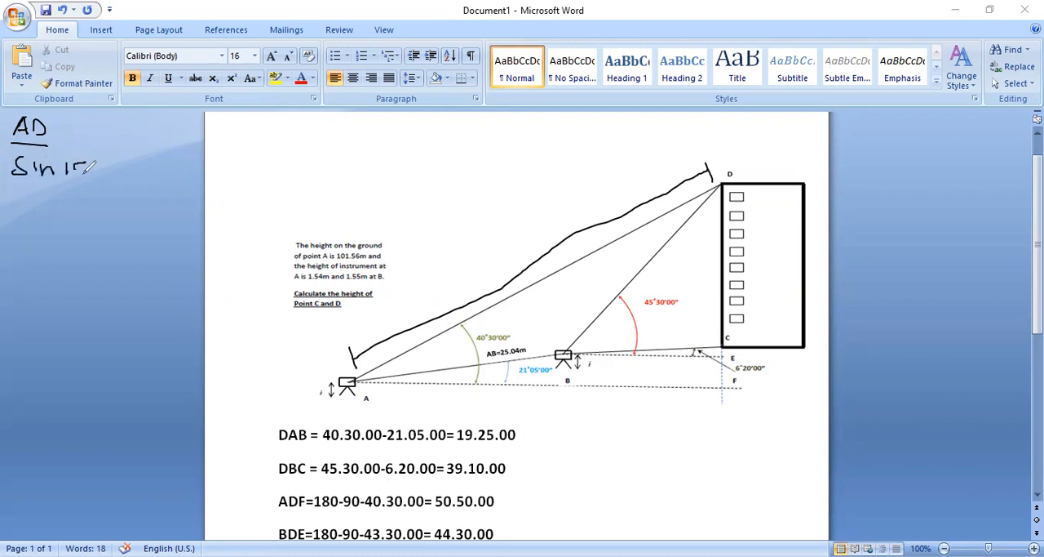
# Step: Handwrite AD/sin154.15.00 = sin6.20.04/25.04, giving AD = 98.62m, and underline it
pyautogui.write('4')
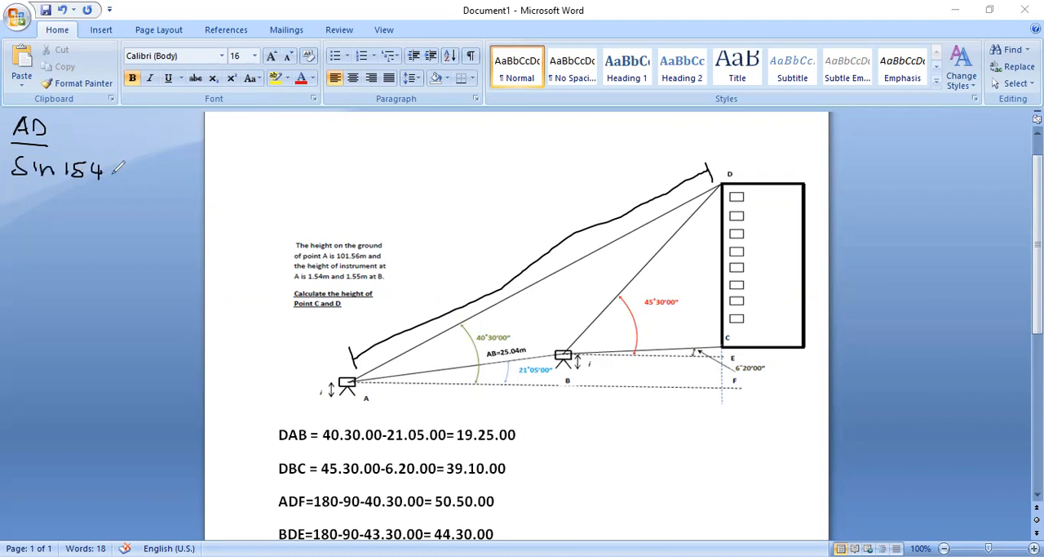
pyautogui.write('.15.00')
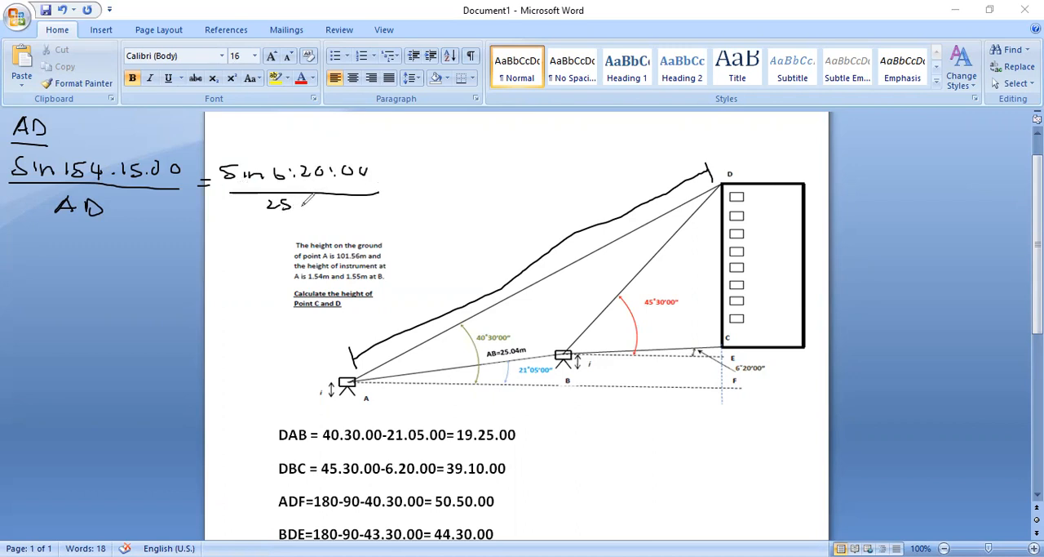
pyautogui.write('.04')
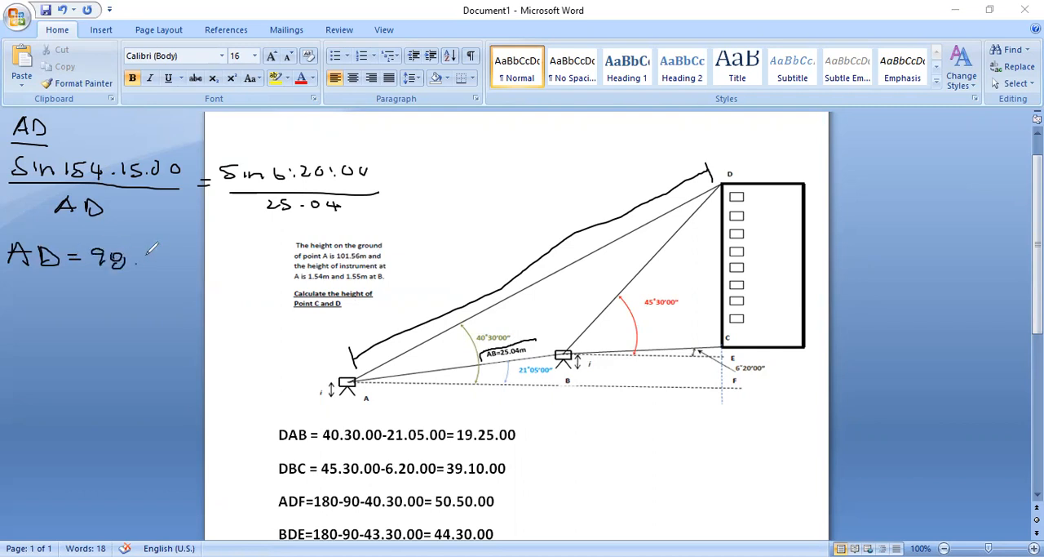
pyautogui.write('.12m')
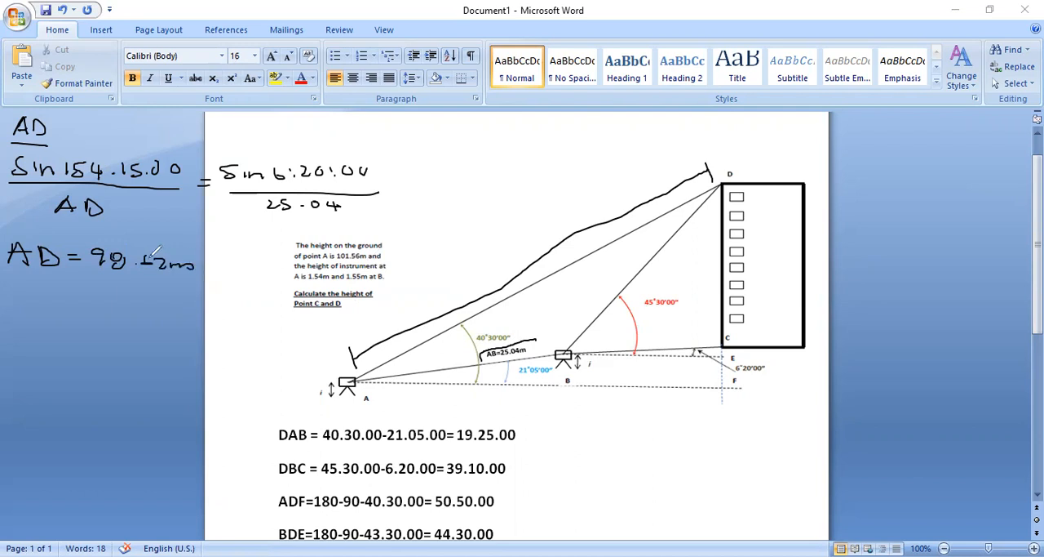
pyautogui.moveTo(8, 287); pyautogui.dragTo(143, 288)
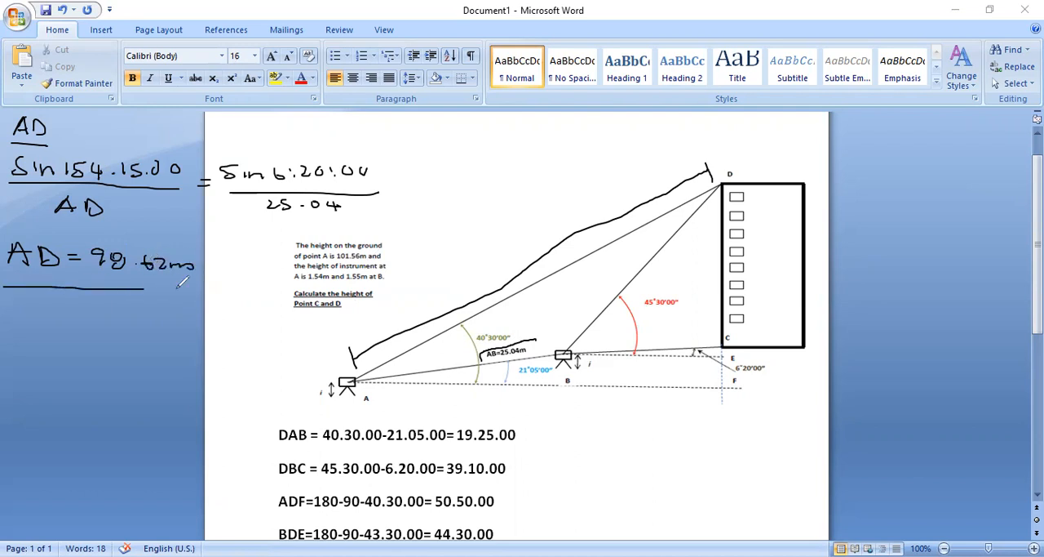
# Step: Draw a separator under the AD working and a fraction bar for BD = 75.46m
pyautogui.moveTo(139, 289); pyautogui.dragTo(257, 289)
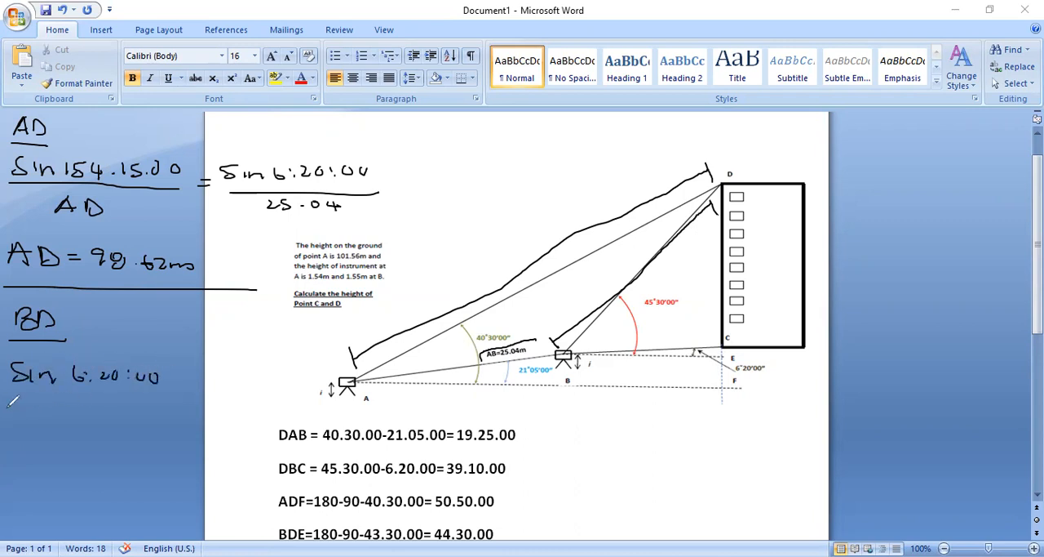
pyautogui.moveTo(8, 400); pyautogui.dragTo(172, 396)
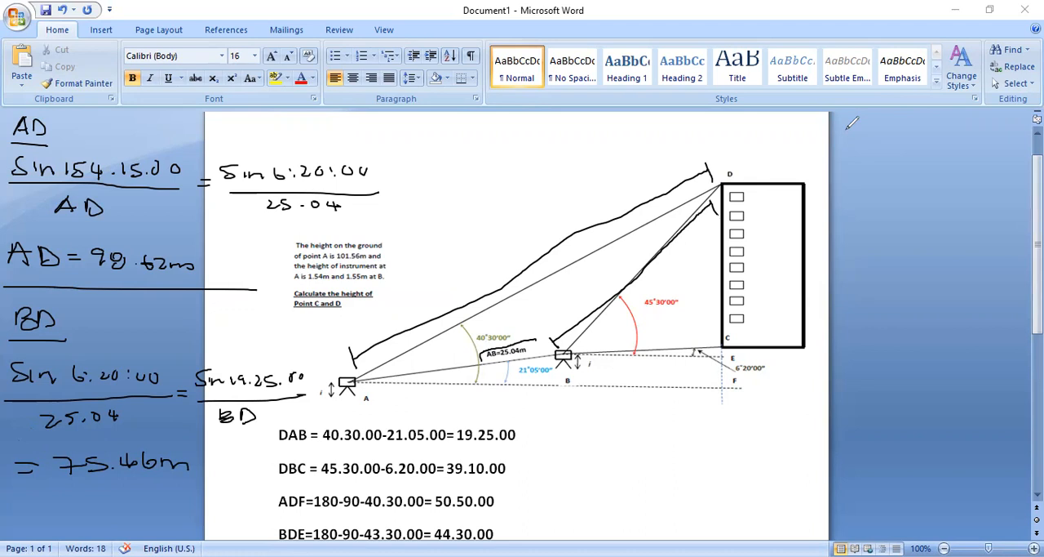
pyautogui.moveTo(840, 131)
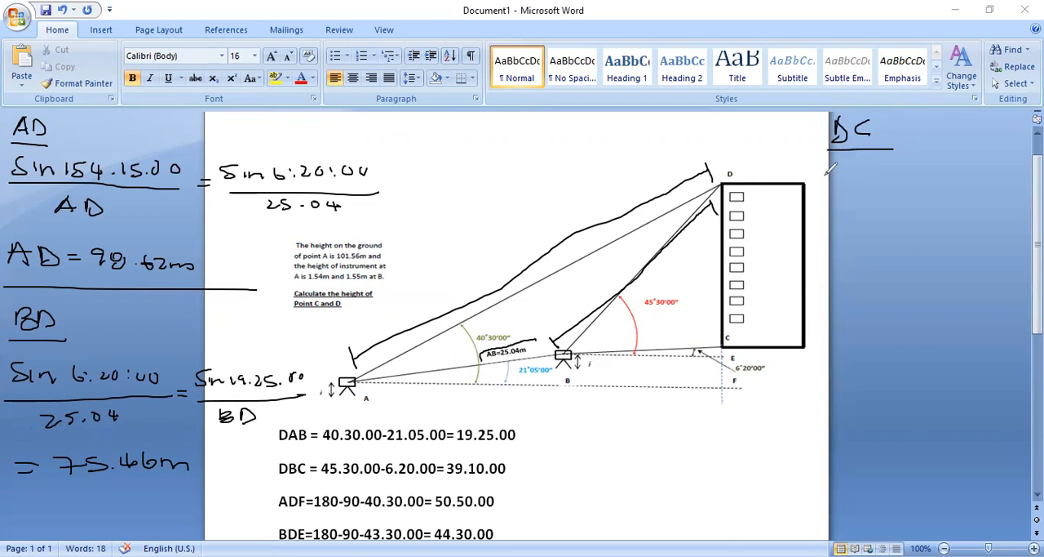
# Step: Handwrite the DC sine term sin96.20.00 at the right of the page
pyautogui.click(823, 169)
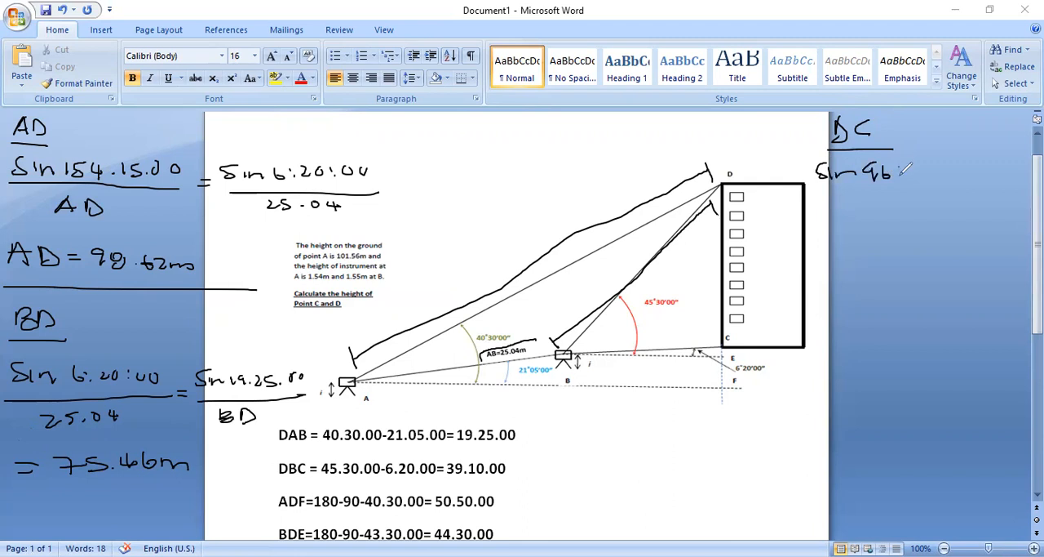
pyautogui.write(':20.00')
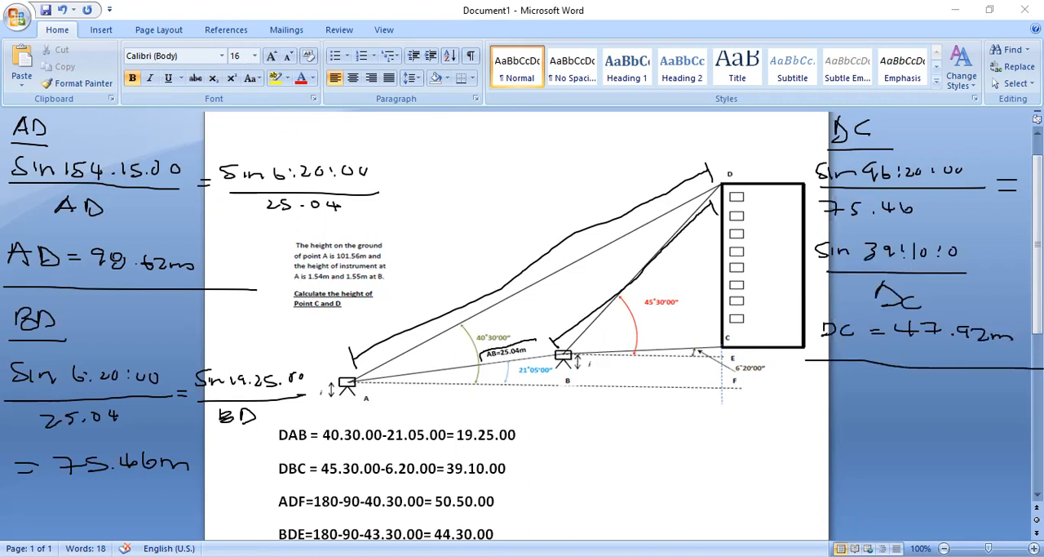
pyautogui.moveTo(809, 387)
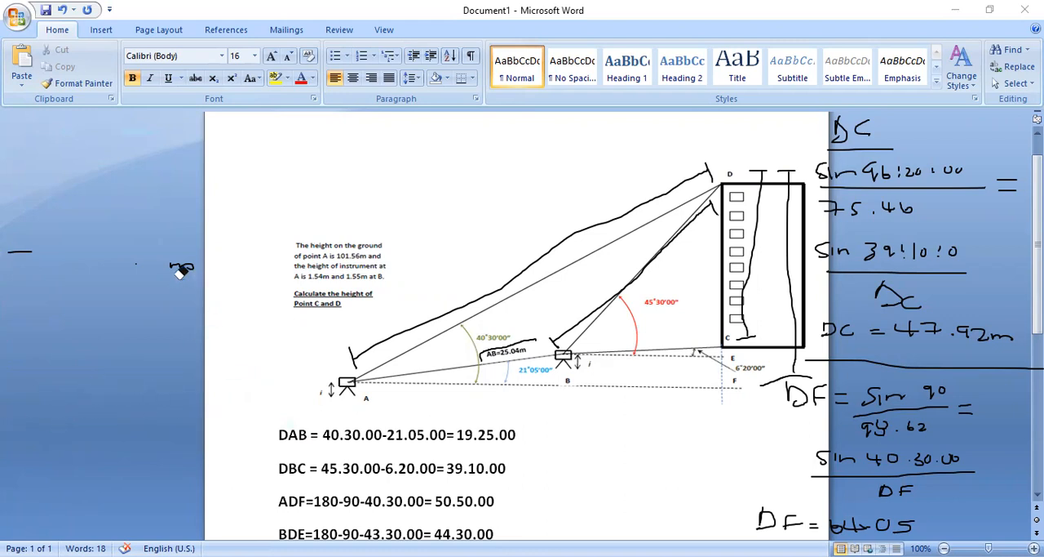
pyautogui.moveTo(746, 122)
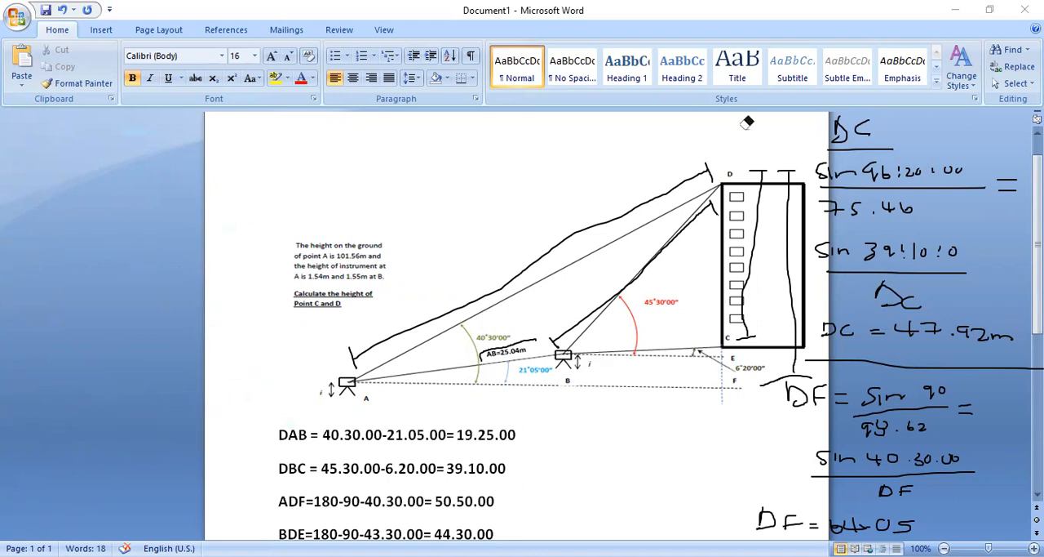
pyautogui.moveTo(343, 155)
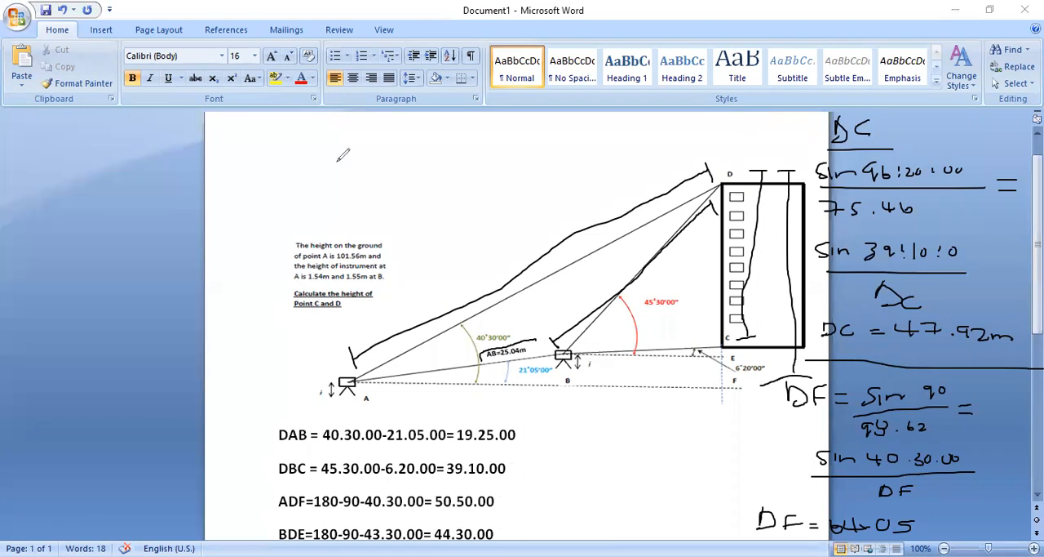
pyautogui.moveTo(110, 232)
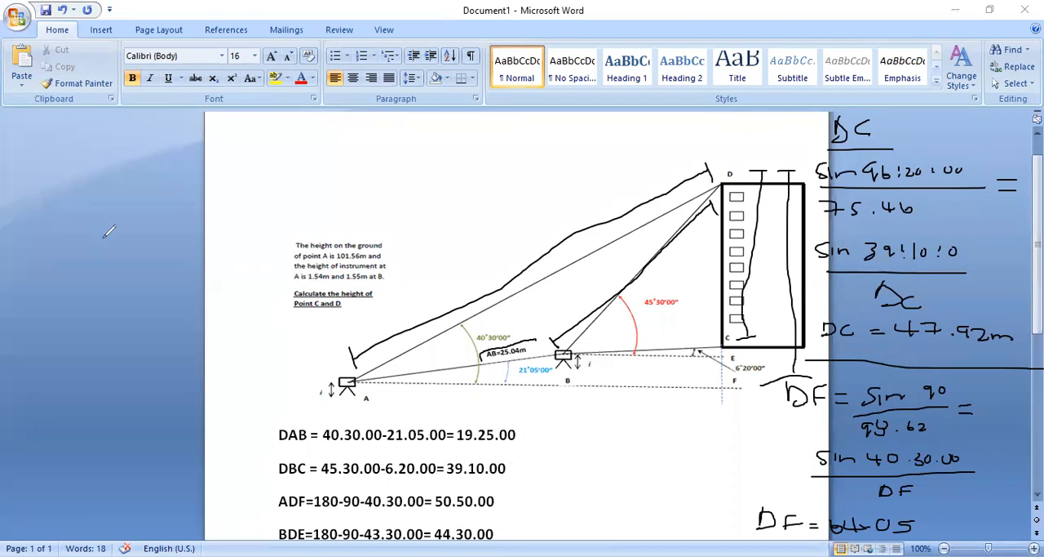
pyautogui.moveTo(138, 243)
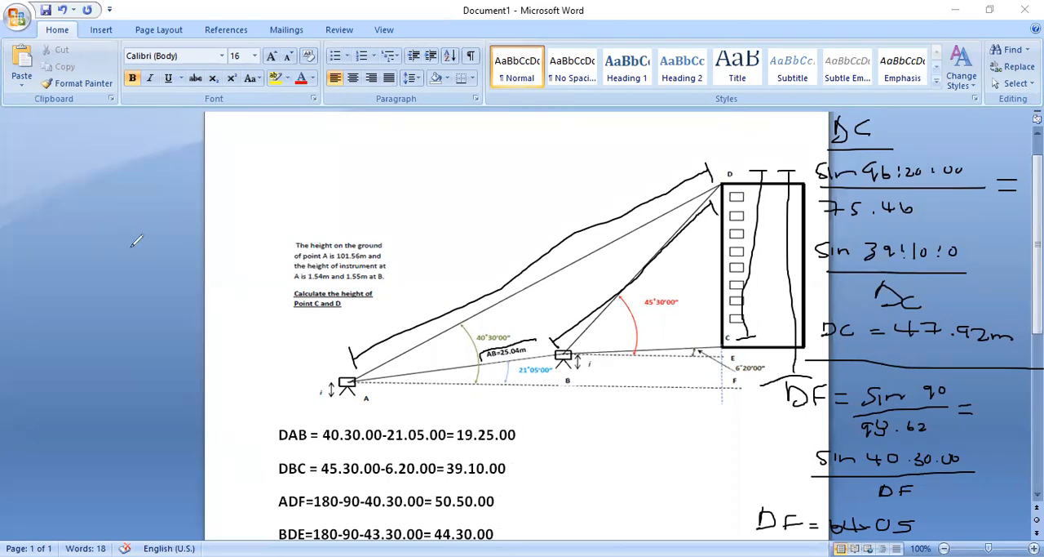
pyautogui.moveTo(420, 124)
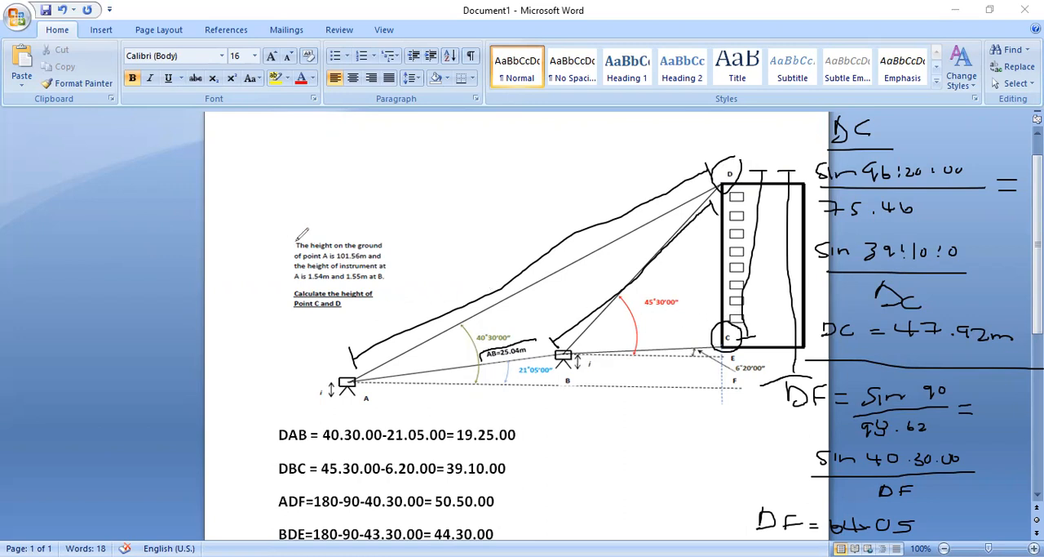
pyautogui.moveTo(333, 245)
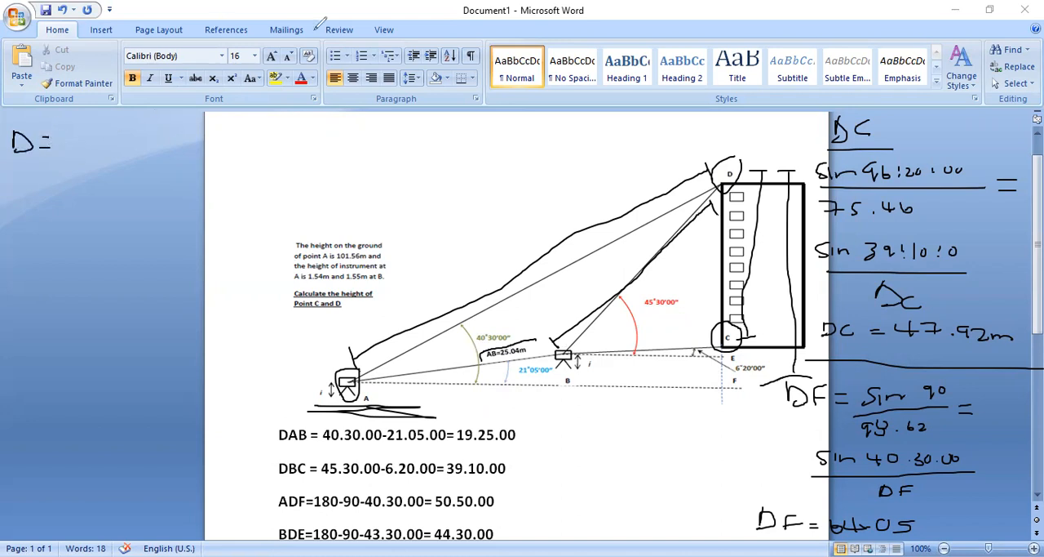
pyautogui.moveTo(286, 142)
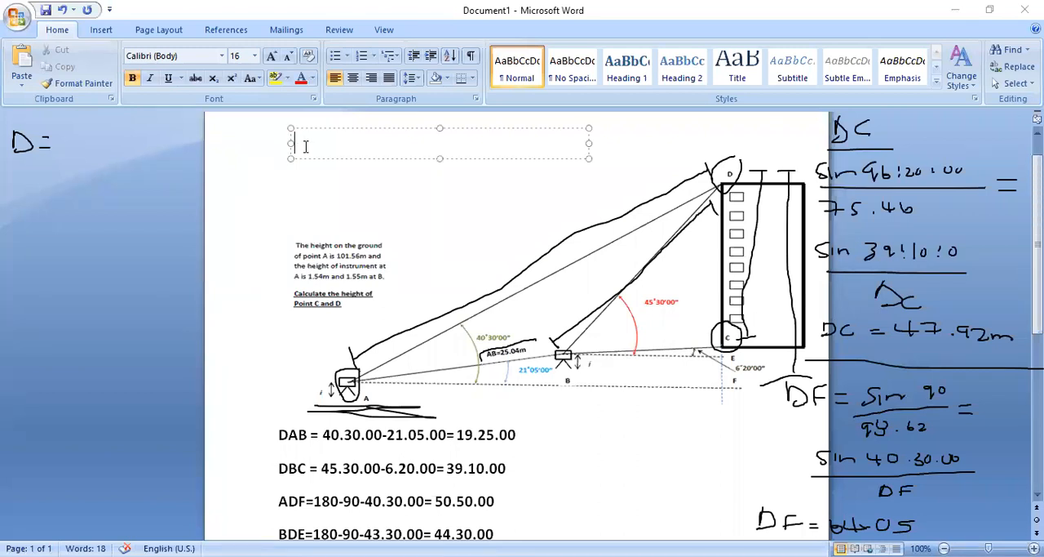
# Step: Type 'HEIGHT OF A + HEIGHT OF INSTRUMENT + DF' into the text box above the diagram
pyautogui.write('HEIGHT')
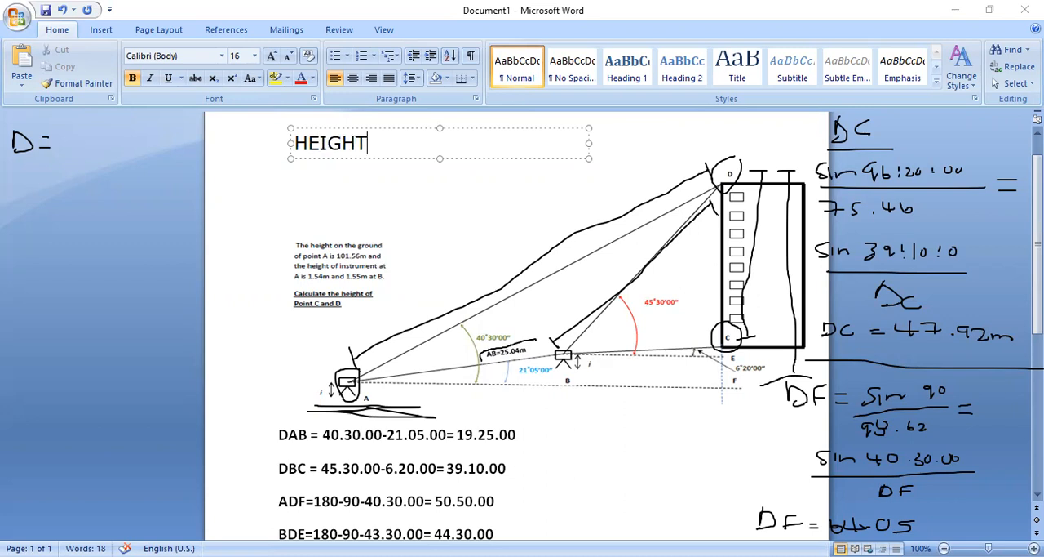
pyautogui.write('OF')
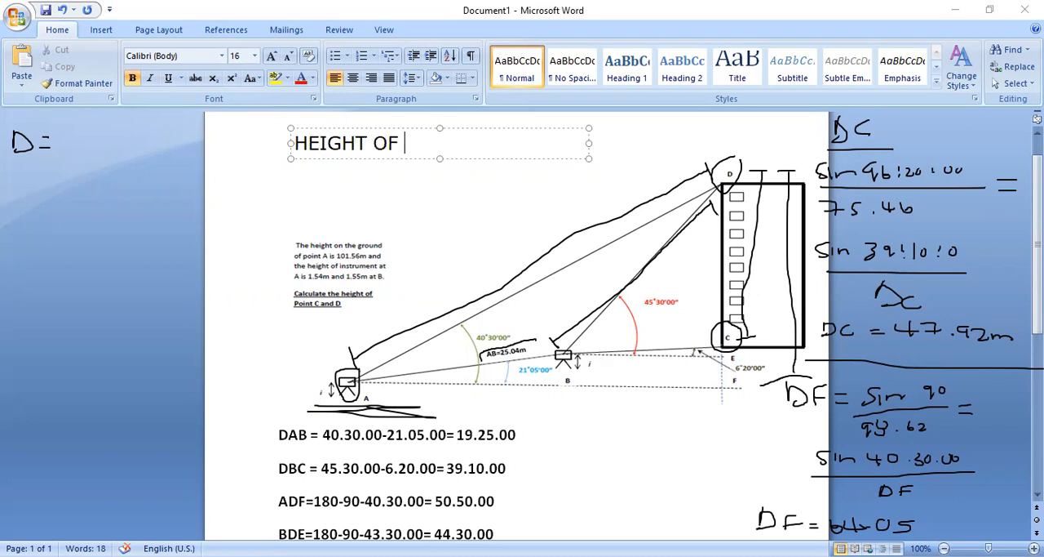
pyautogui.write('a')
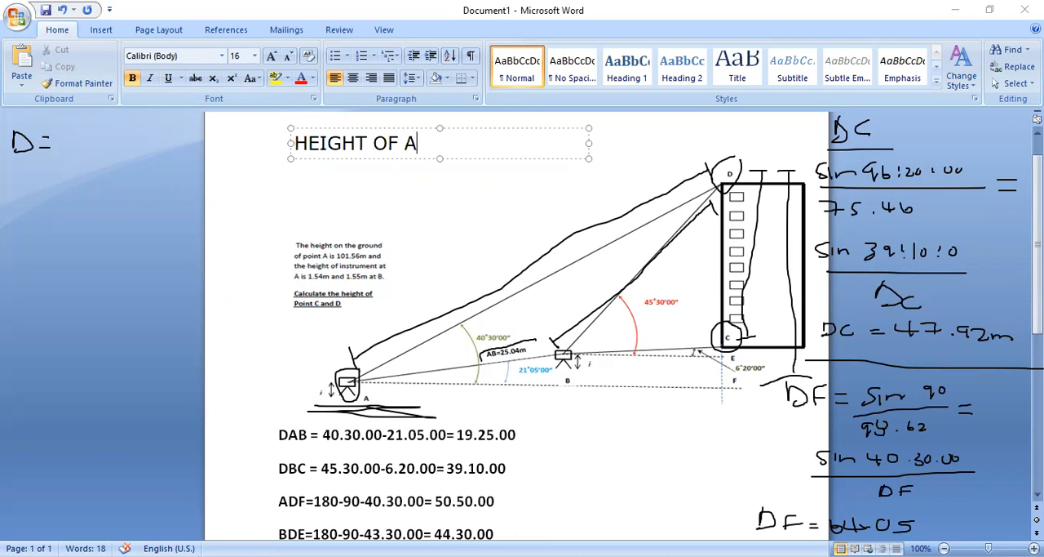
pyautogui.write('+')
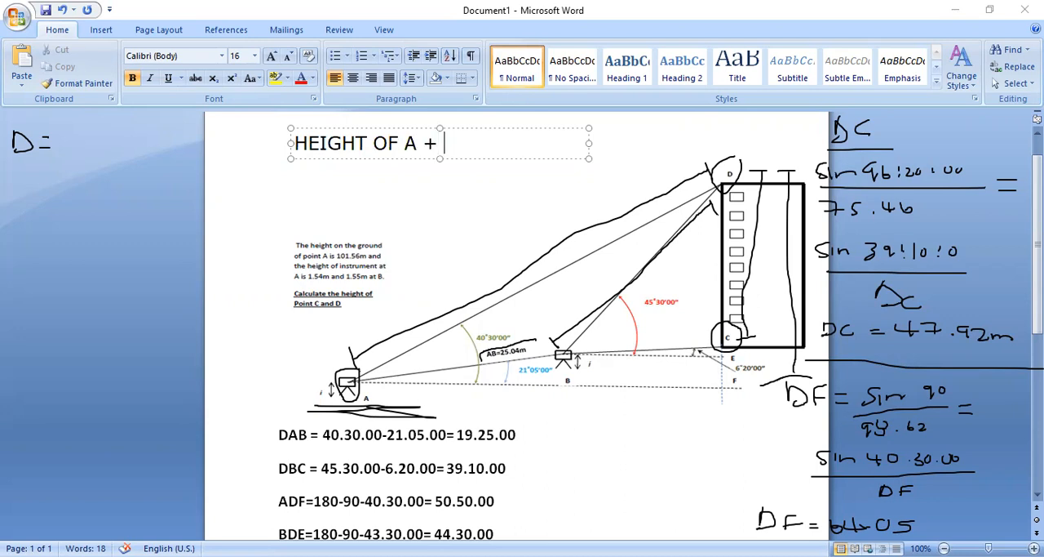
pyautogui.write('HE')
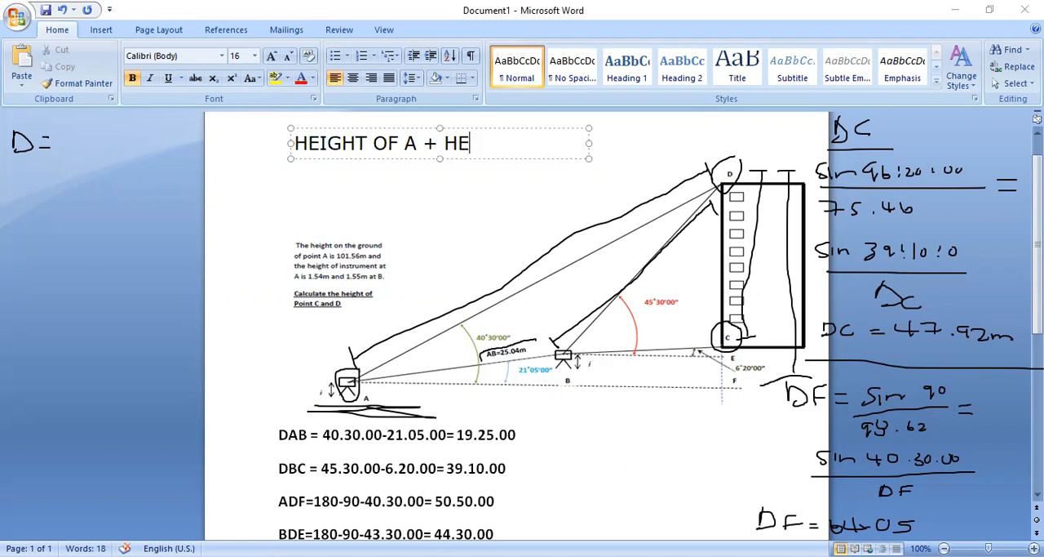
pyautogui.write('IGHT OF')
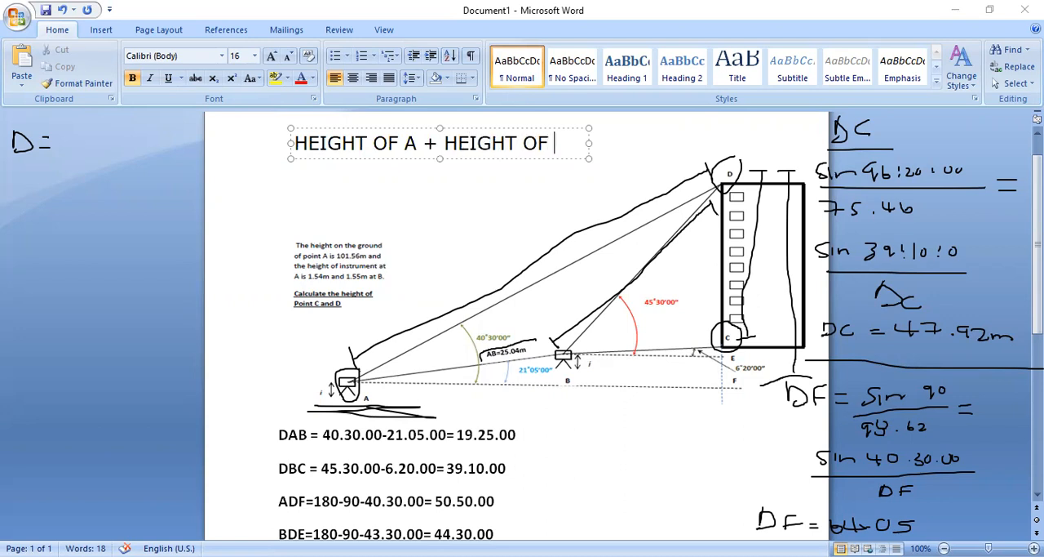
pyautogui.write('INSTRUME')
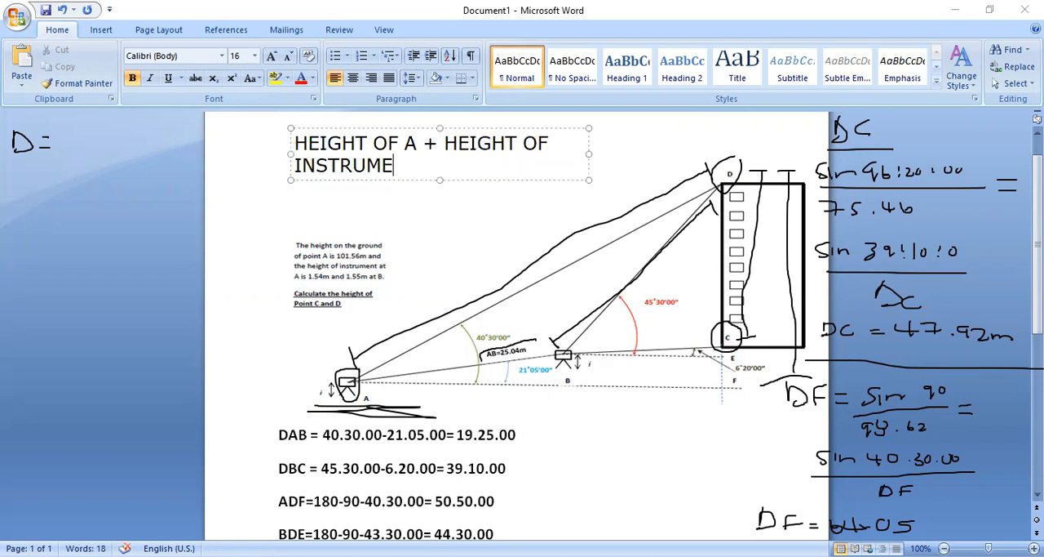
pyautogui.write('NT')
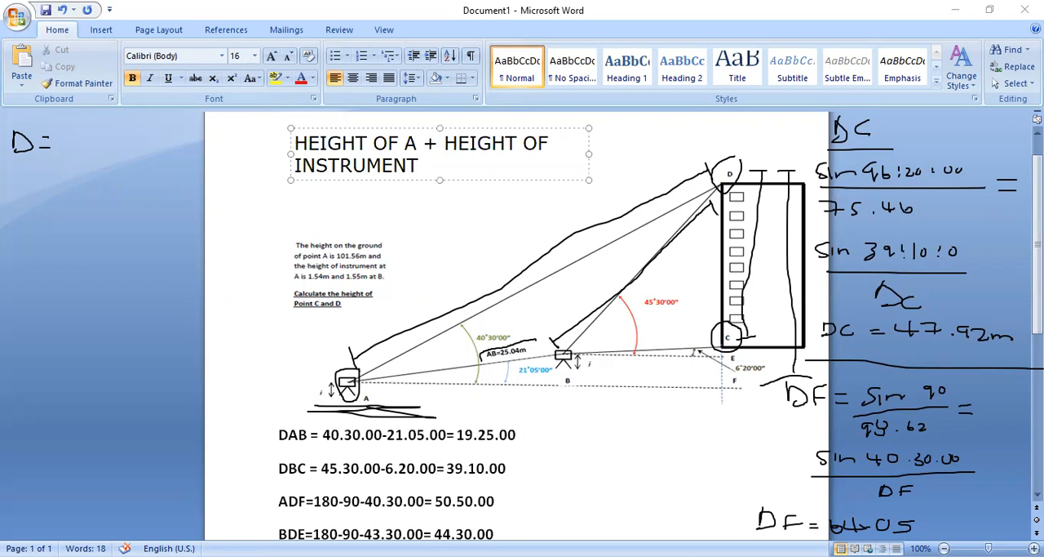
pyautogui.write('+')
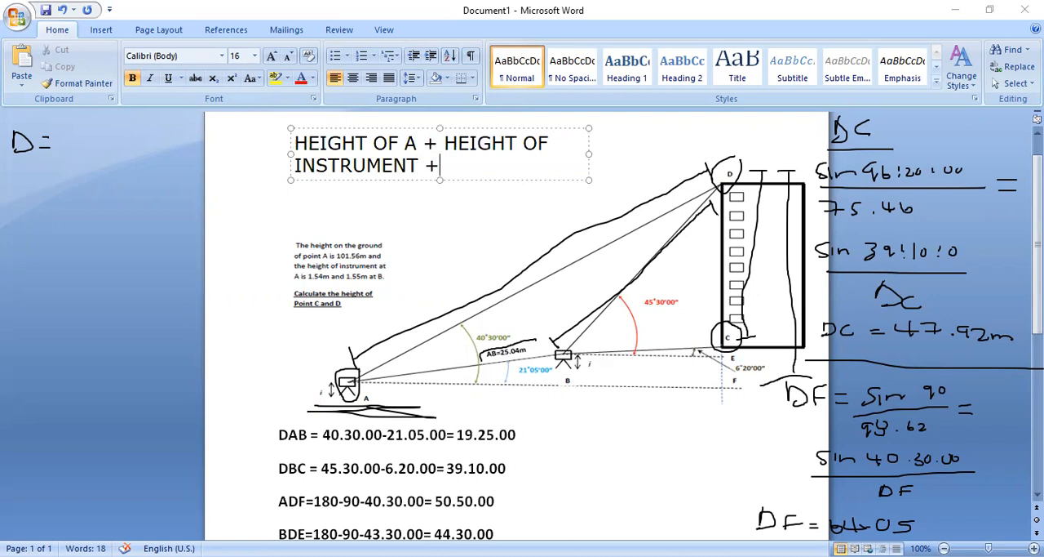
pyautogui.write('DF')
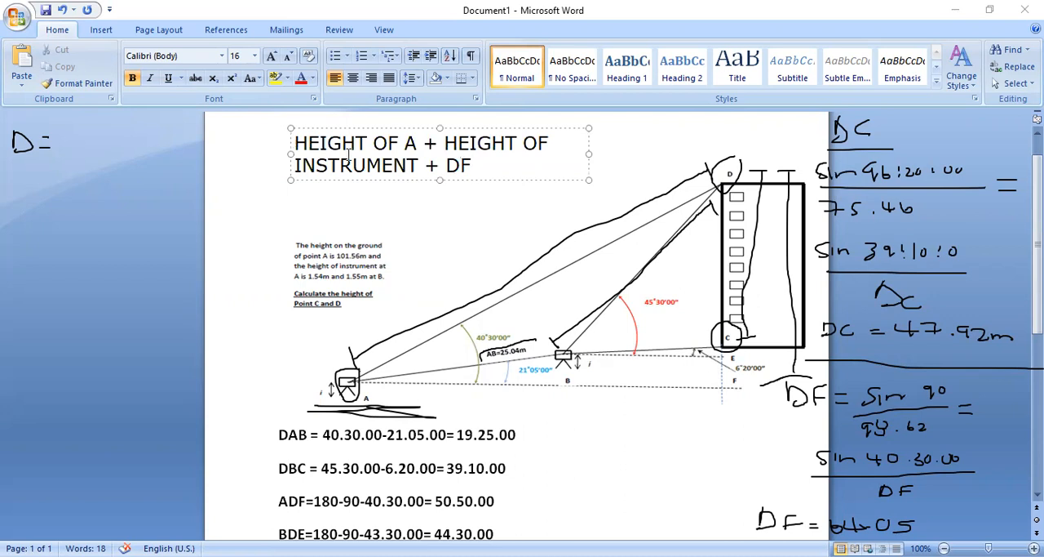
pyautogui.click(515, 169)
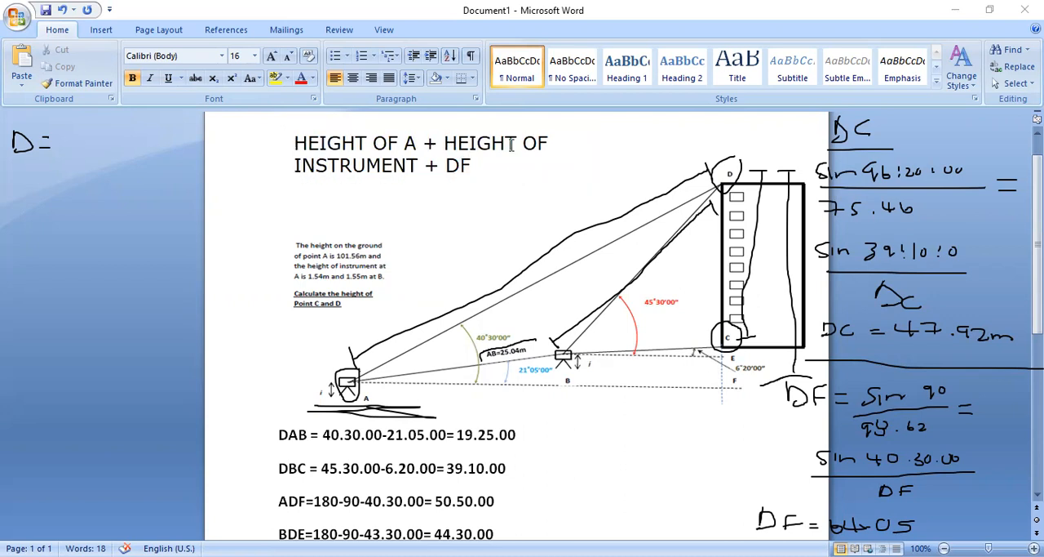
pyautogui.moveTo(77, 127)
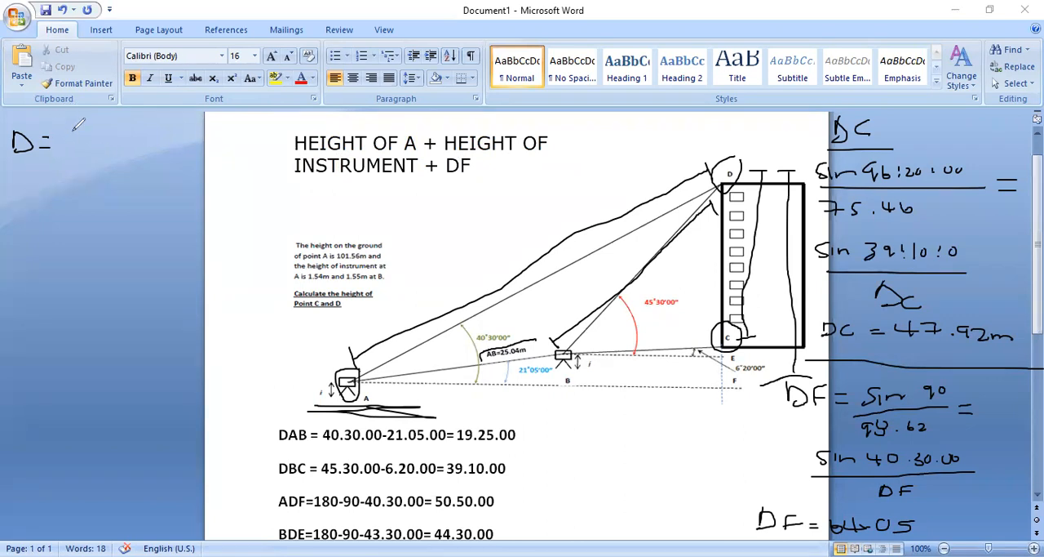
# Step: Handwrite 101.56 + 1.54 + 64.05 after 'D =' in the left margin
pyautogui.write('101.')
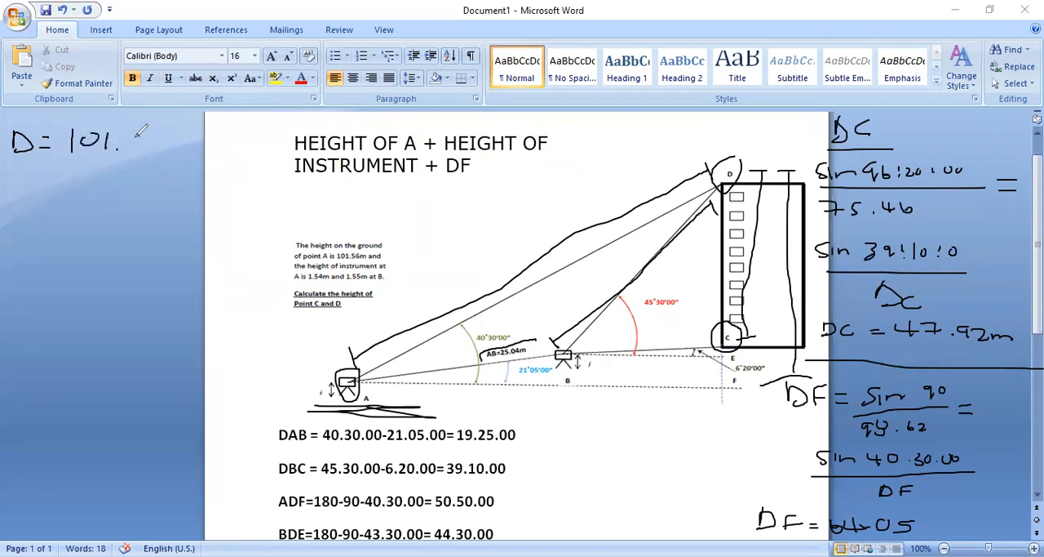
pyautogui.write('56 +')
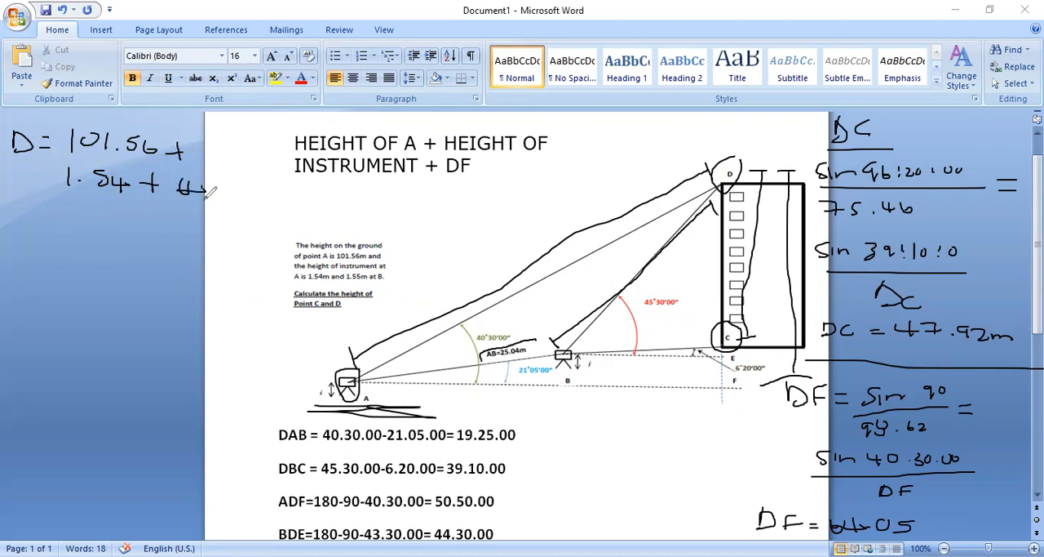
pyautogui.moveTo(208, 187); pyautogui.dragTo(261, 192)
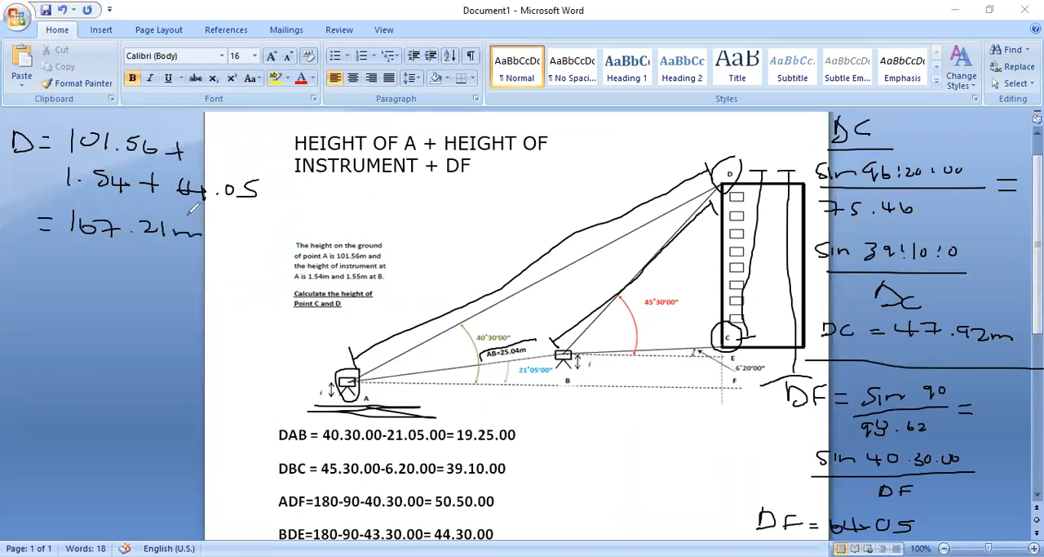
pyautogui.moveTo(4, 263); pyautogui.dragTo(243, 263)
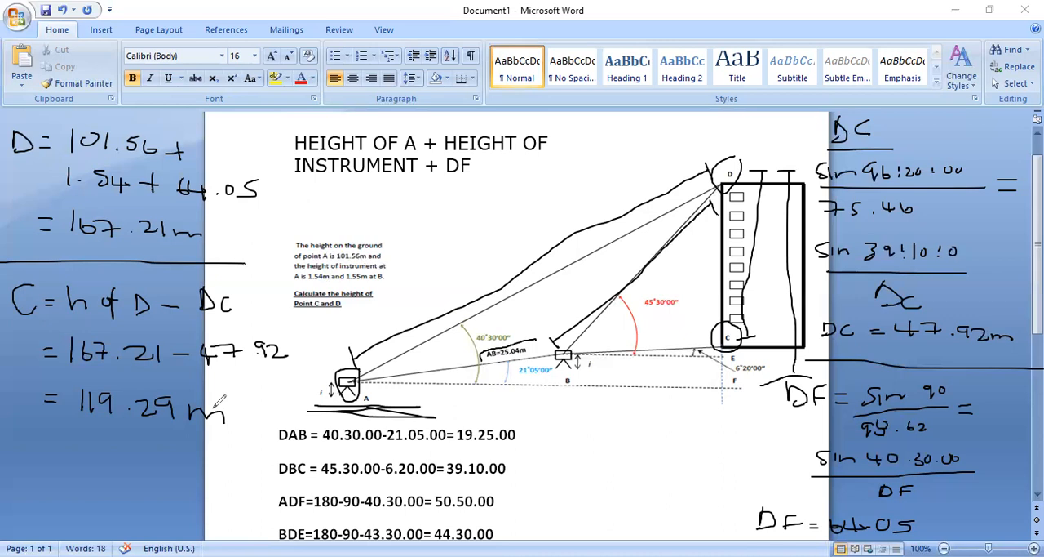
pyautogui.moveTo(293, 45)
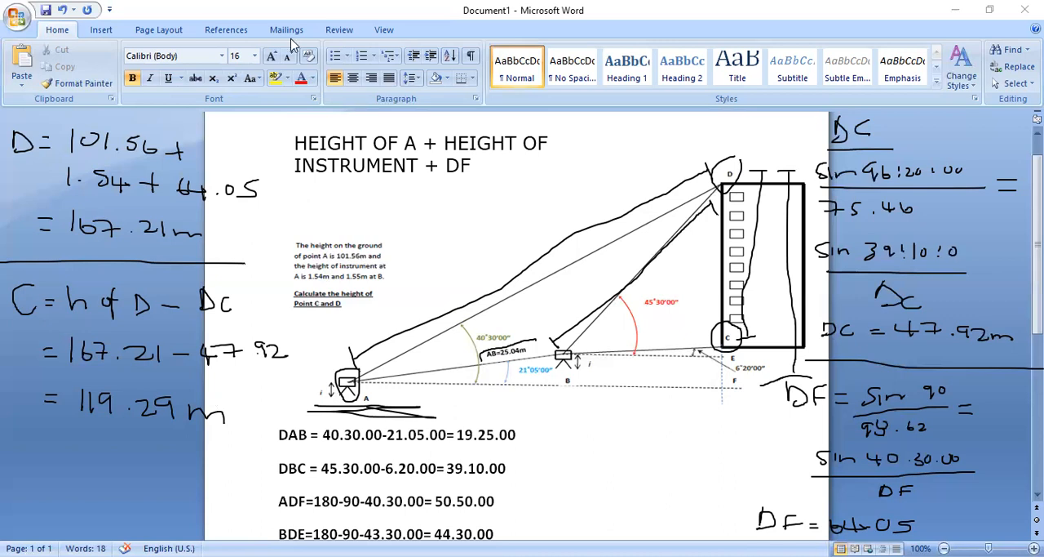